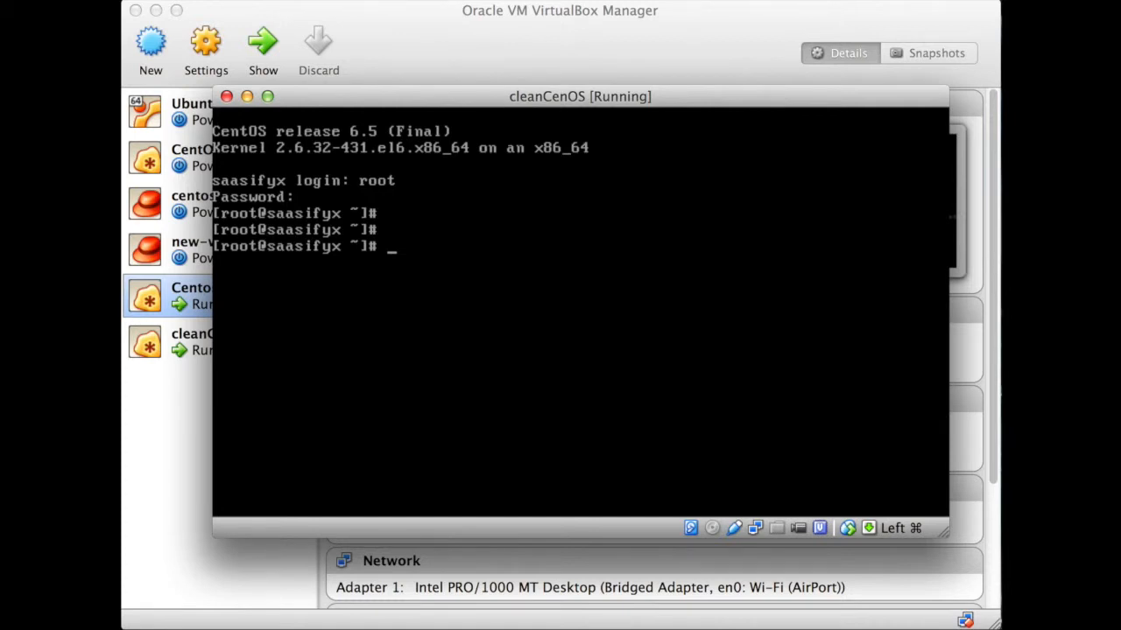
Check that ifconfig shows only loopback, then open /etc/sysconfig/network-scripts/ifcfg-eth0 in vi
text(ifconfig)
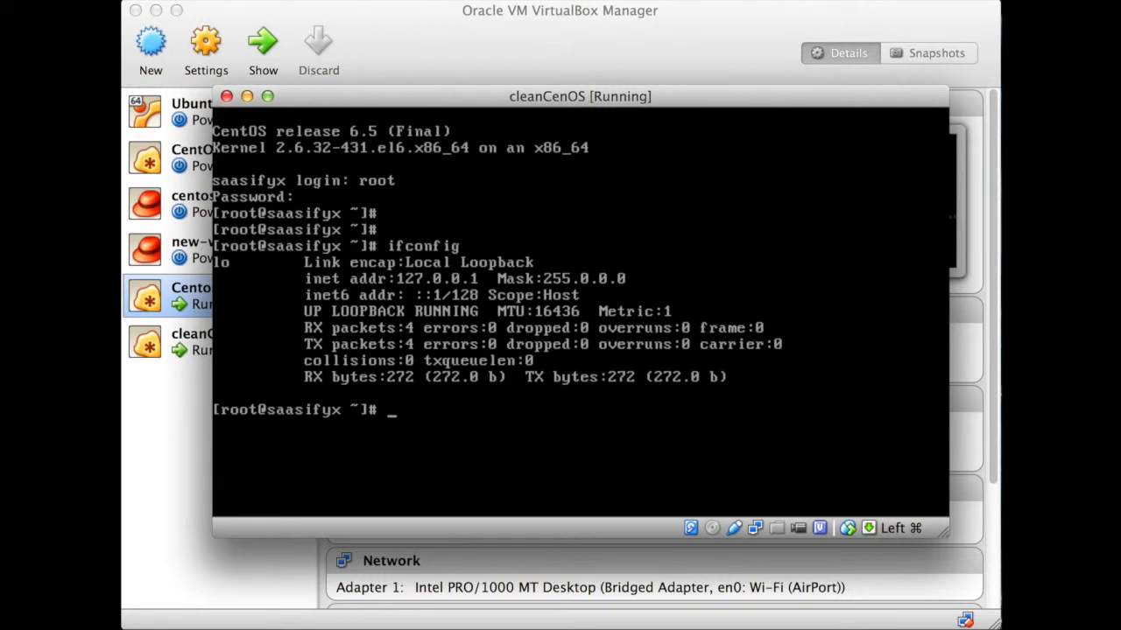
text(vi)
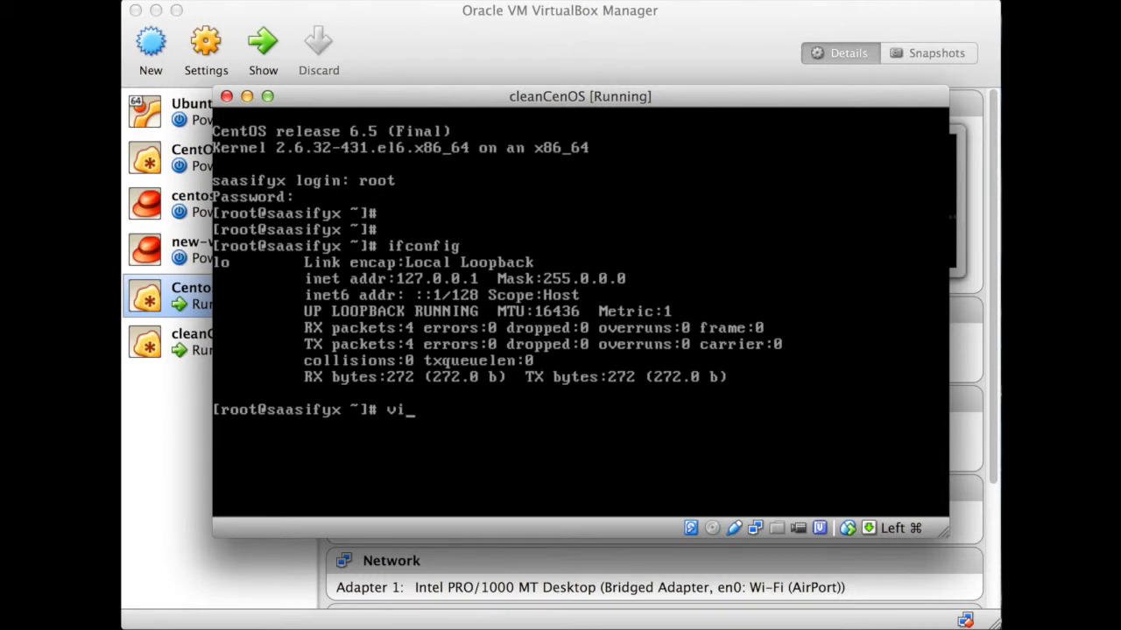
text(/e)
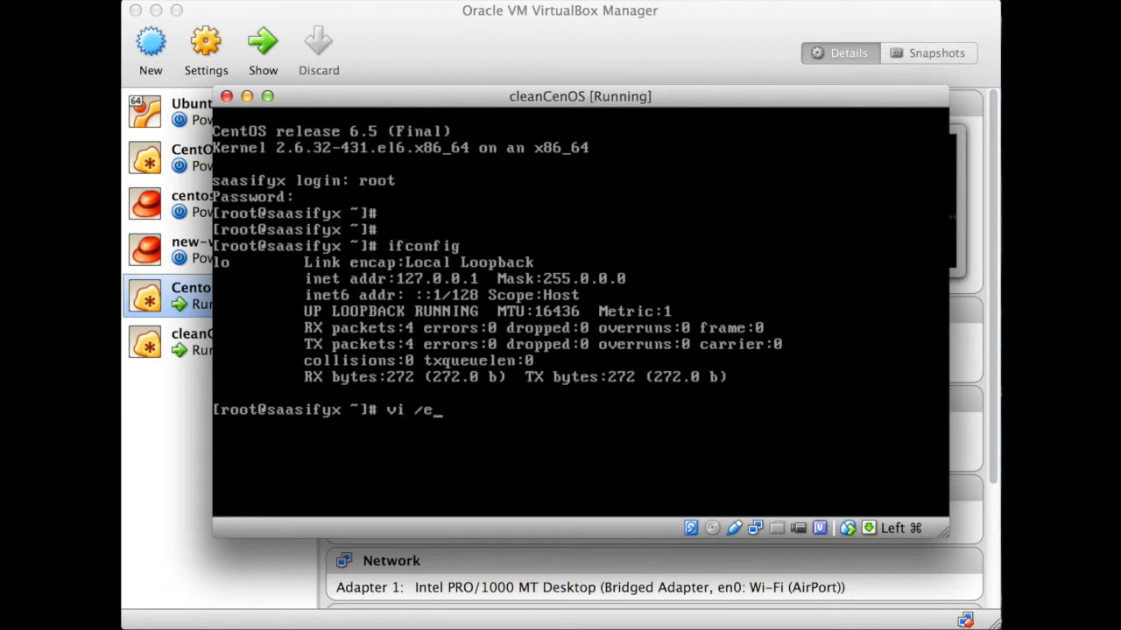
text(tc/sys)
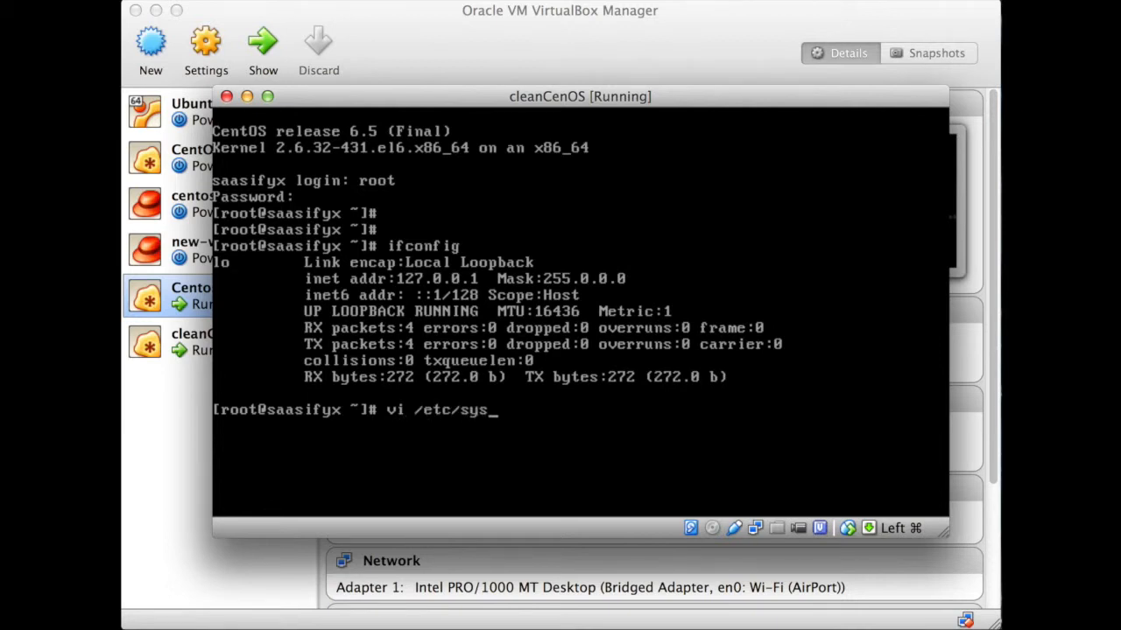
text(c)
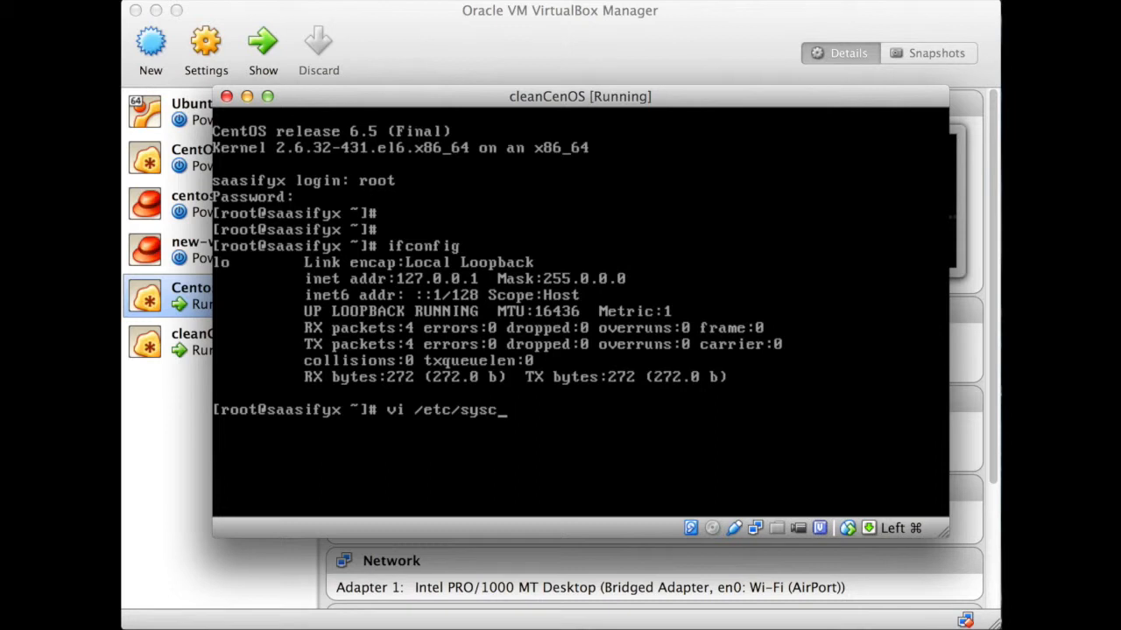
key(Tab)
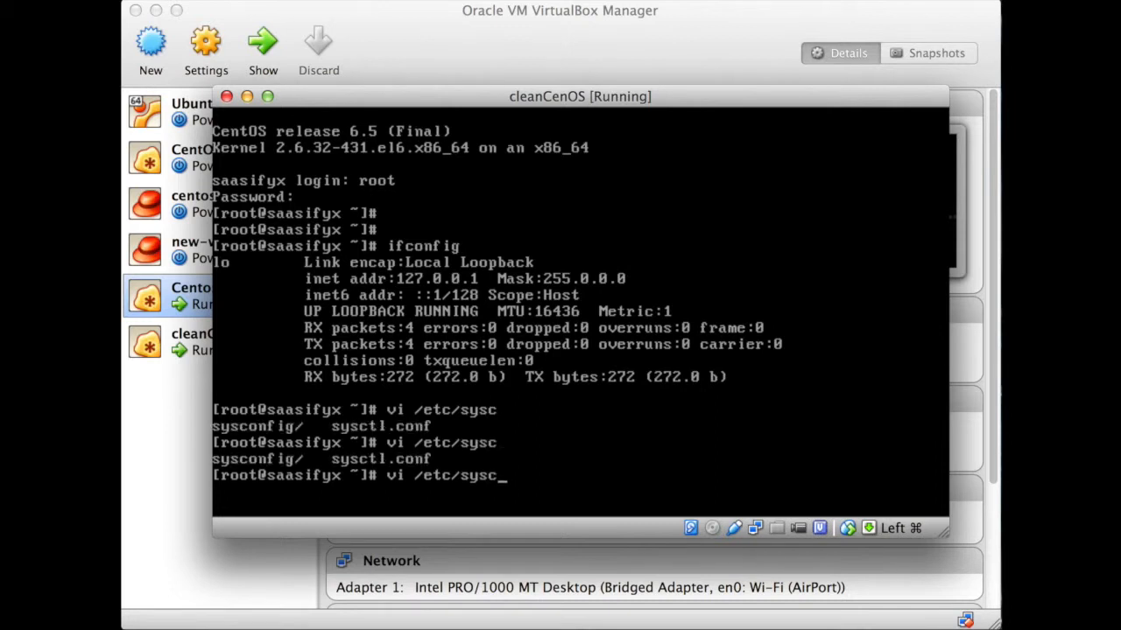
text(onfig/network-scripts/)
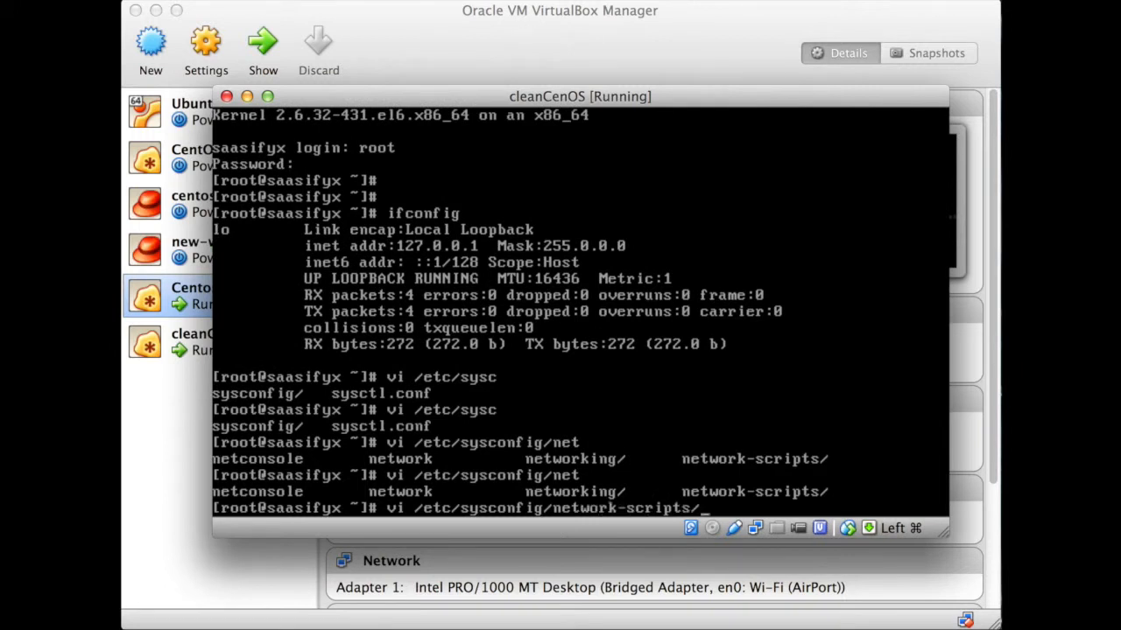
text(if)
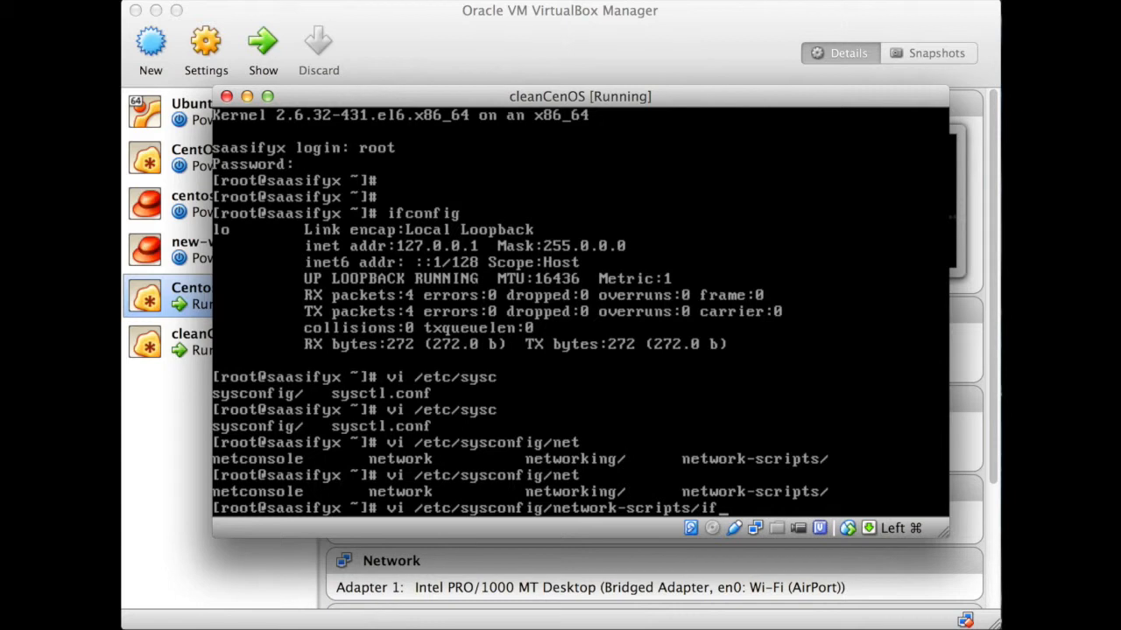
text(cfg-)
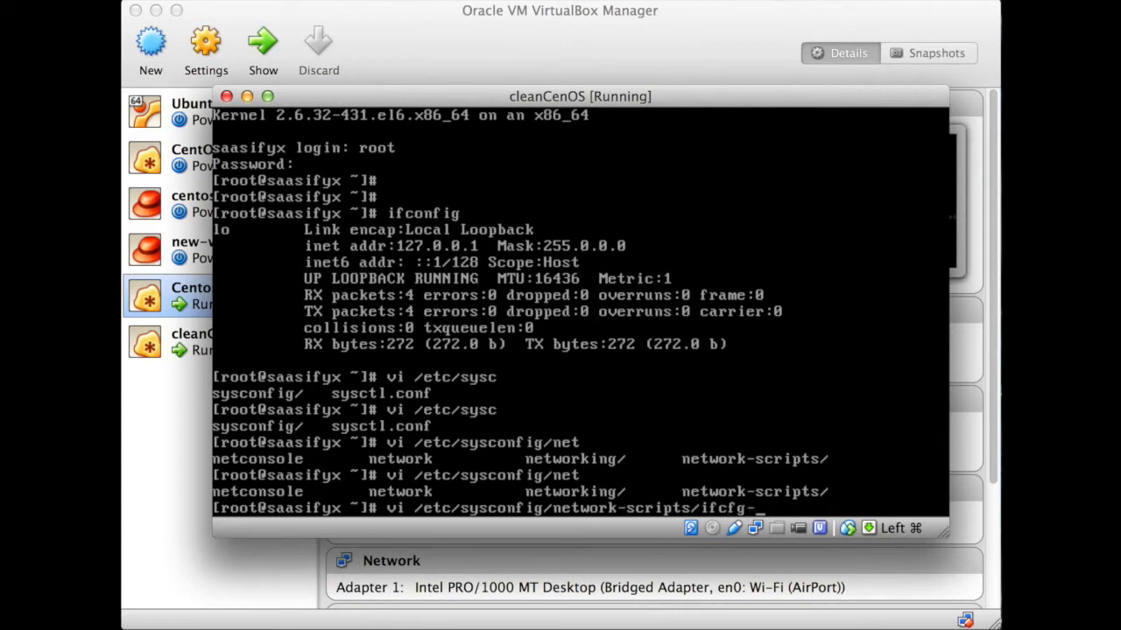
key(Enter)
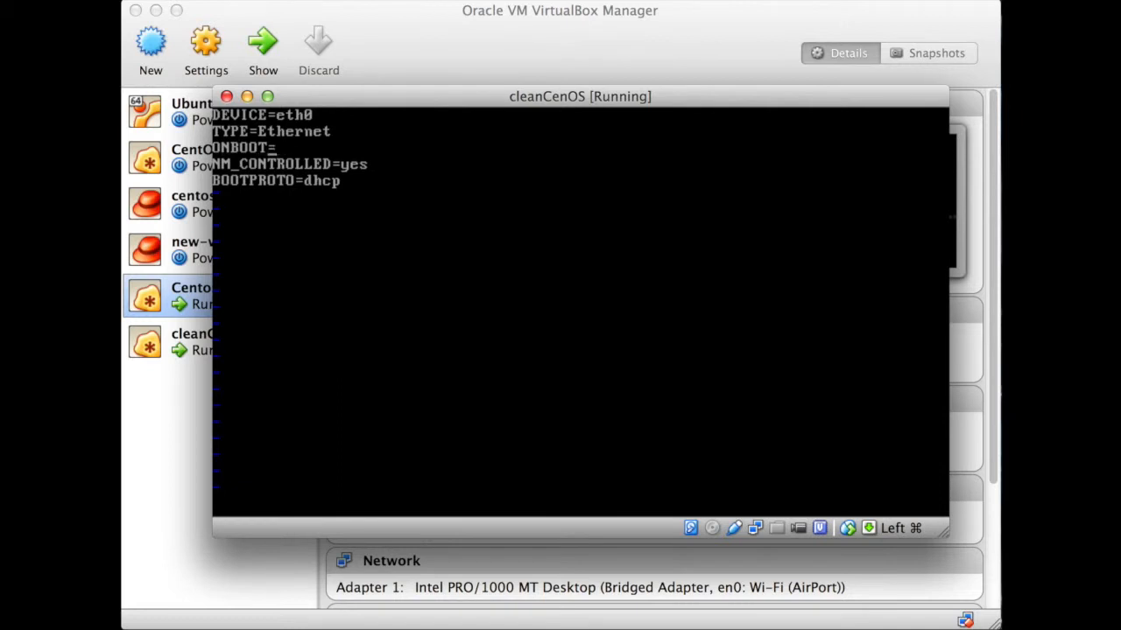
Set ONBOOT=yes in ifcfg-eth0 and save the file with :wq
text(yes)
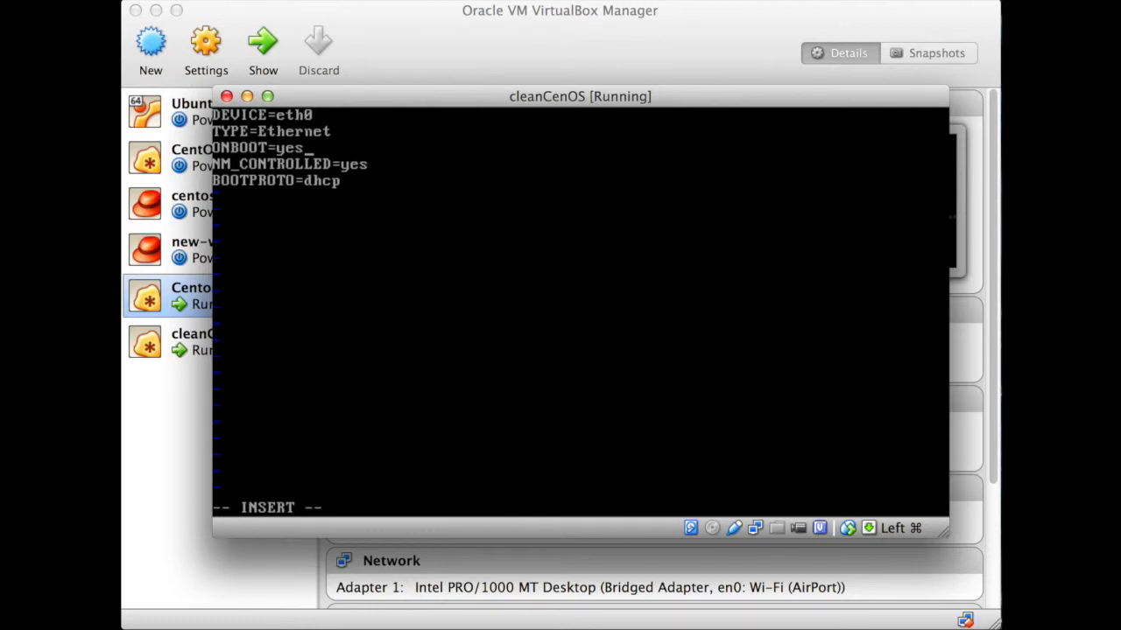
key(Escape)
text(i)
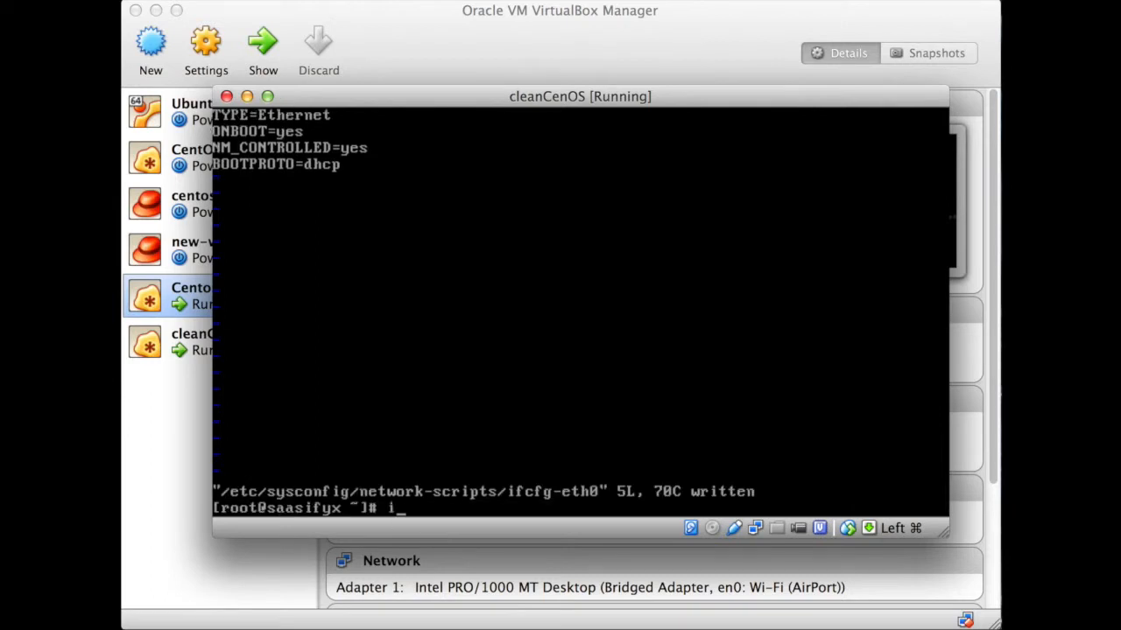
Bring eth0 up with ifup and verify ifconfig shows 192.168.0.28
text(fc)
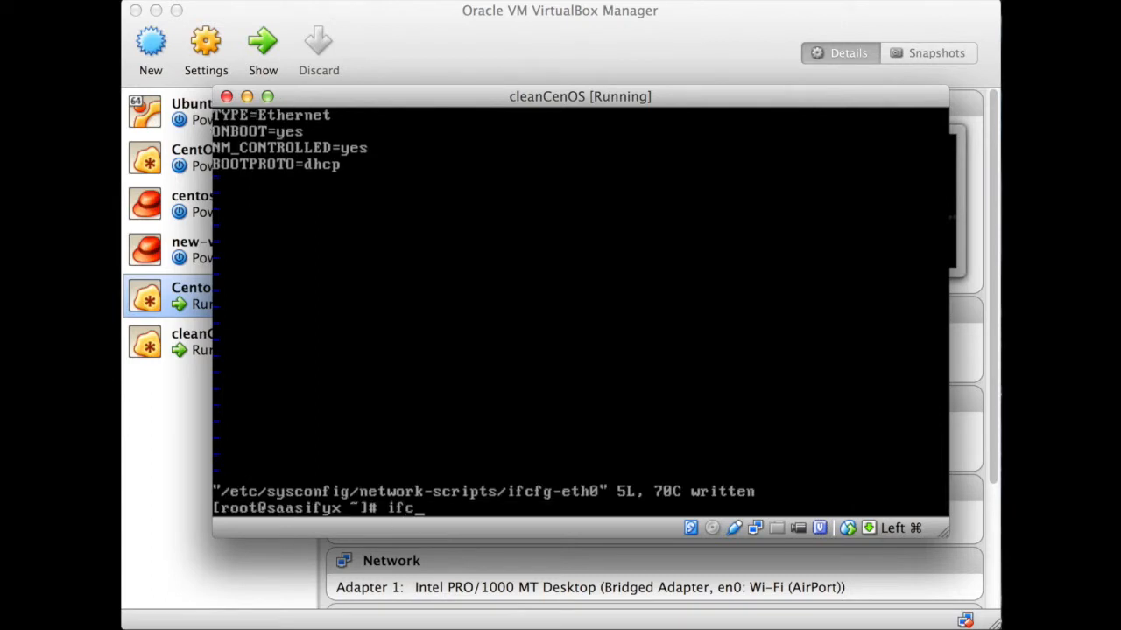
text(up eth0)
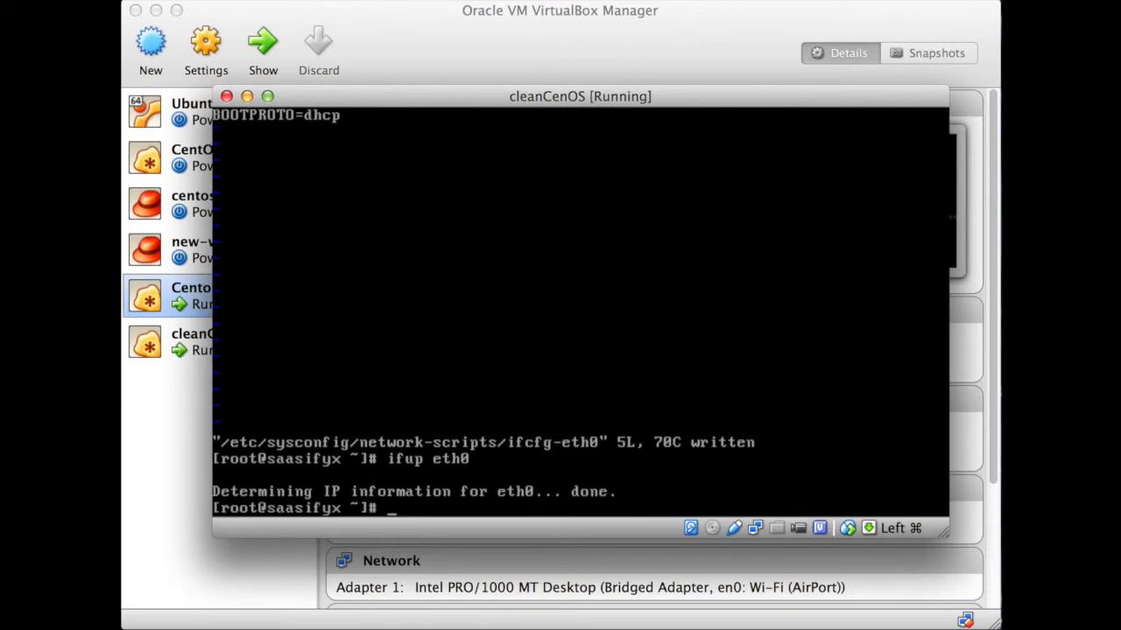
text(ifconfig)
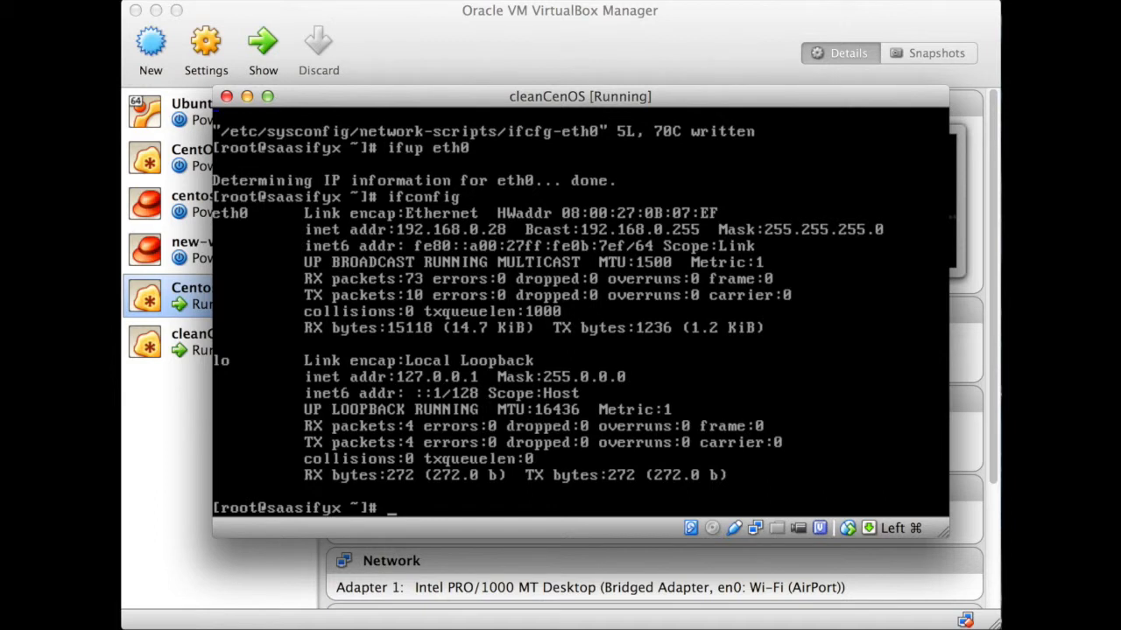
Run yum update, answering y to prompts and the CentOS 6 GPG key import
text(yum)
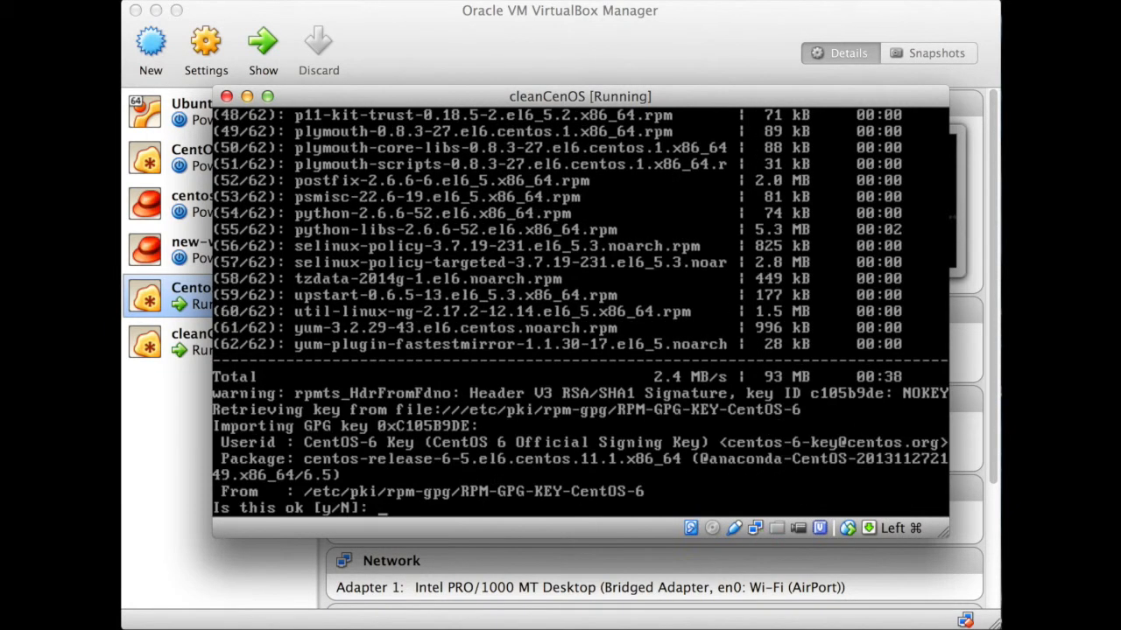
text(y)
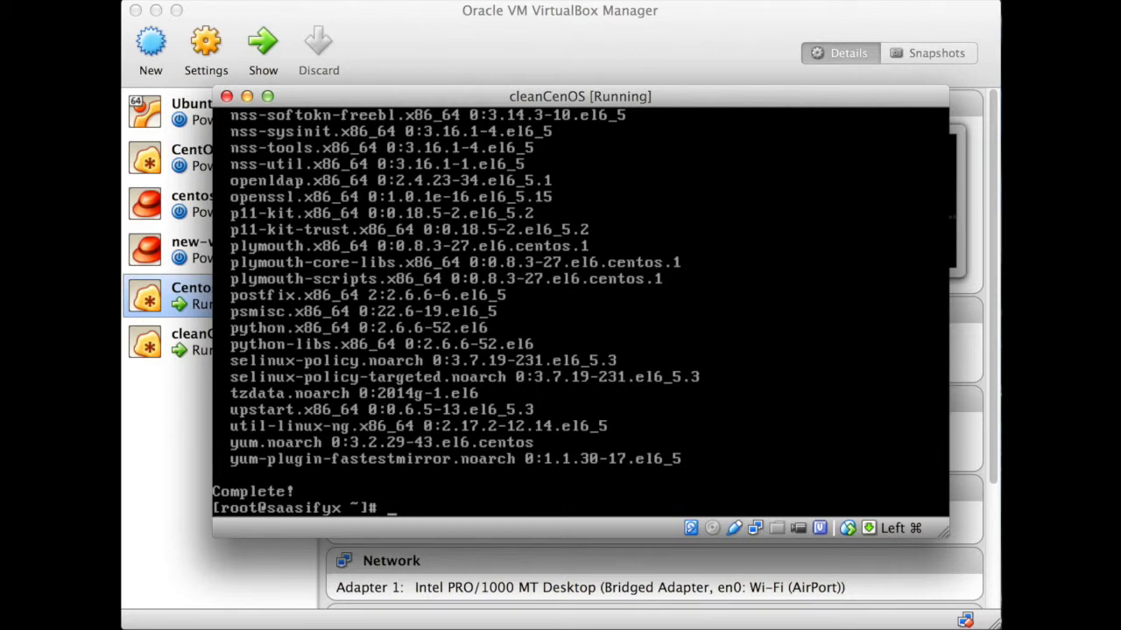
Install epel-release 6-8 with yum, confirming with y
text(yum install epel-re)
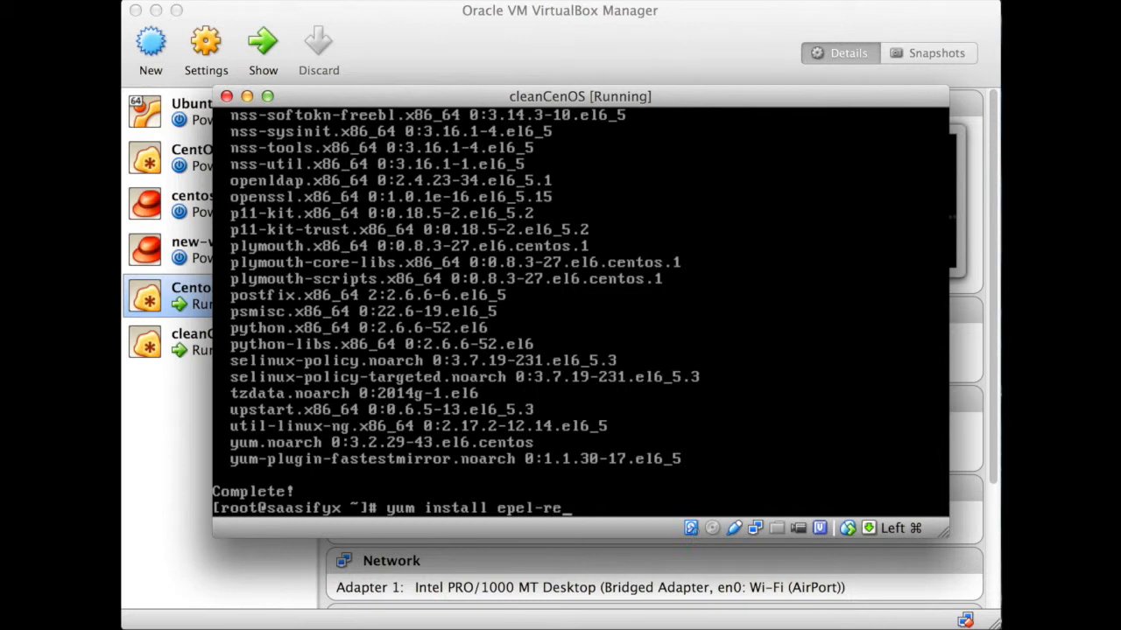
text(lease)
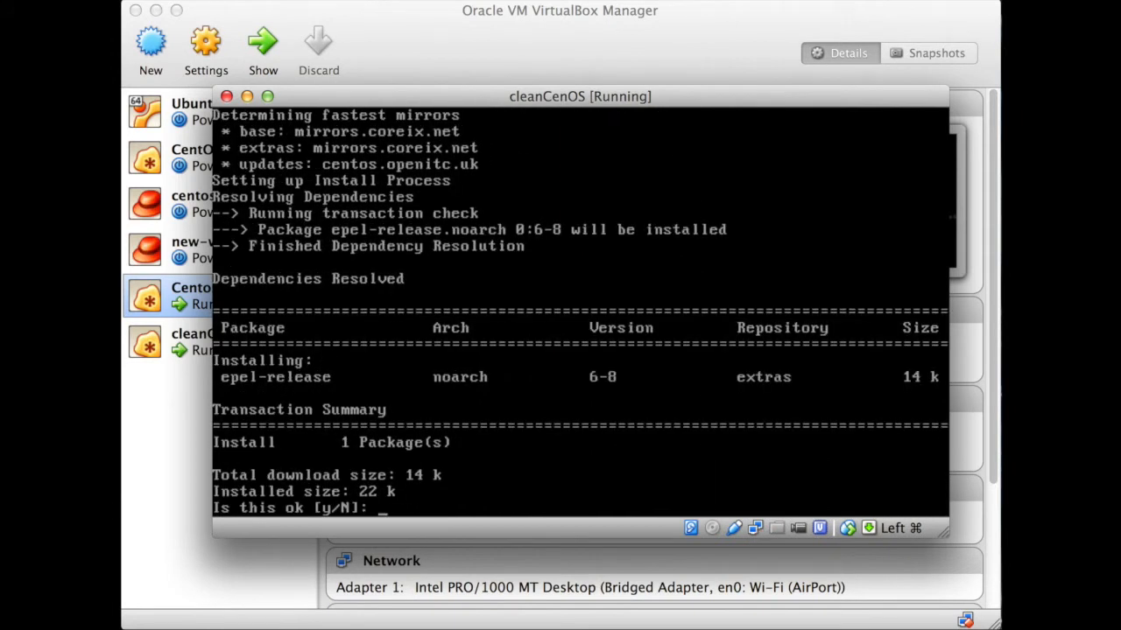
text(y)
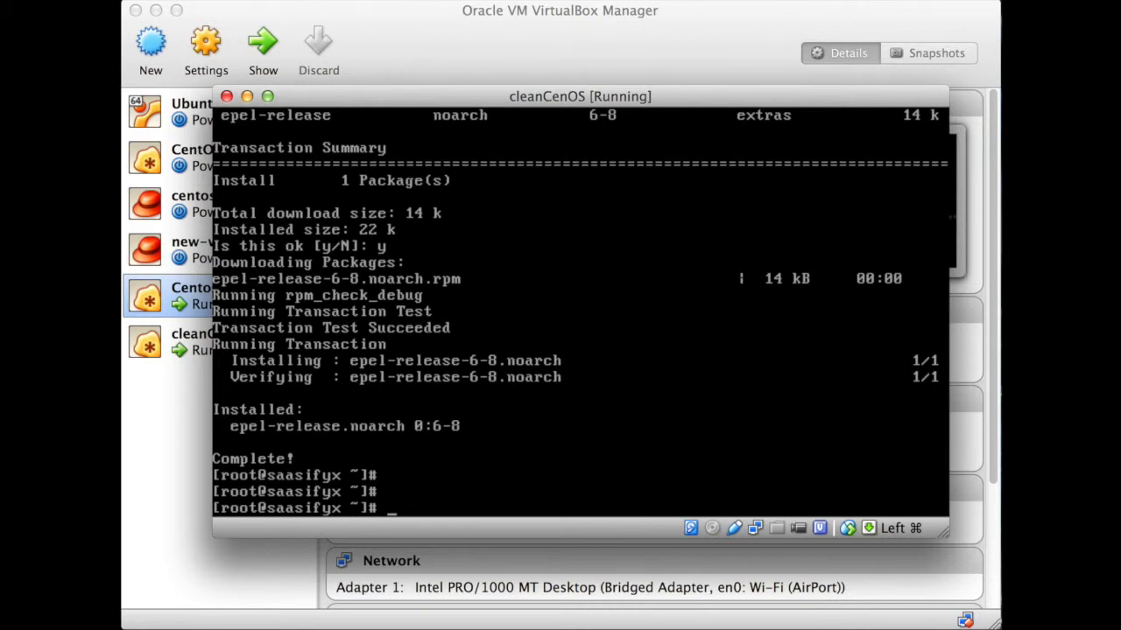
Try yum install node, get 'No package node available', and confirm node is not found
text(yum install no)
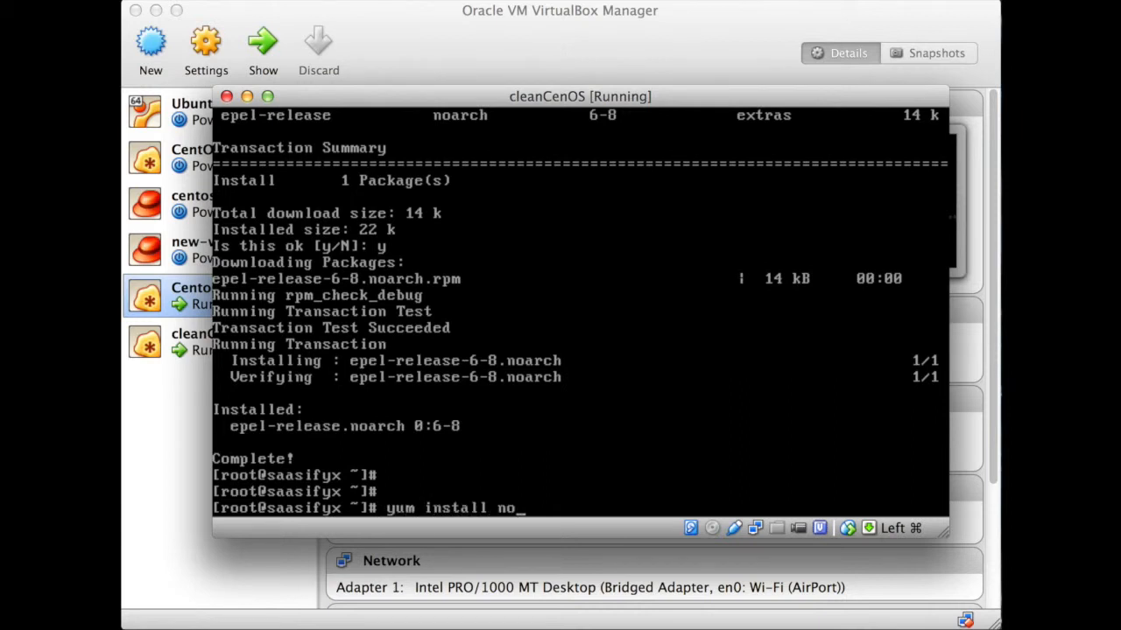
text(de)
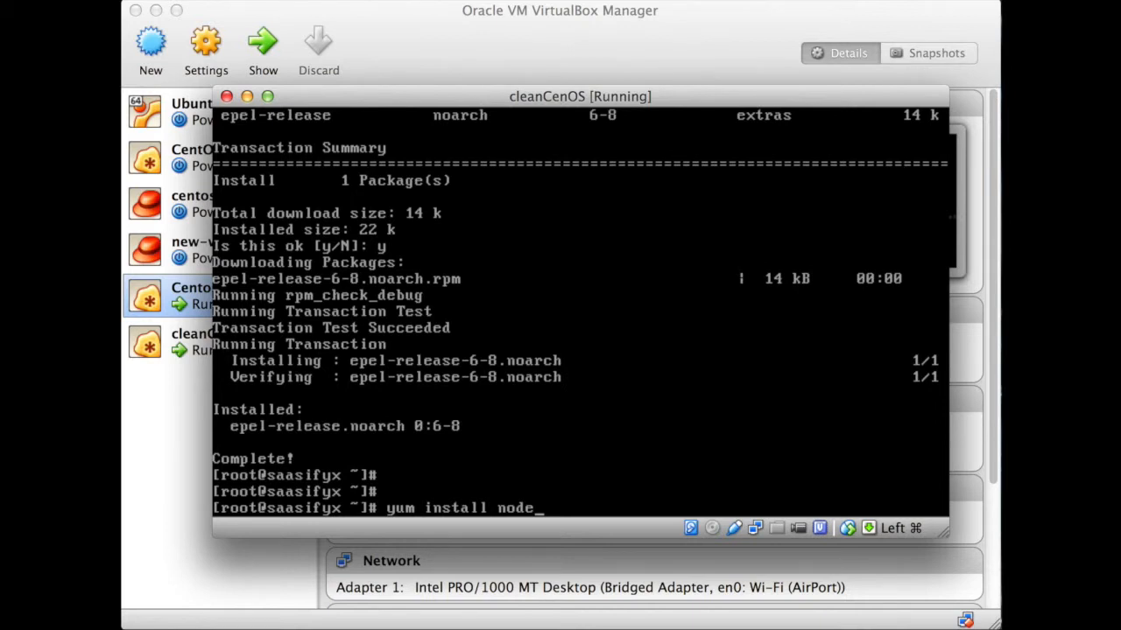
key(Return)
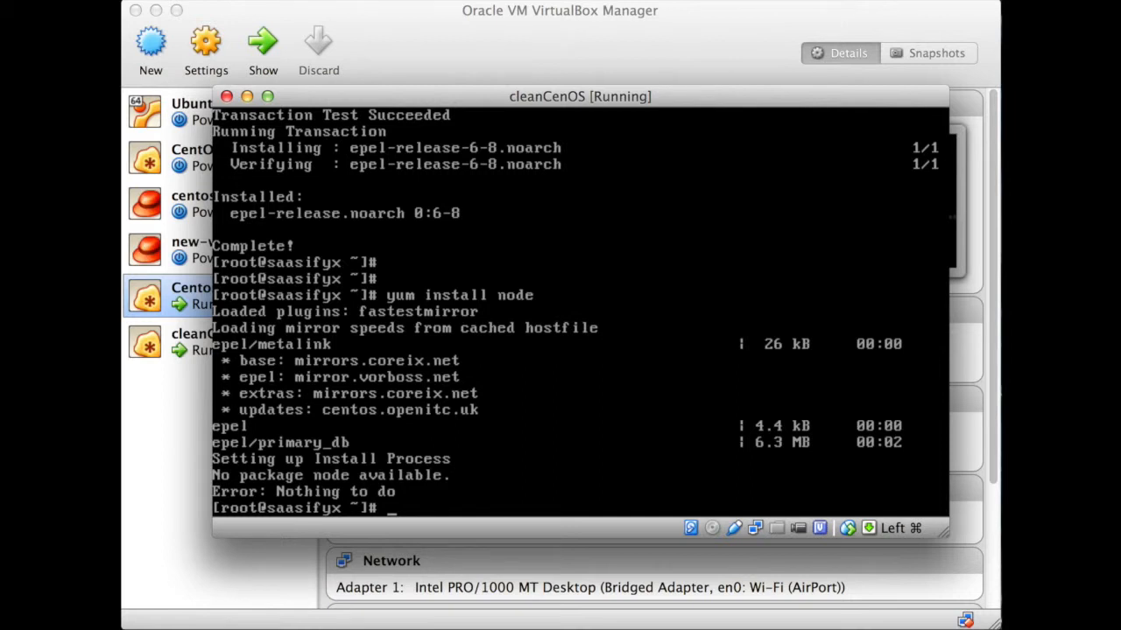
text(node)
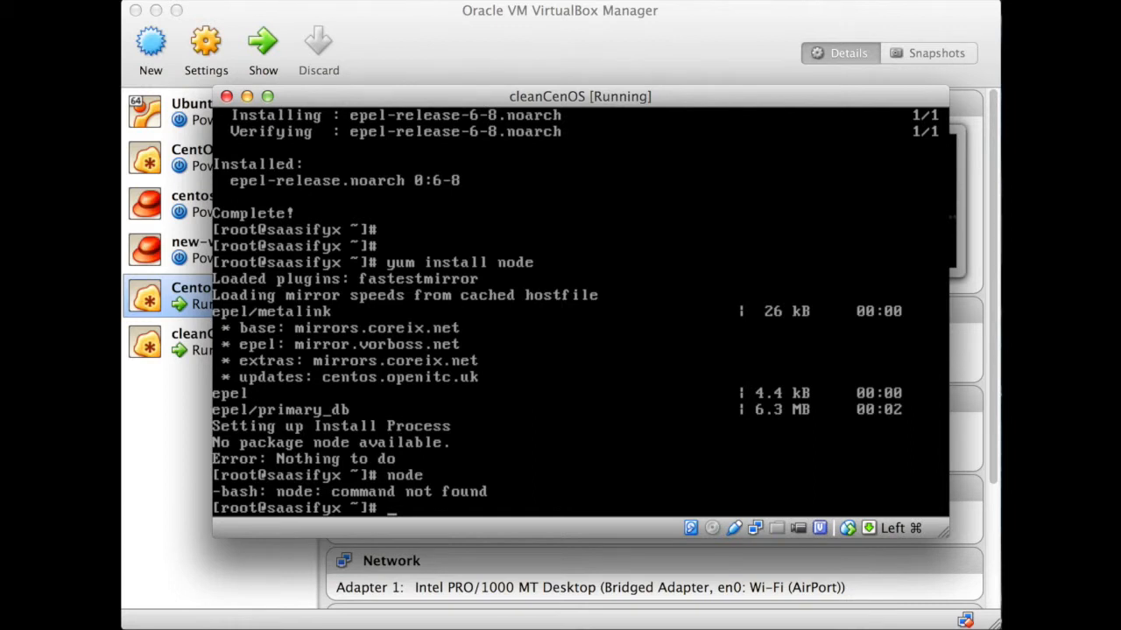
Re-run yum install epel-release (already installed) and retry installing node, still unavailable
text(rpm)
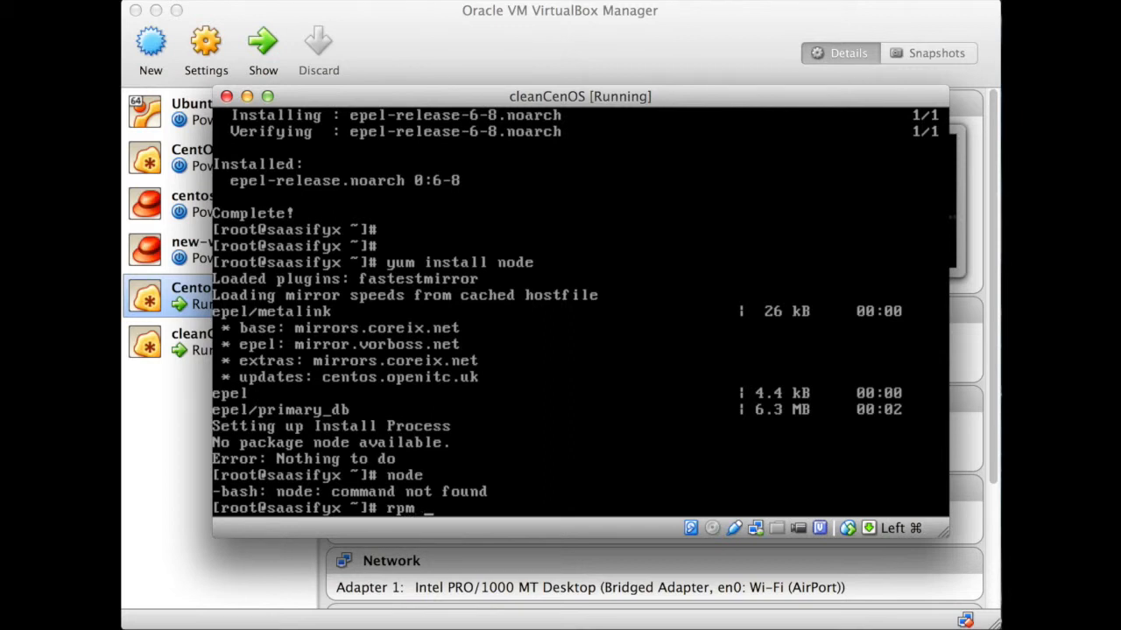
text(-)
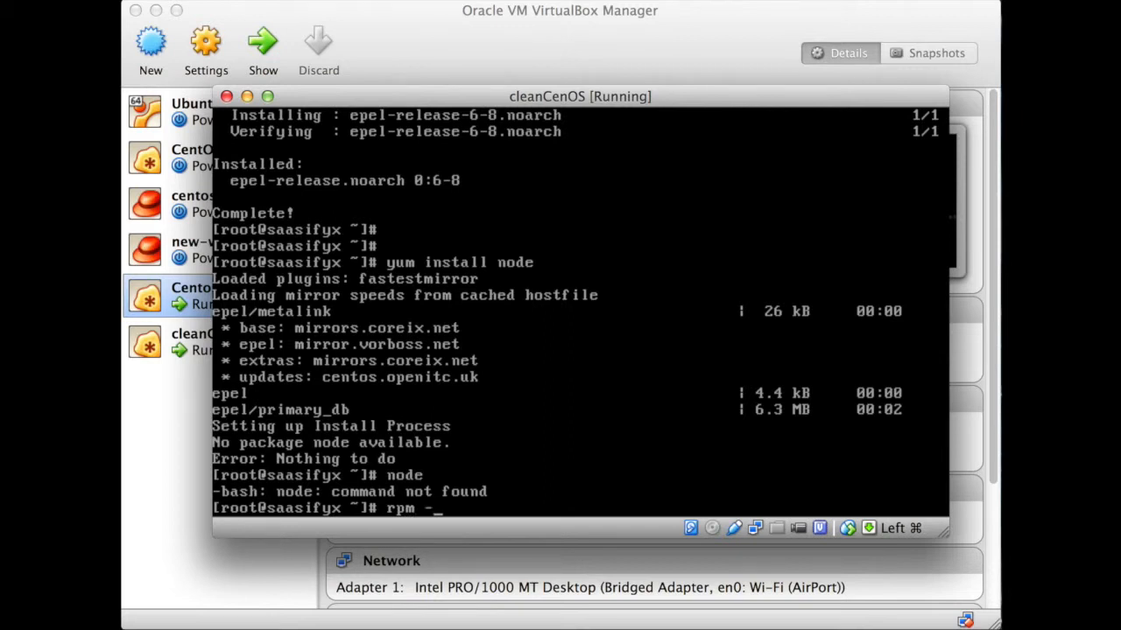
text(Uvh)
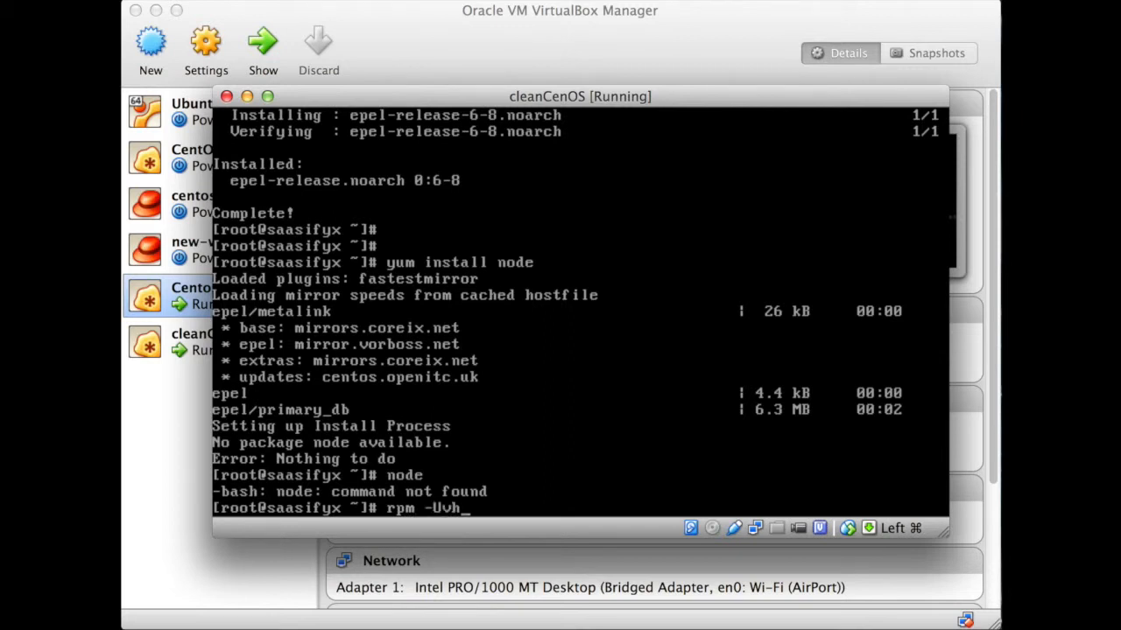
text(http)
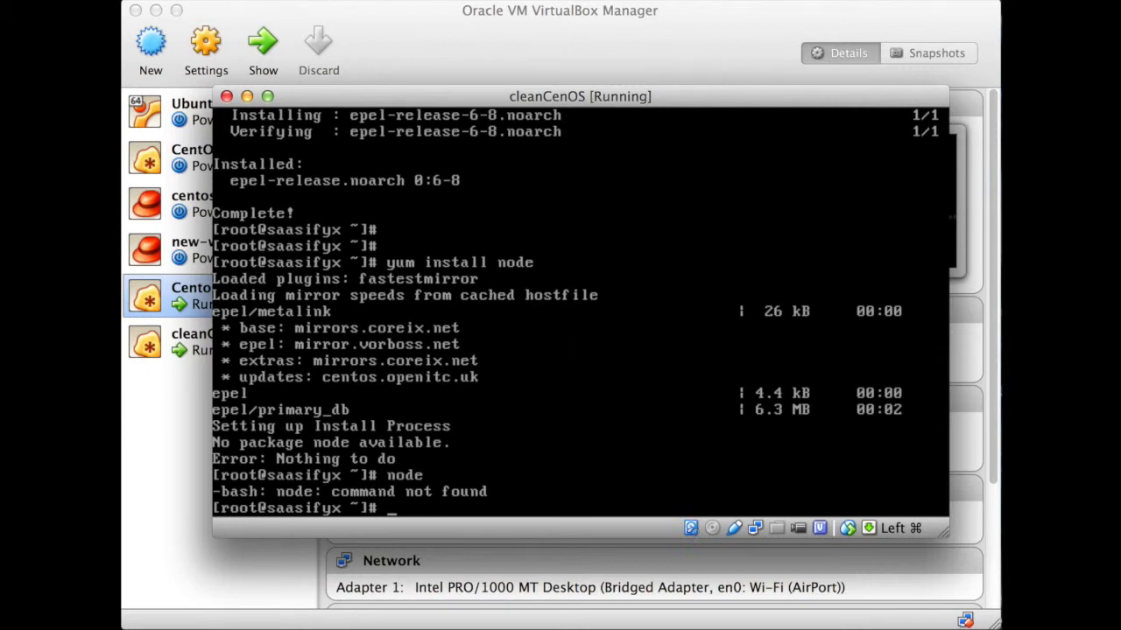
text(yum install node)
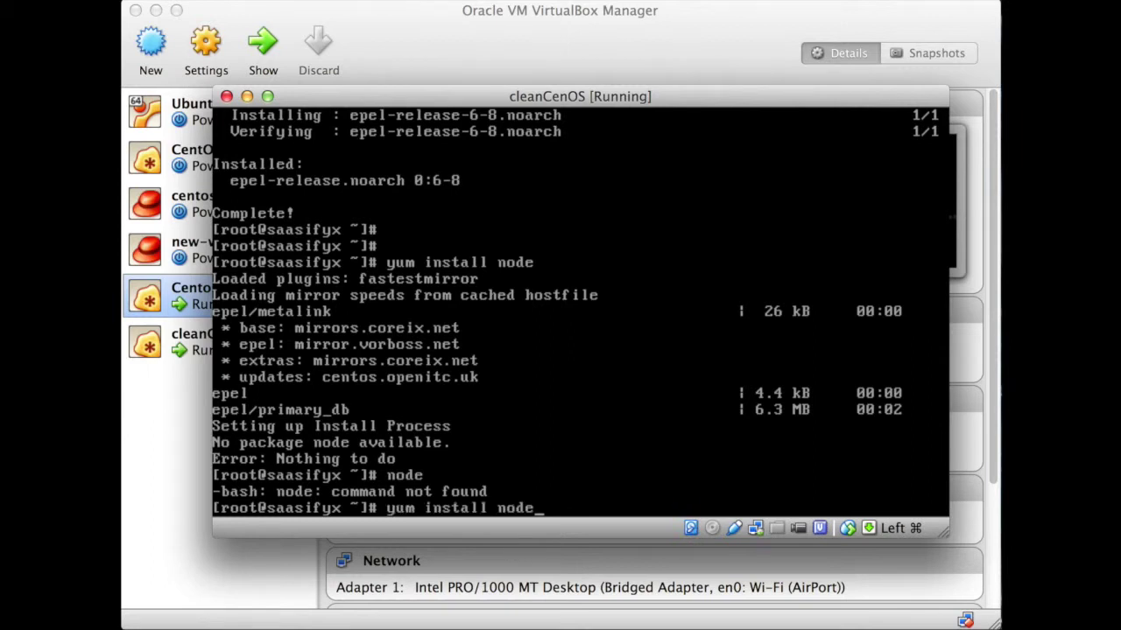
text(epel-release)
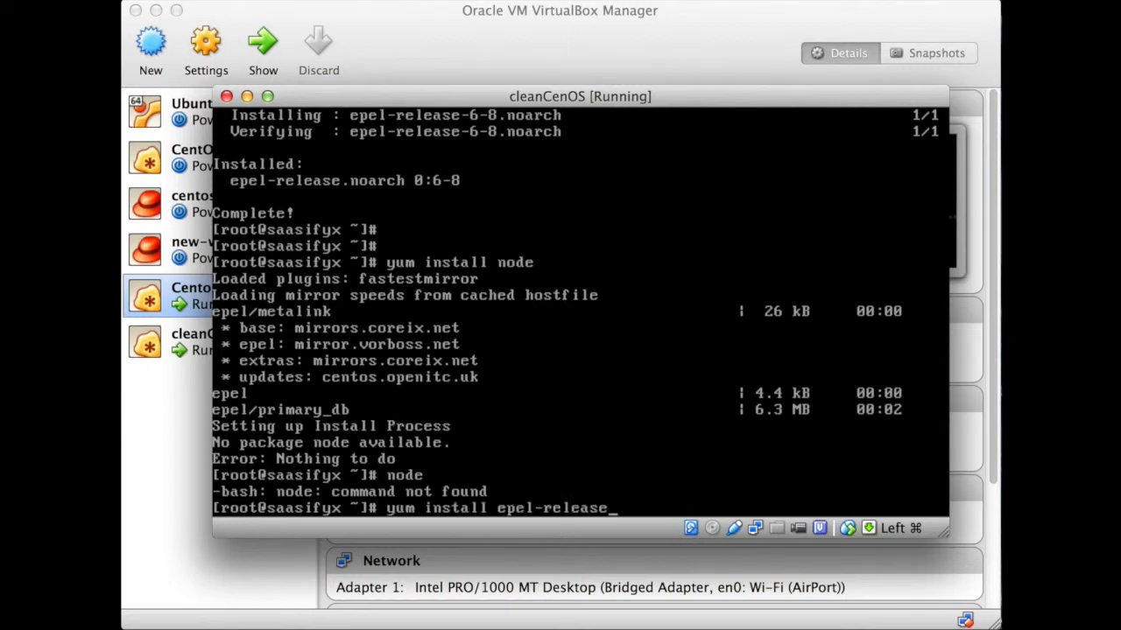
key(Return)
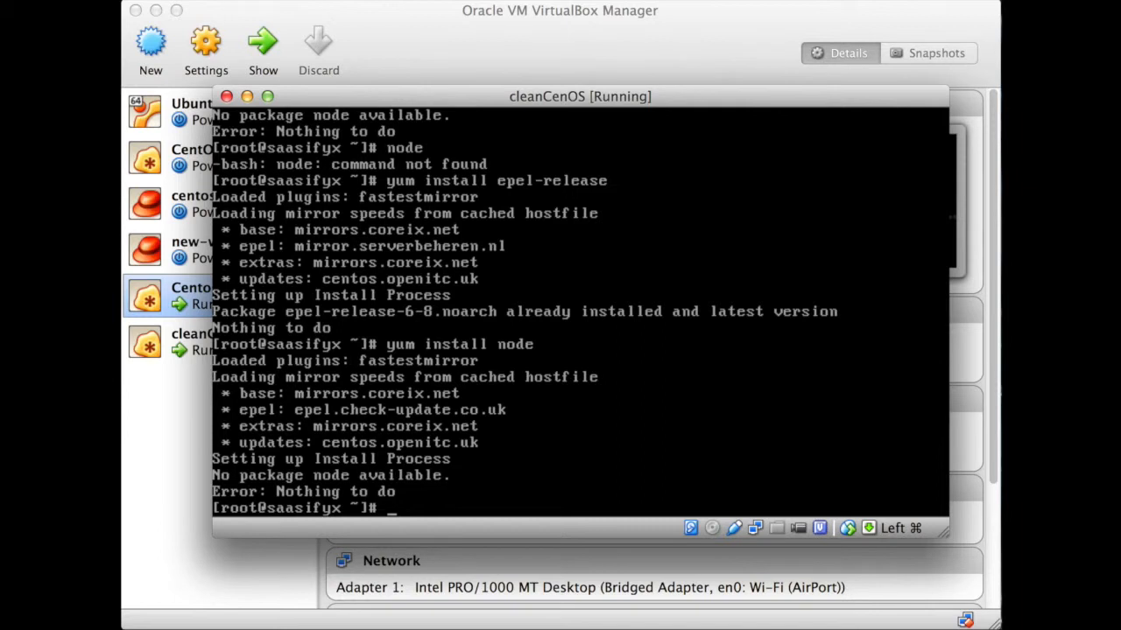
Install nodejs with its 111 EPEL dependency packages, answering y to confirm
text(yum install no)
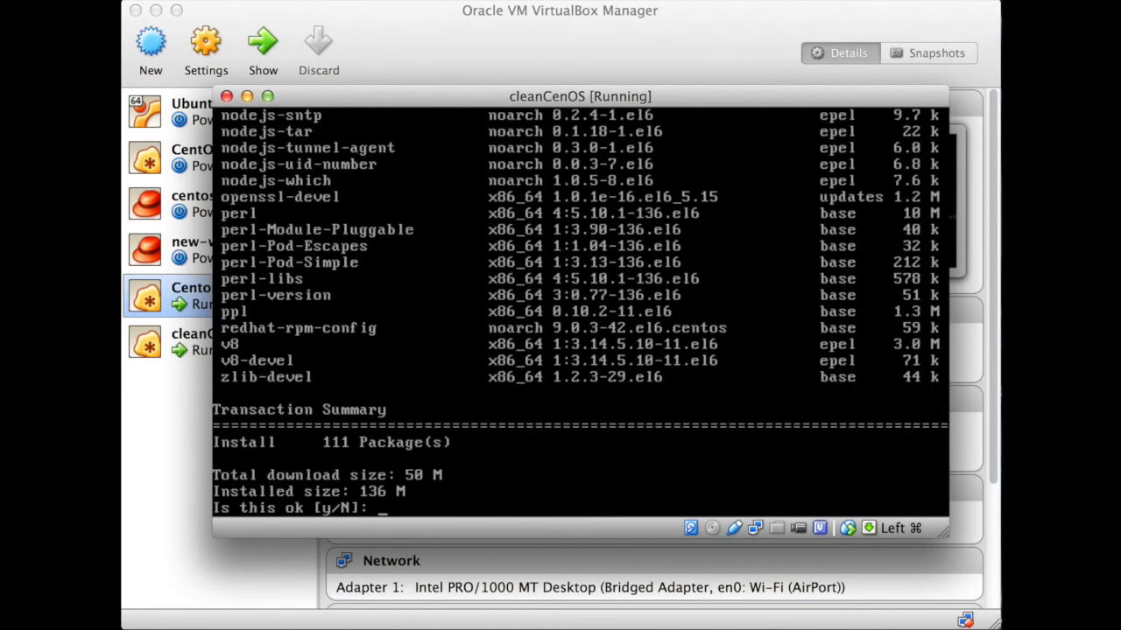
text(y)
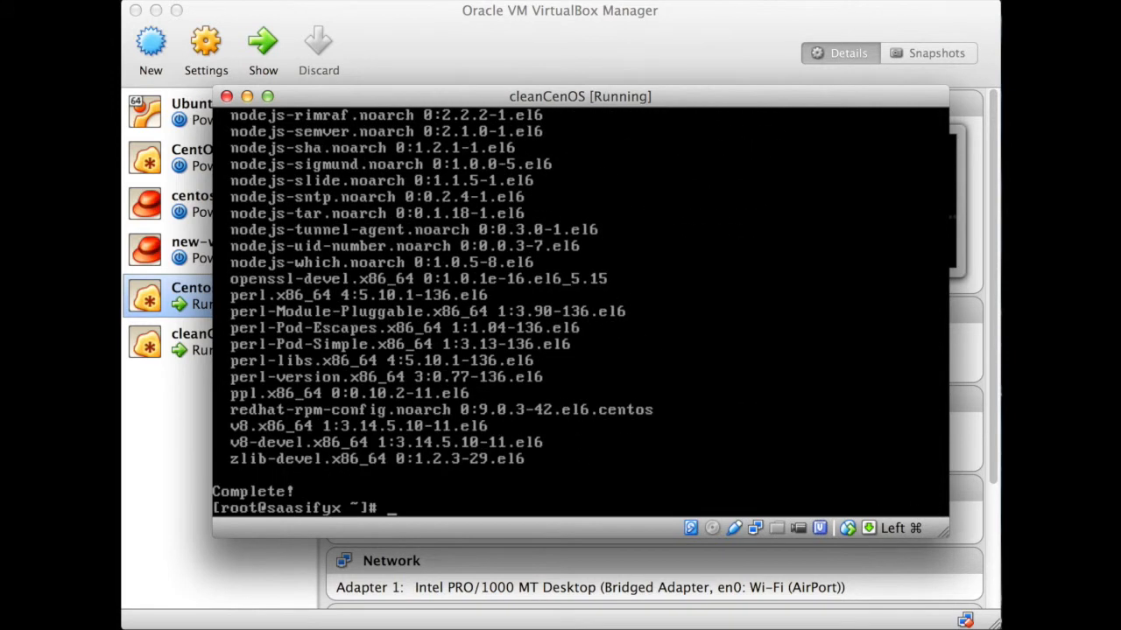
Launch and exit the node REPL, then create and enter a src directory
text(node)
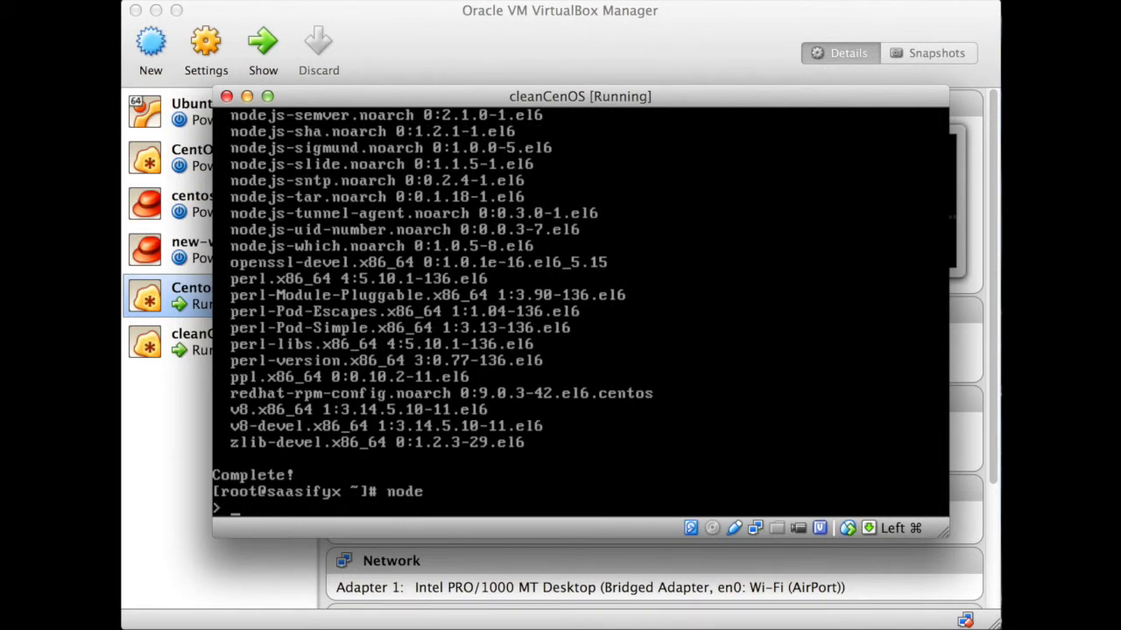
key(ctrl+c)
text(pwd)
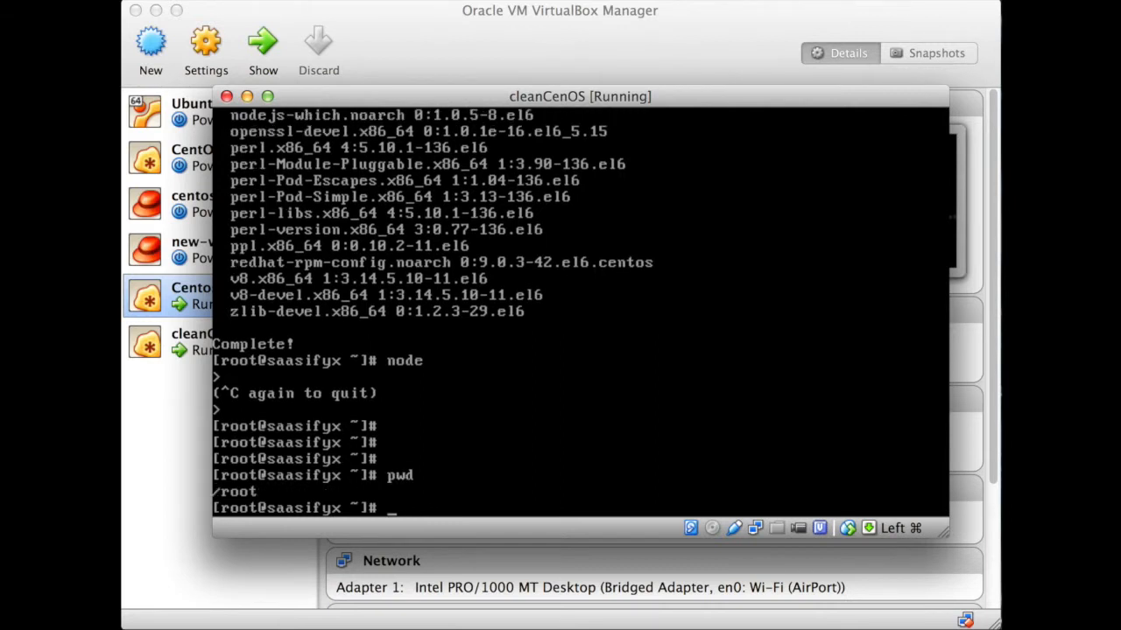
text(mkdir src)
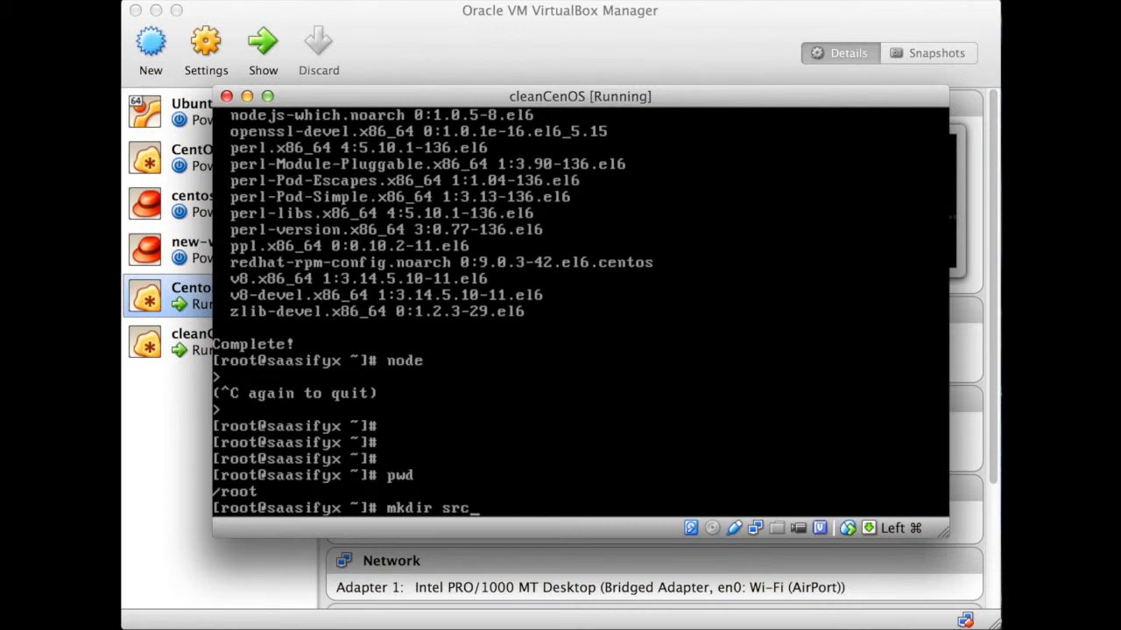
key(Return)
text(cd src)
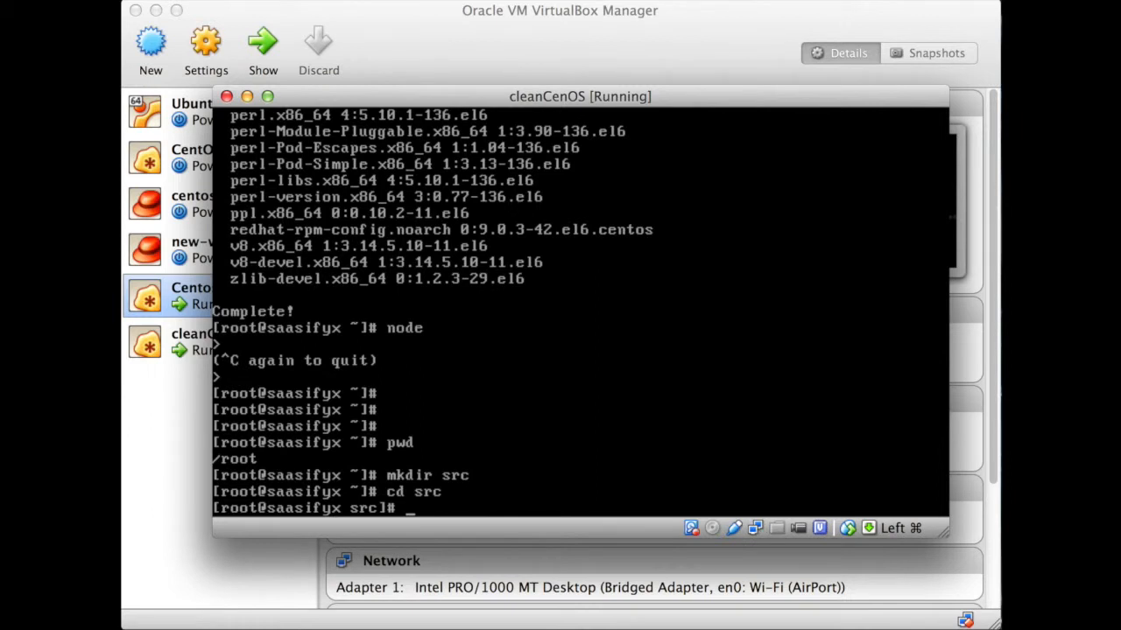
text(vi)
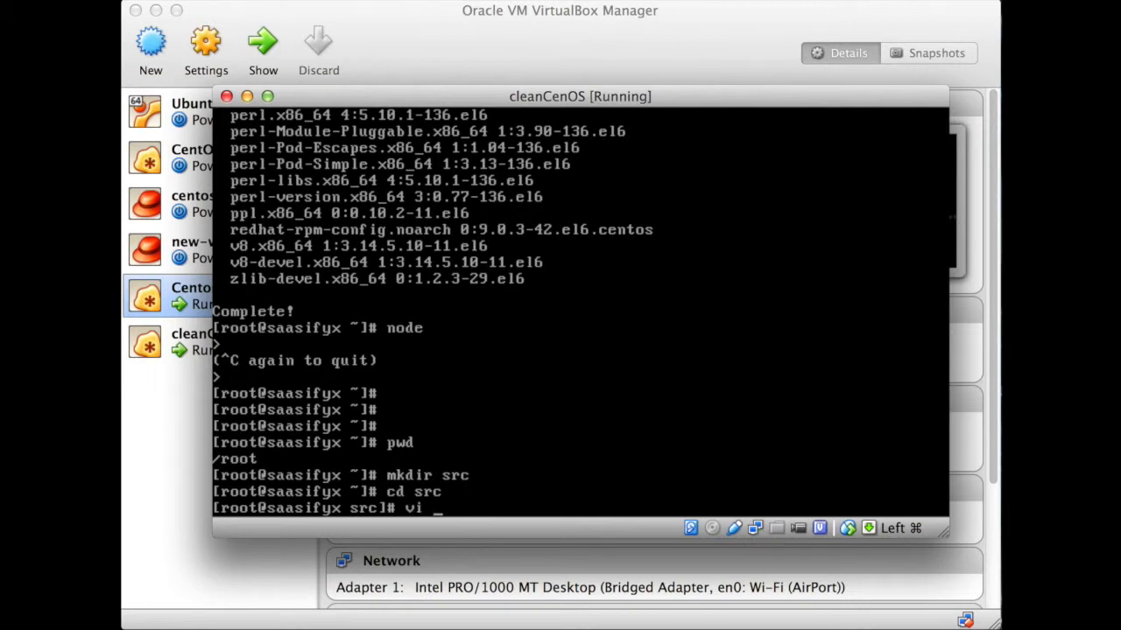
text(index.js)
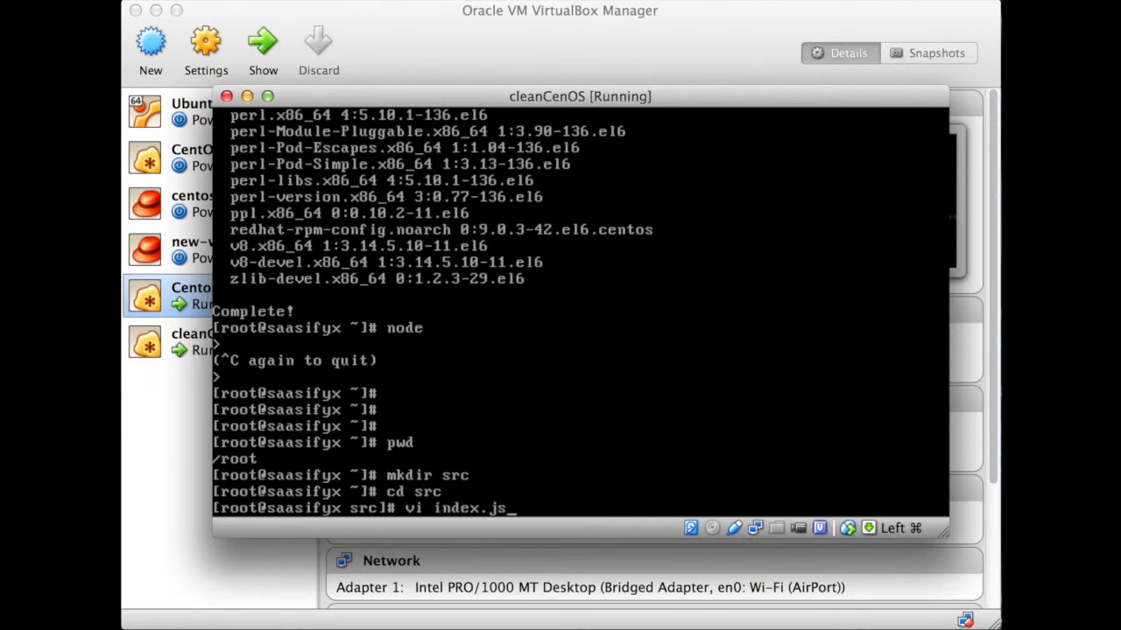
Open index.js in vi and write var express = require('express'); as line one
key(Return)
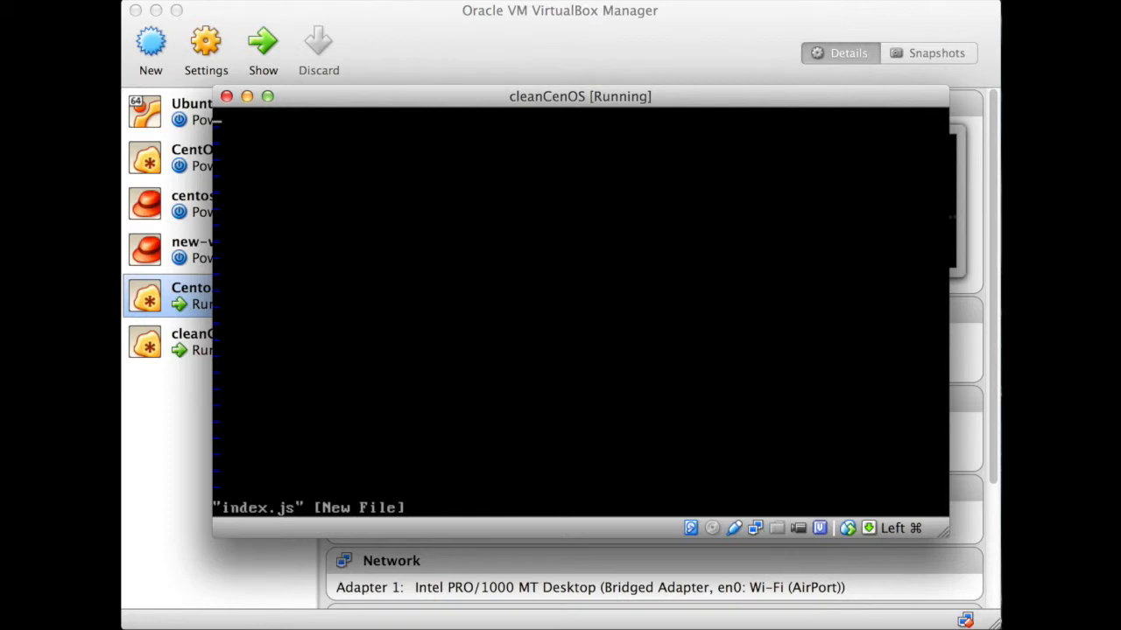
text(ivar)
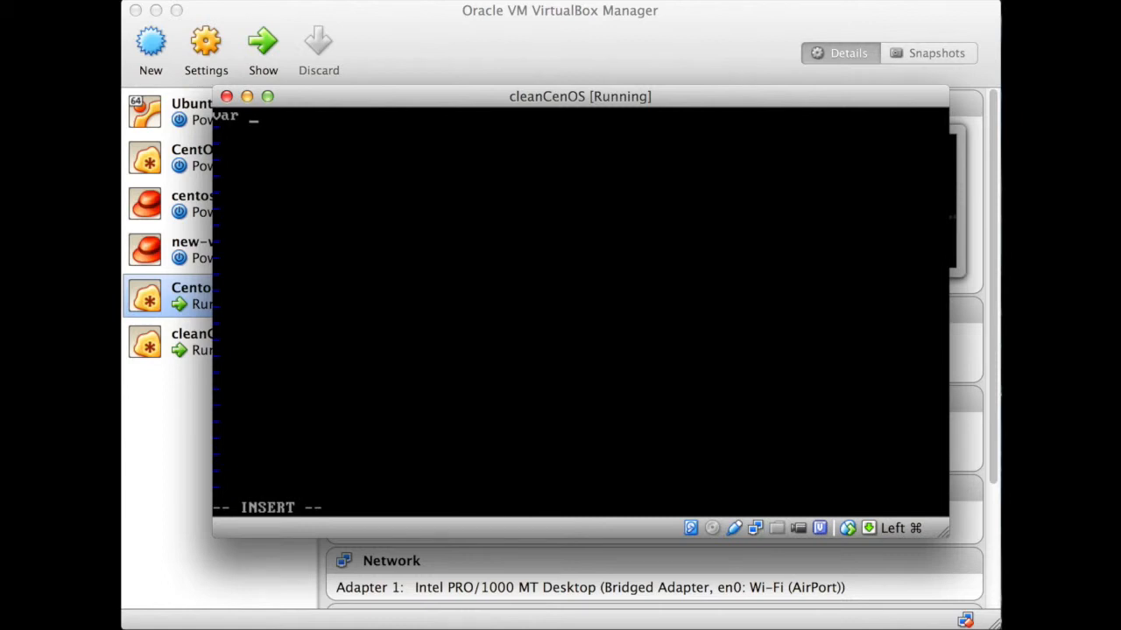
text(express)
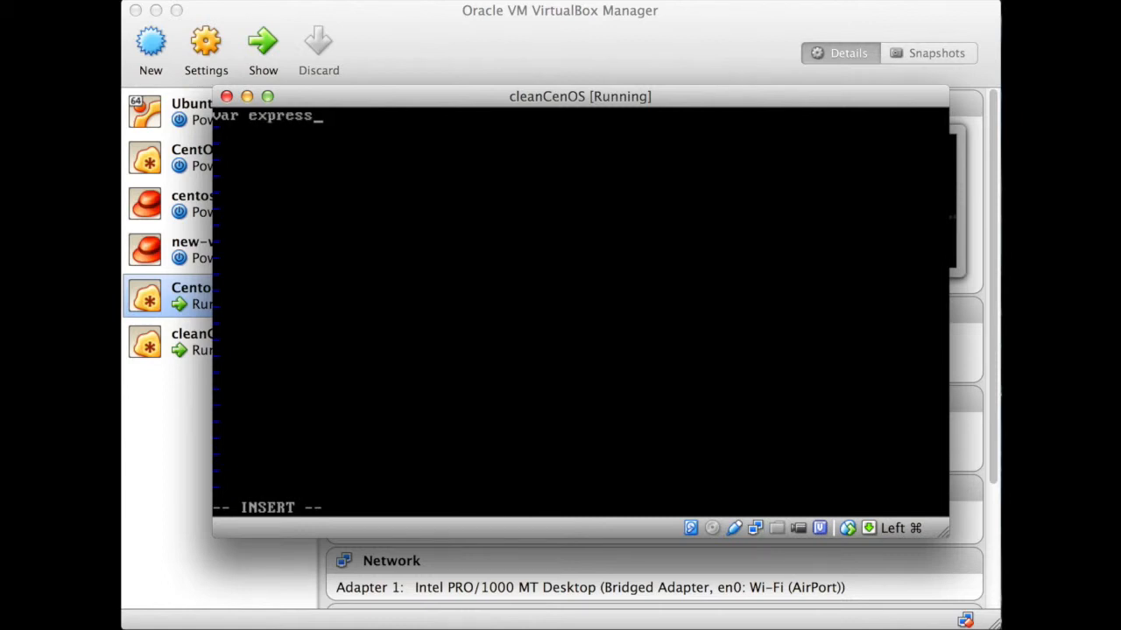
text(=)
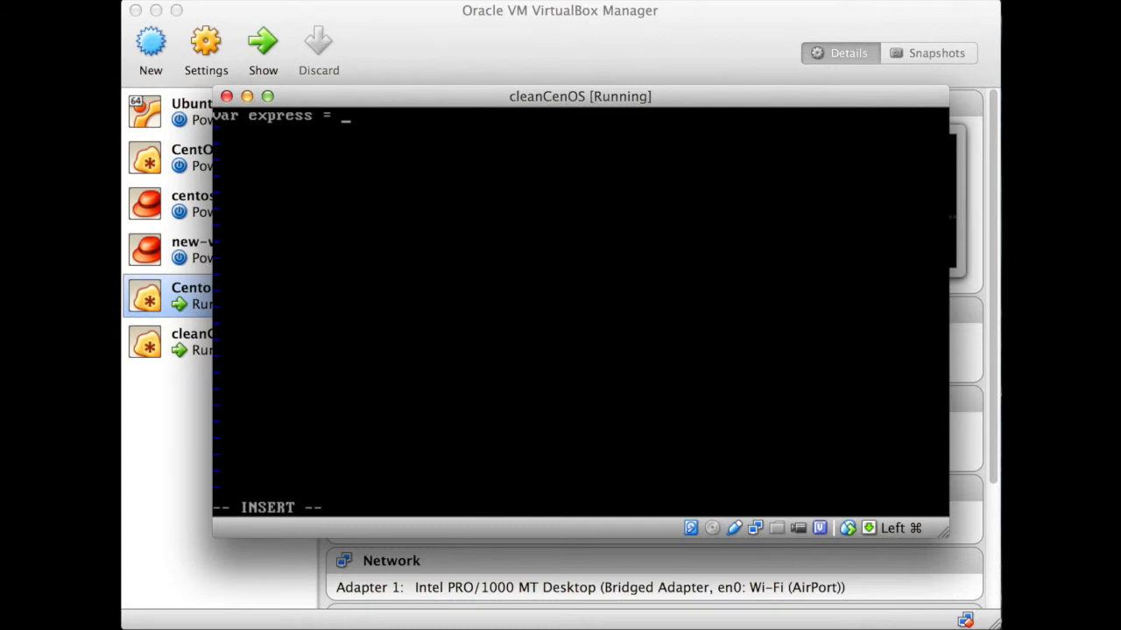
text(re)
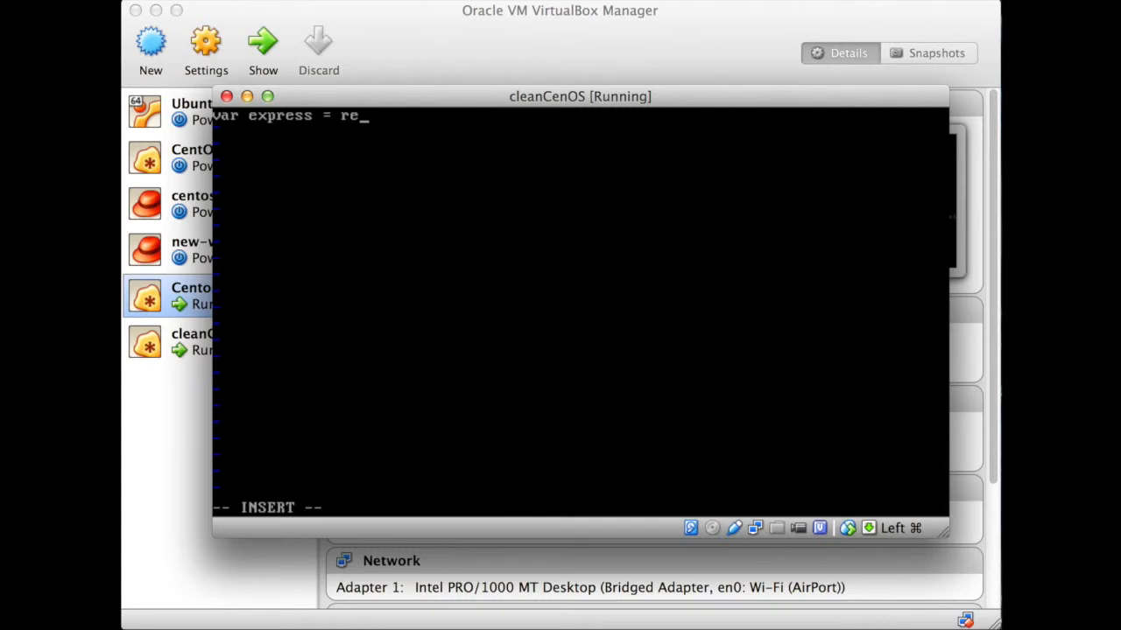
text(quire)
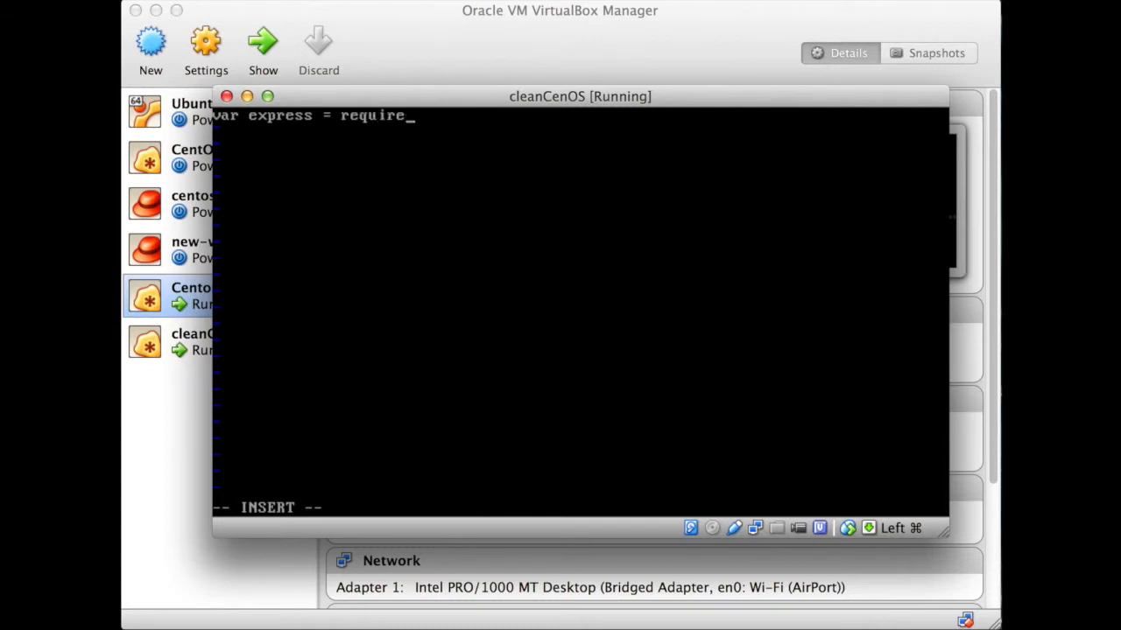
text((')
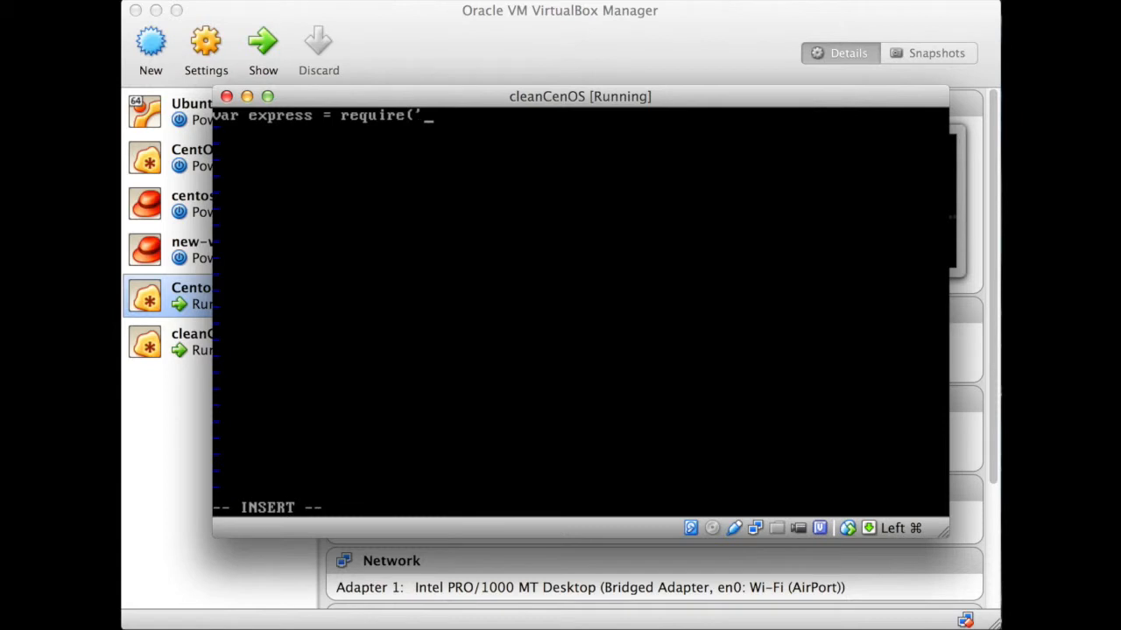
text(ex)
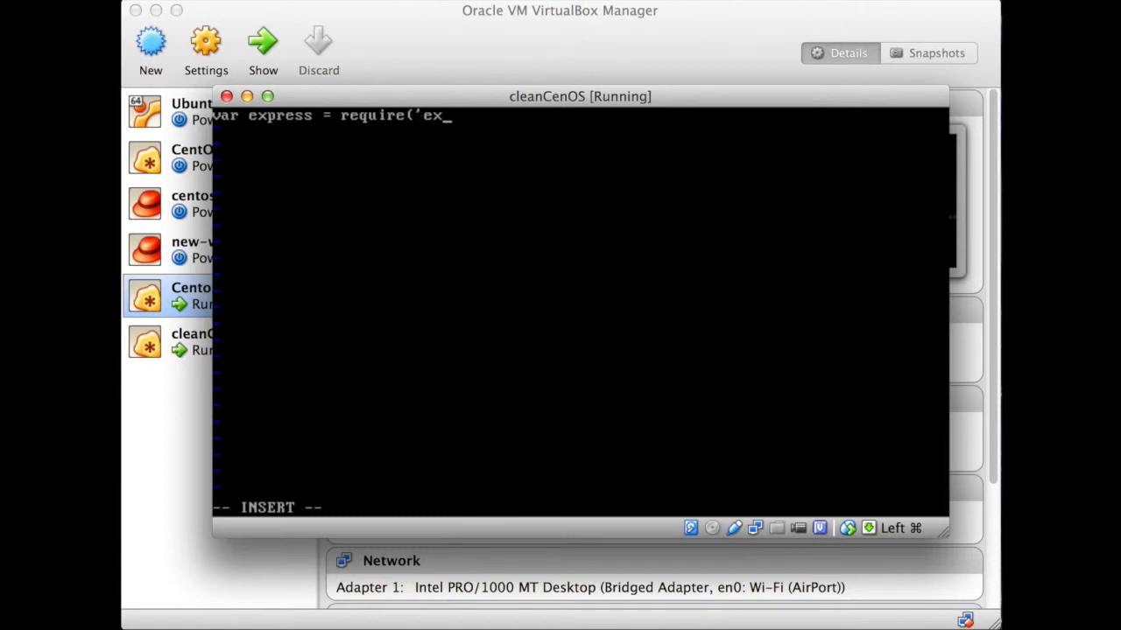
text(press'))
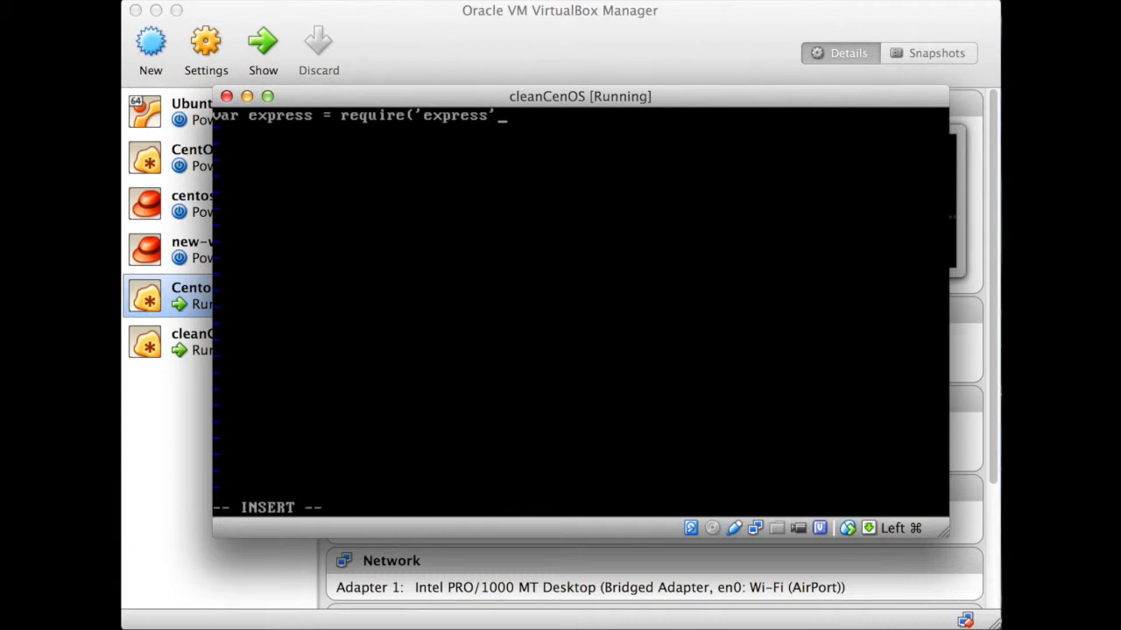
text(');)
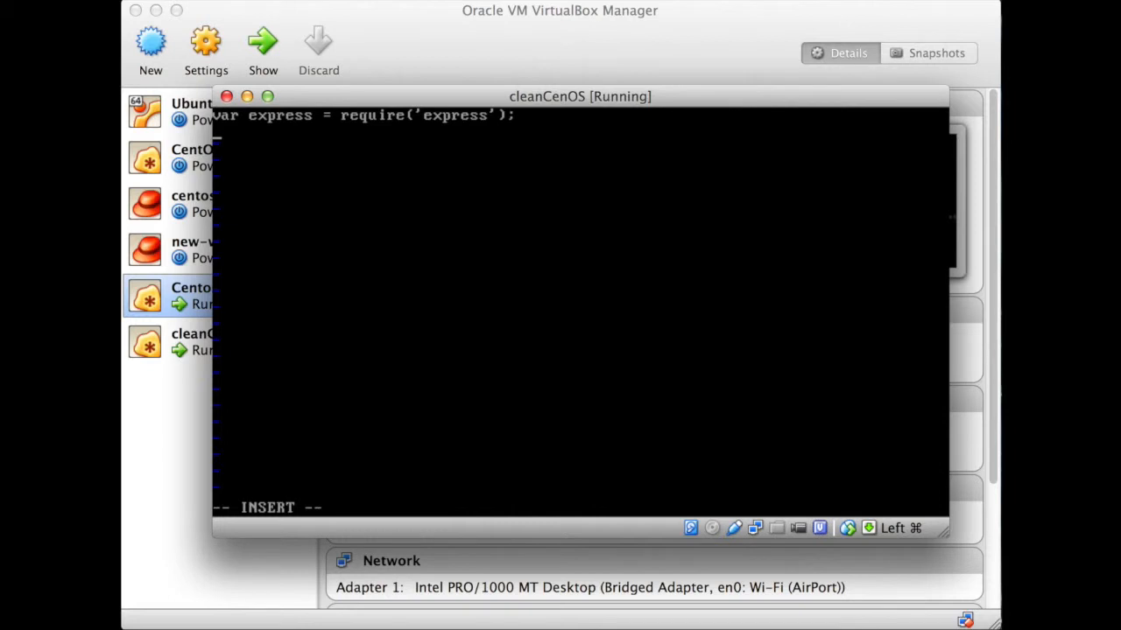
Declare PORT as 8080 and create the Express app variable in index.js
text(var)
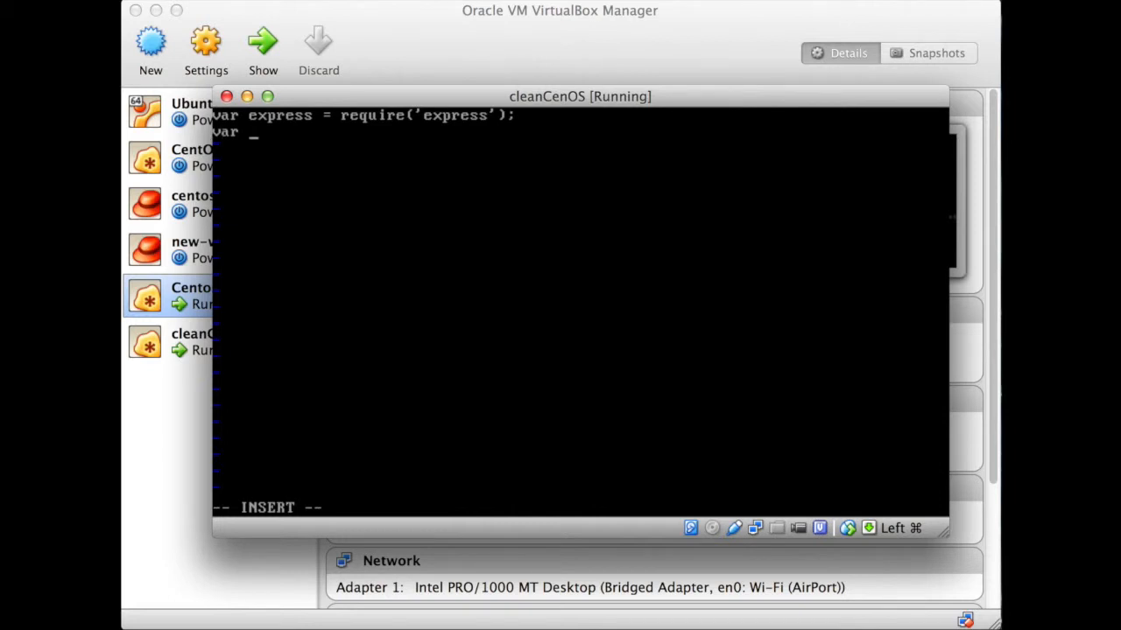
text(PORT=)
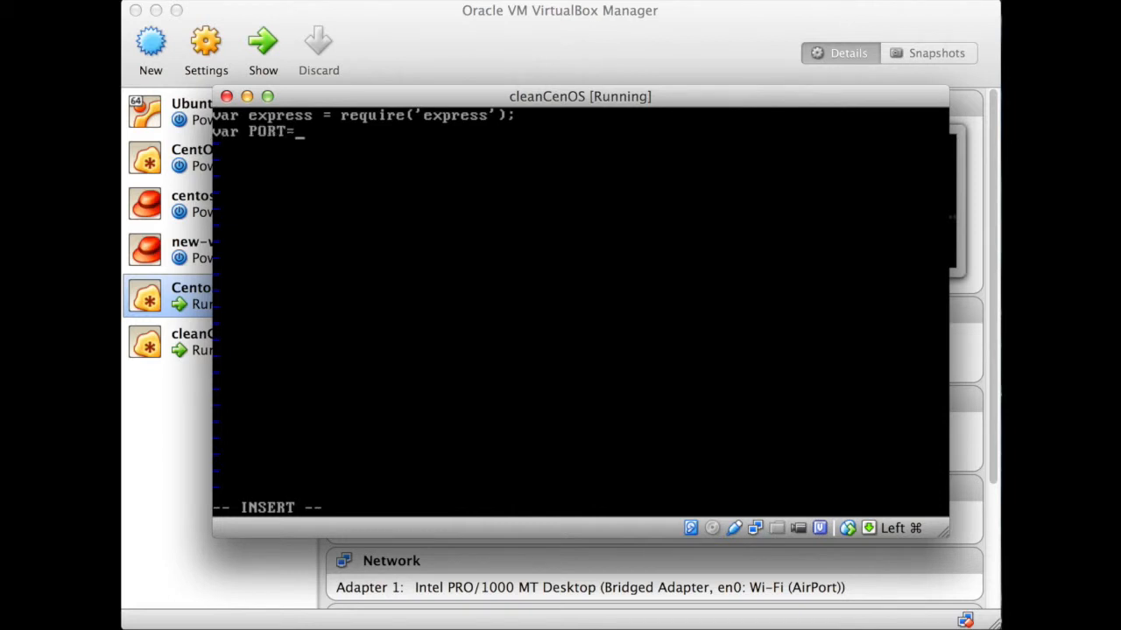
text(8080)
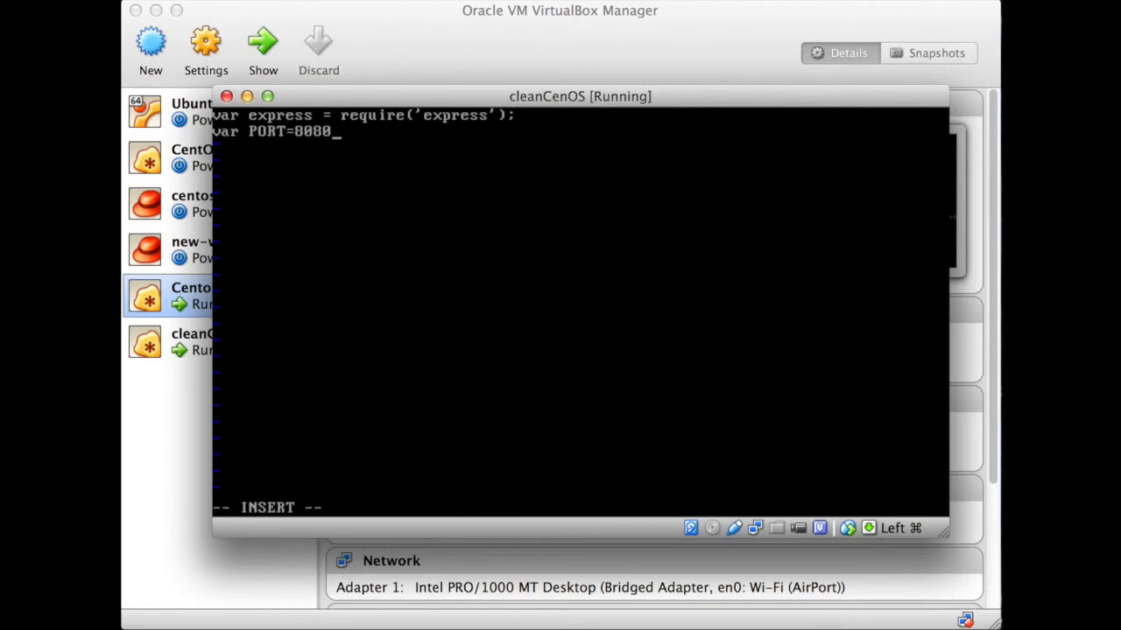
text(;)
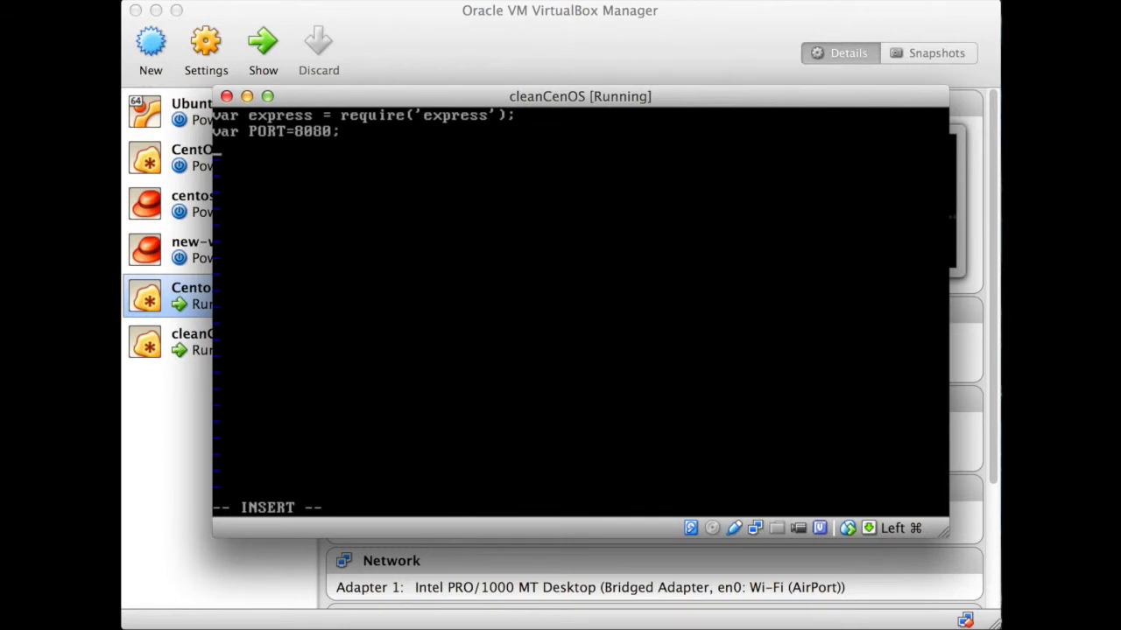
text(var ap)
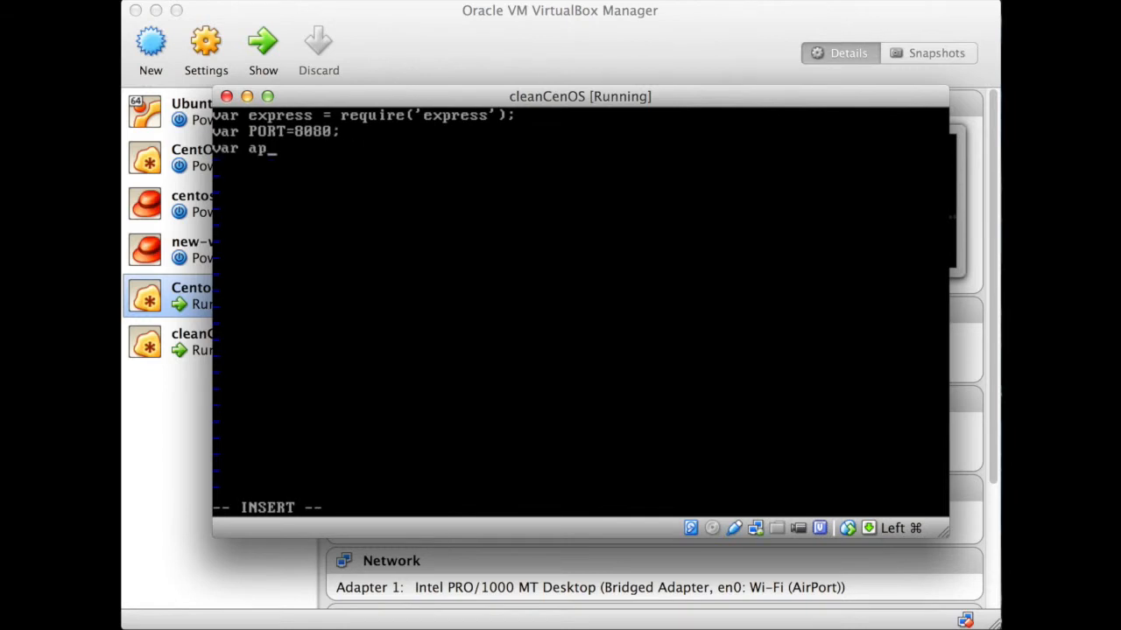
text(p = express)
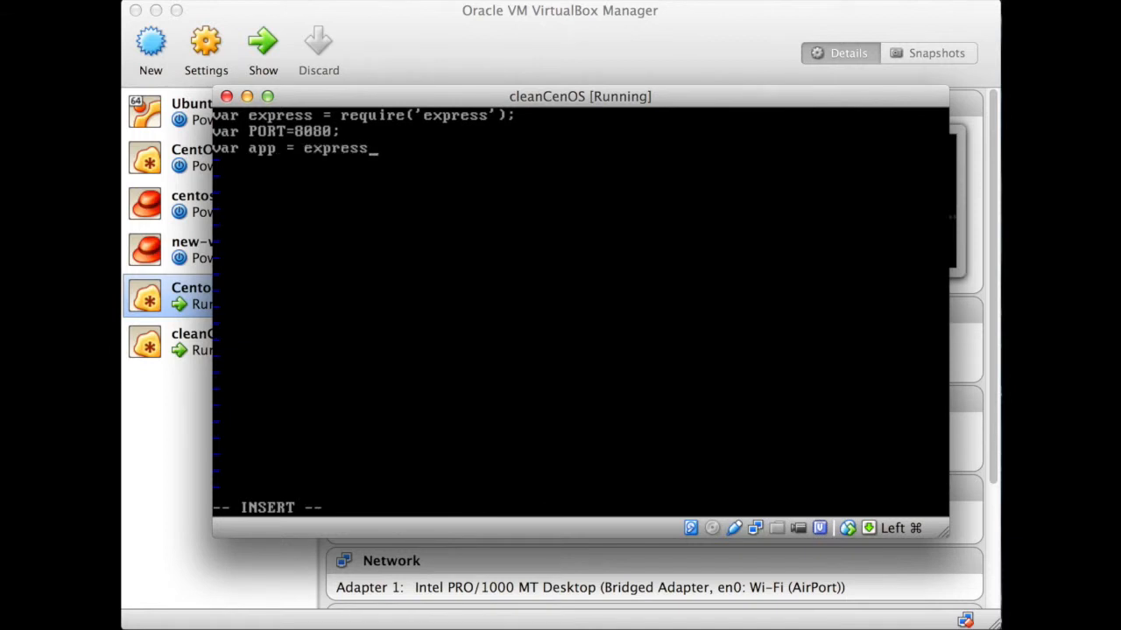
text(();)
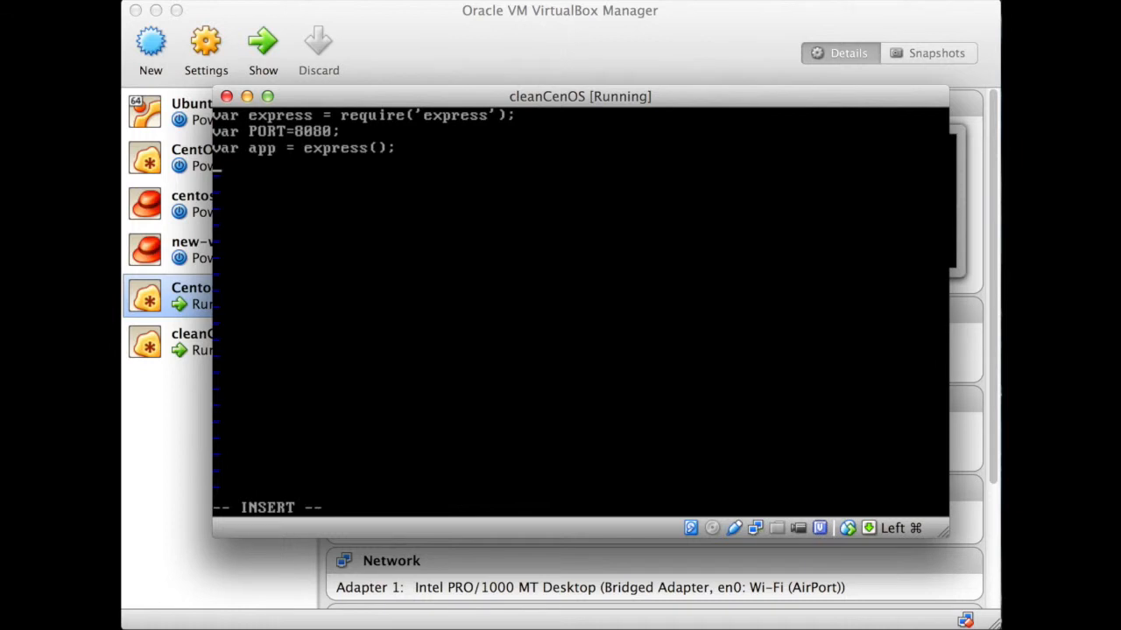
Add an app.get route handler with req and res, and app.listen(PORT)
text(app.g)
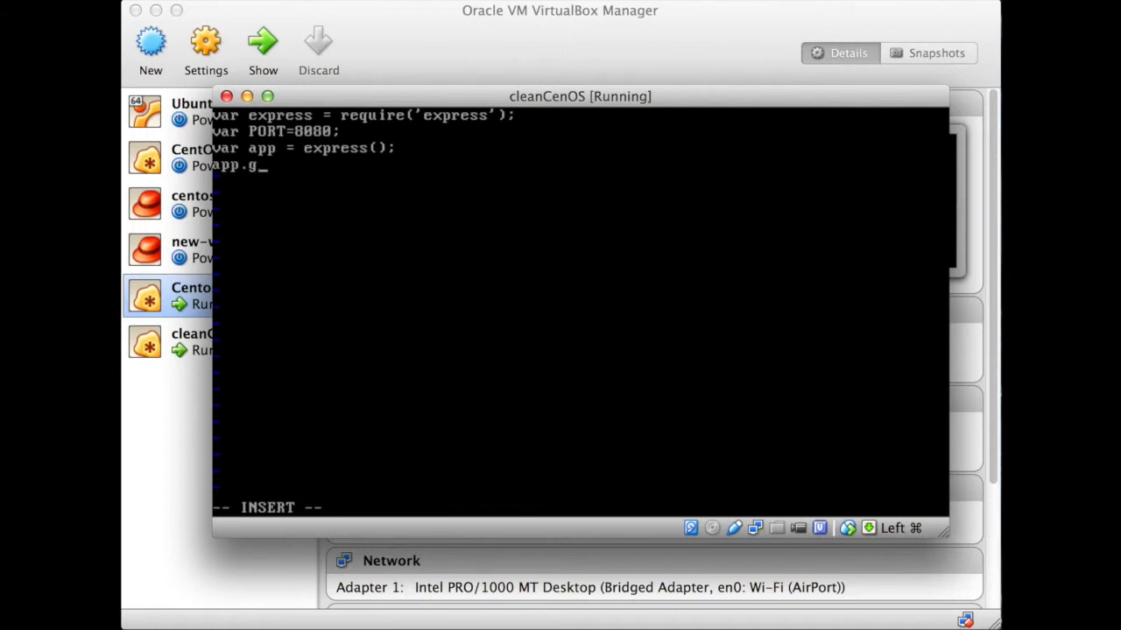
text(et)
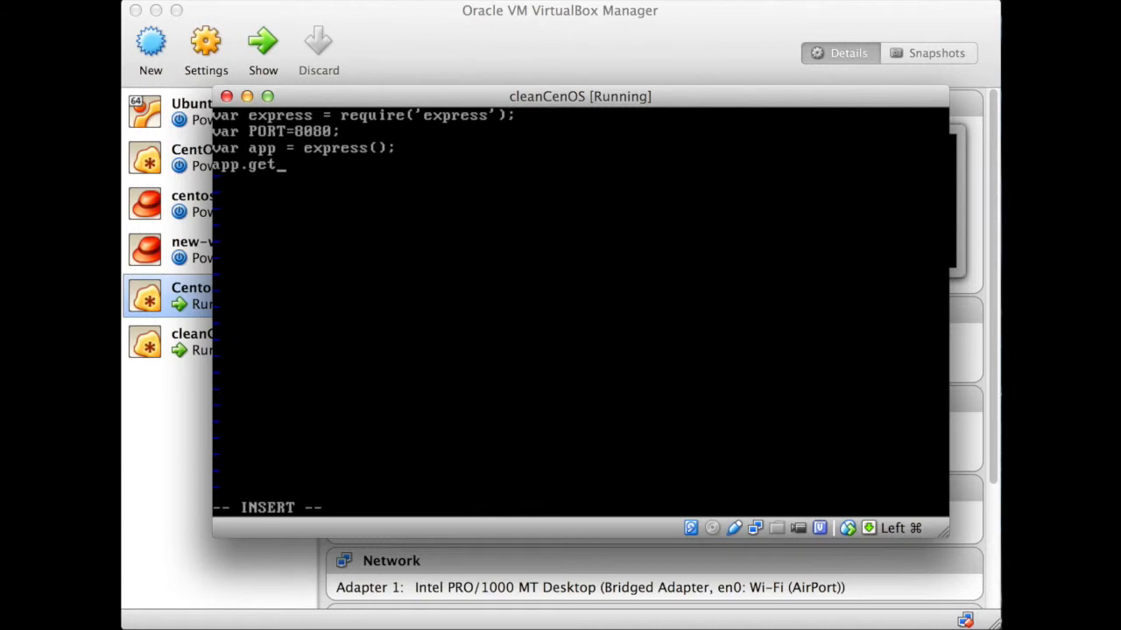
text(('/')
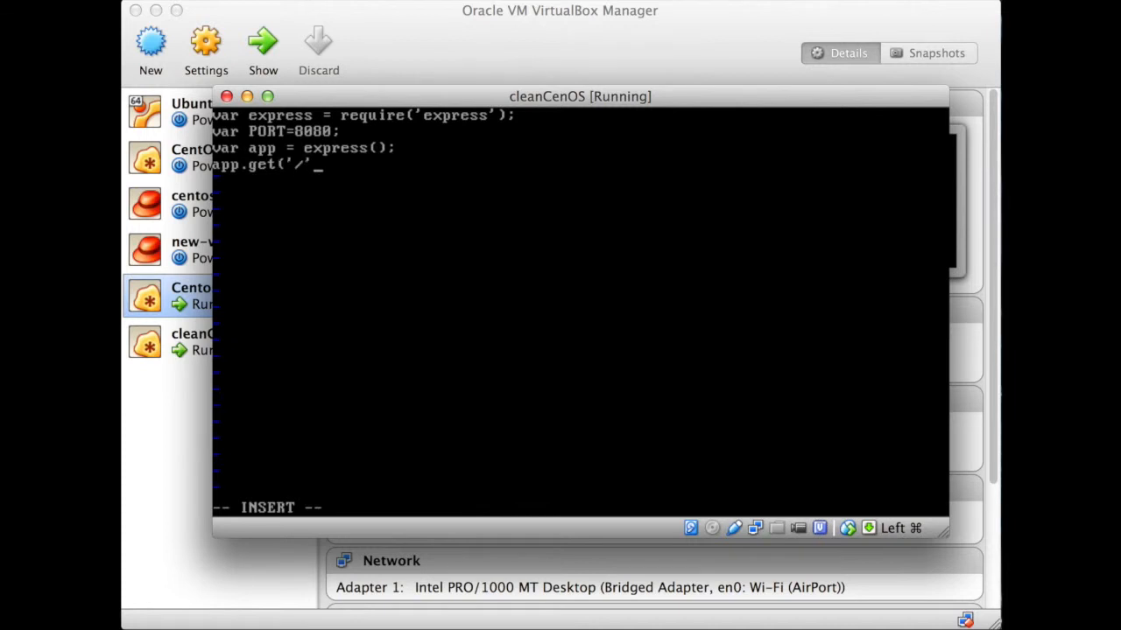
text(,f)
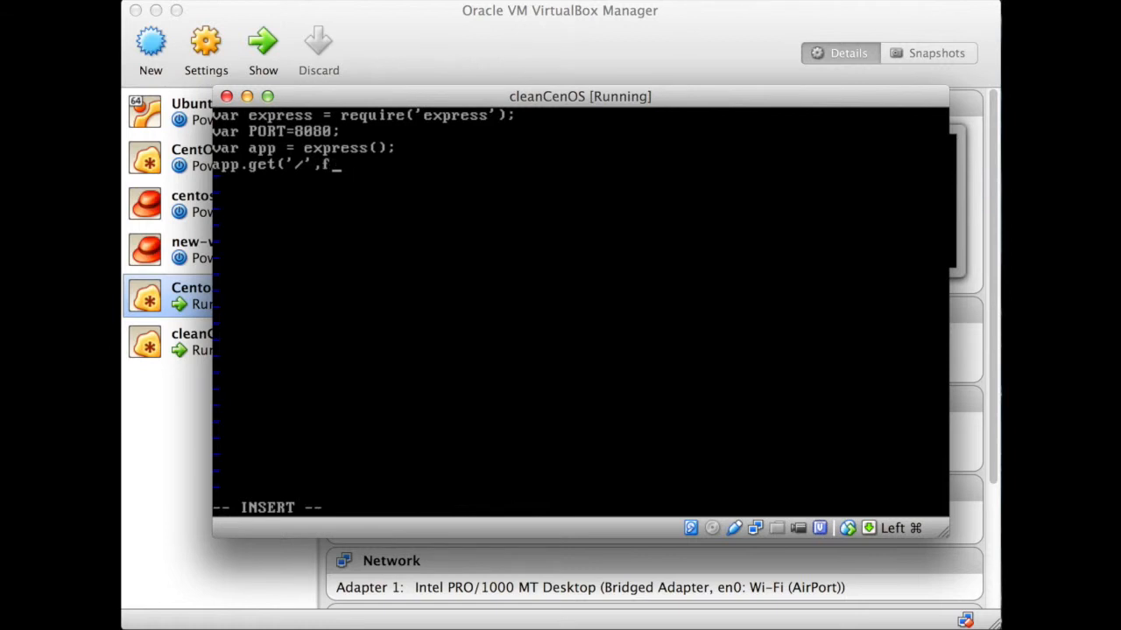
text(unction)
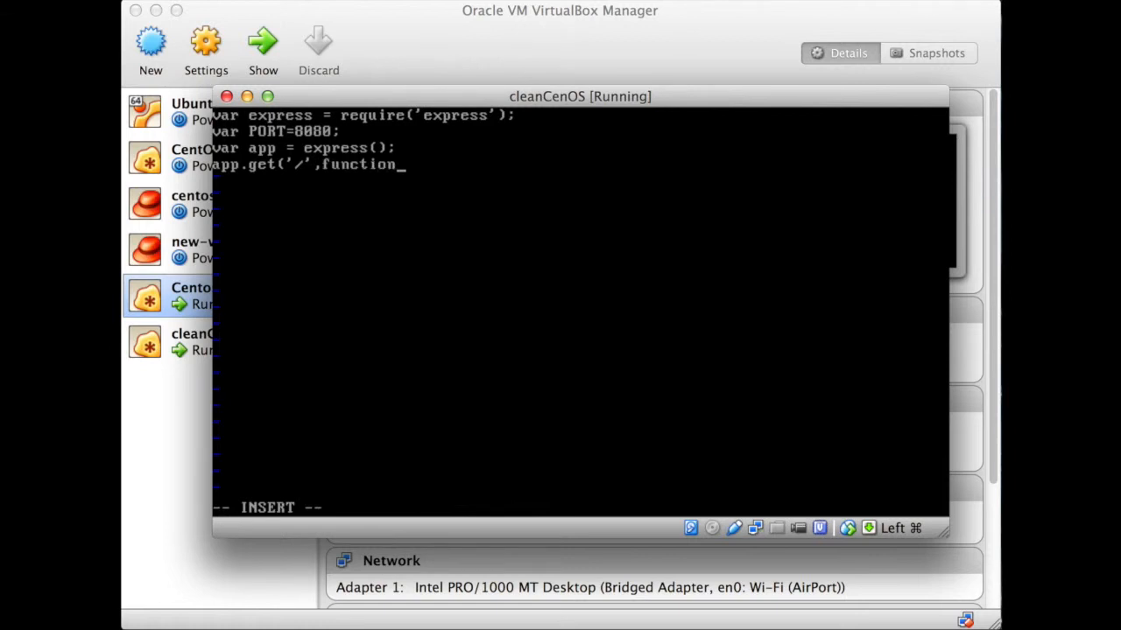
text((req)
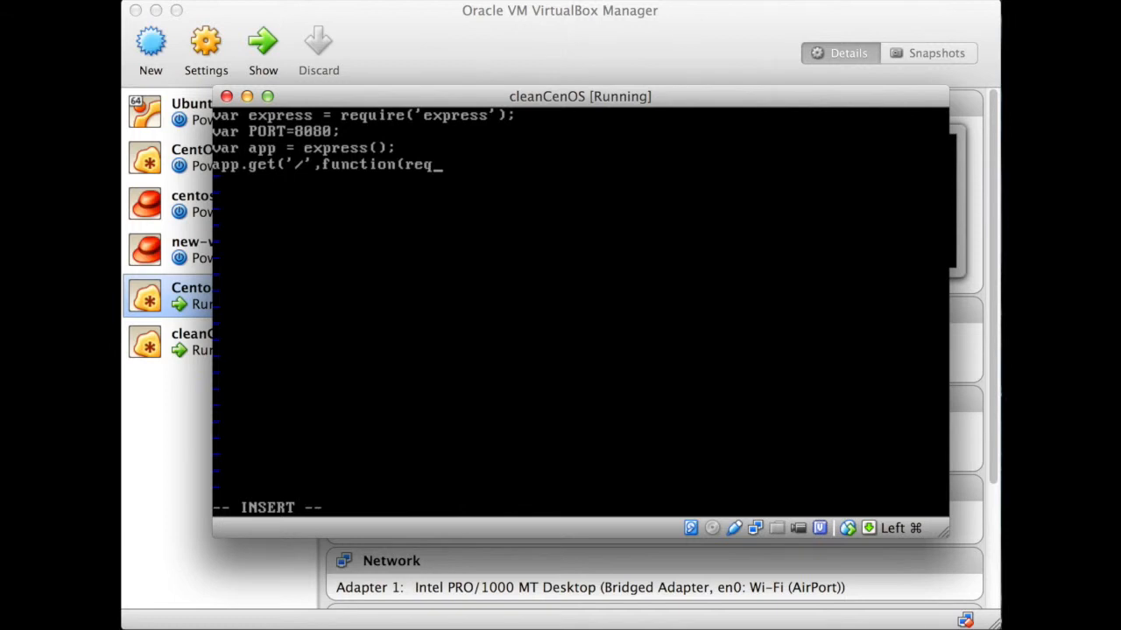
text(,res)
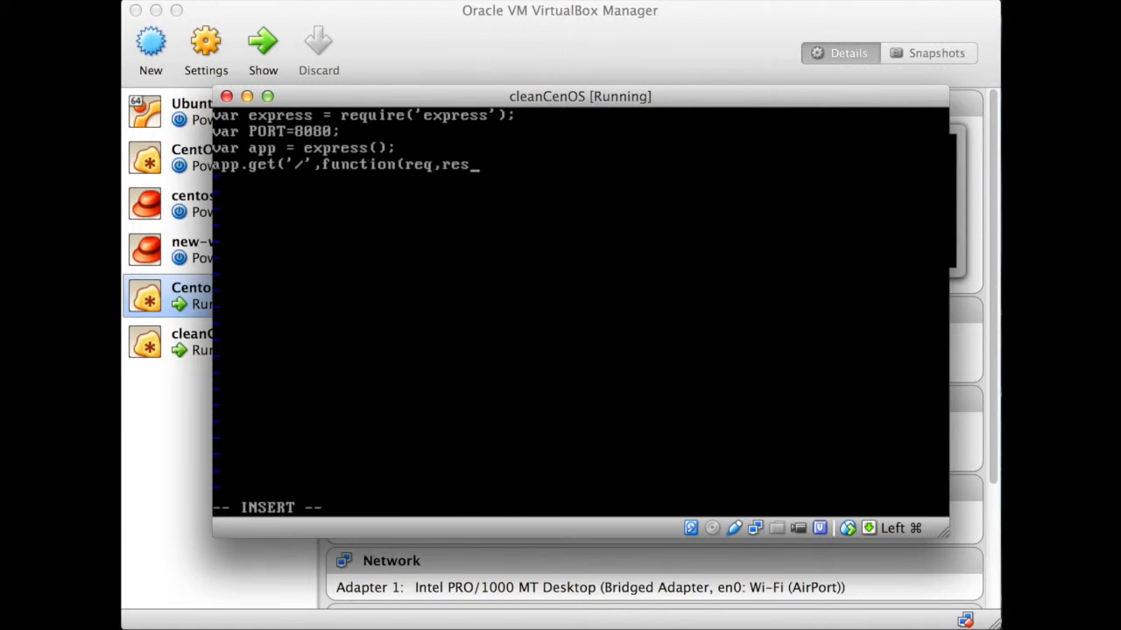
text())
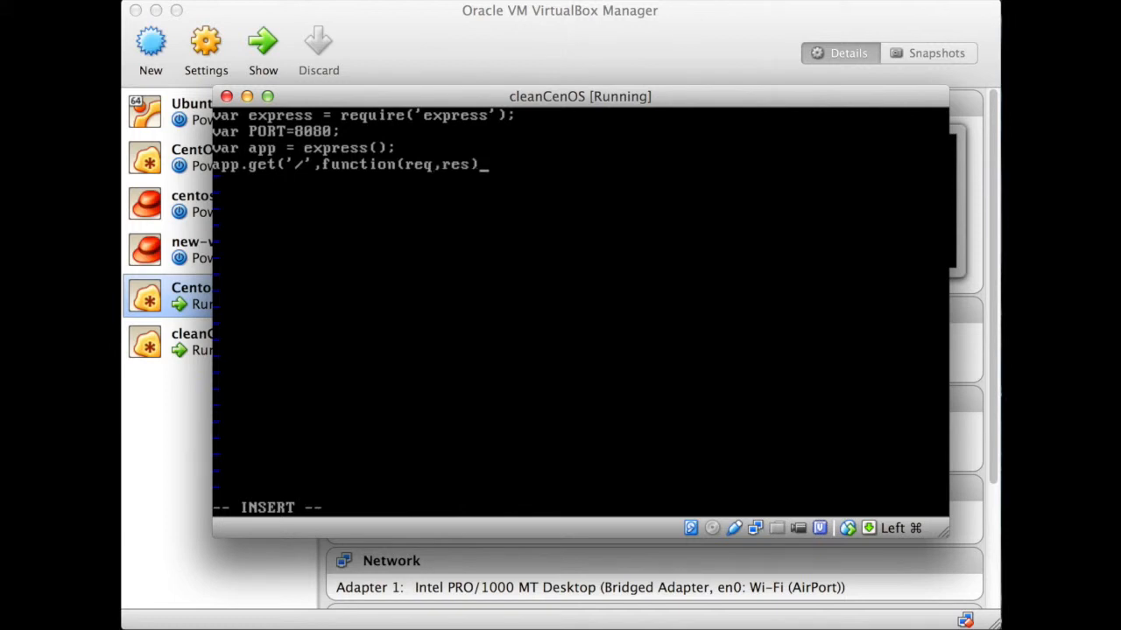
text({)
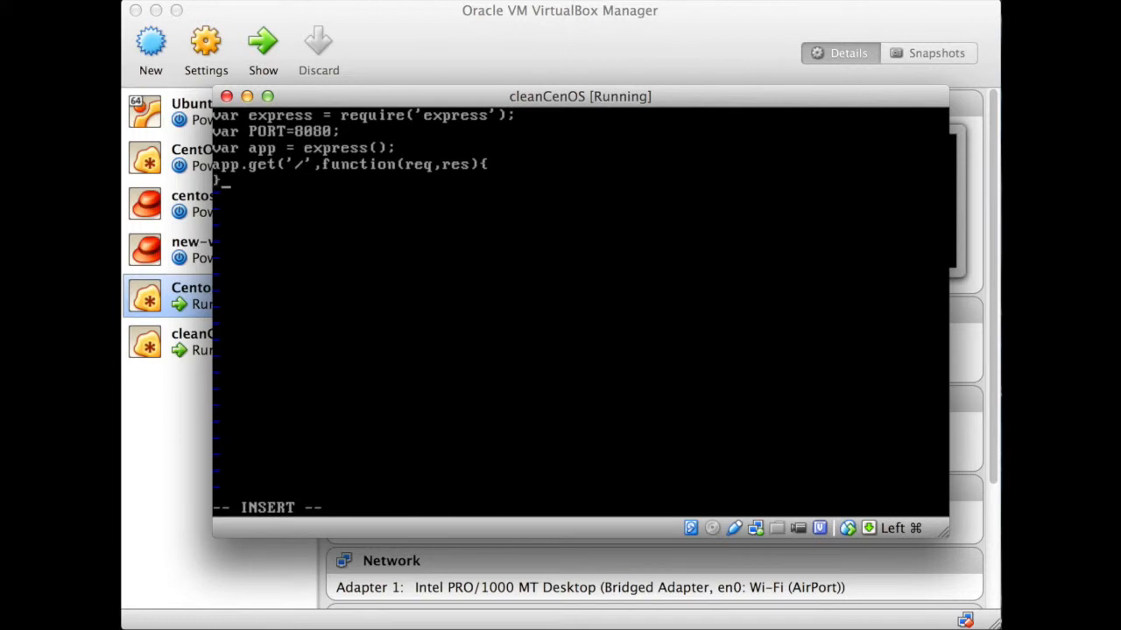
text(});)
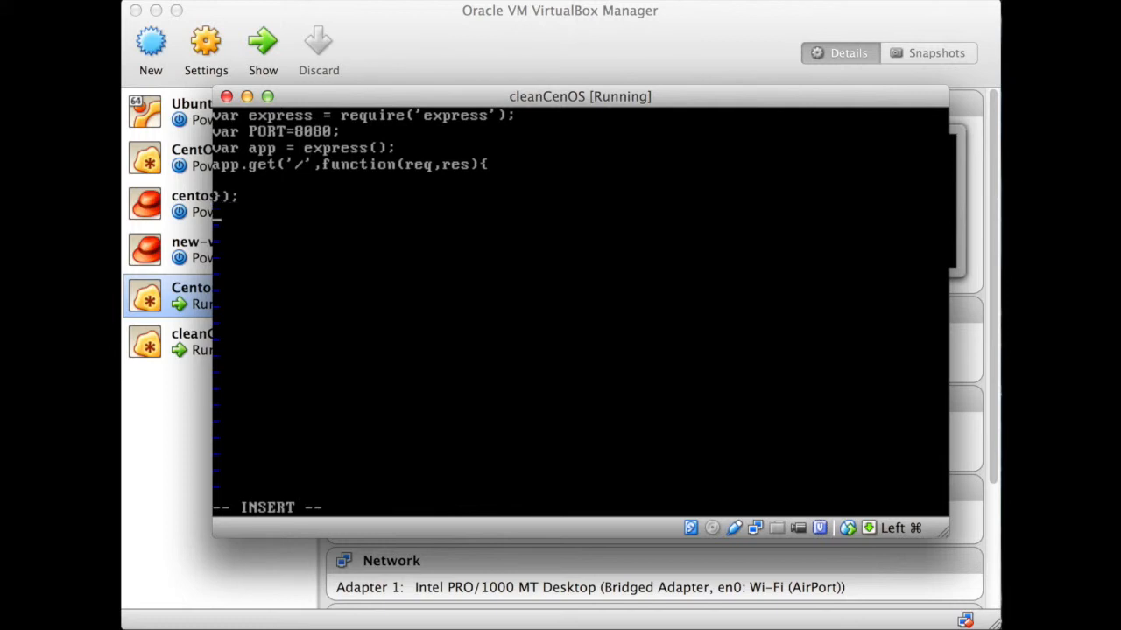
text(appl)
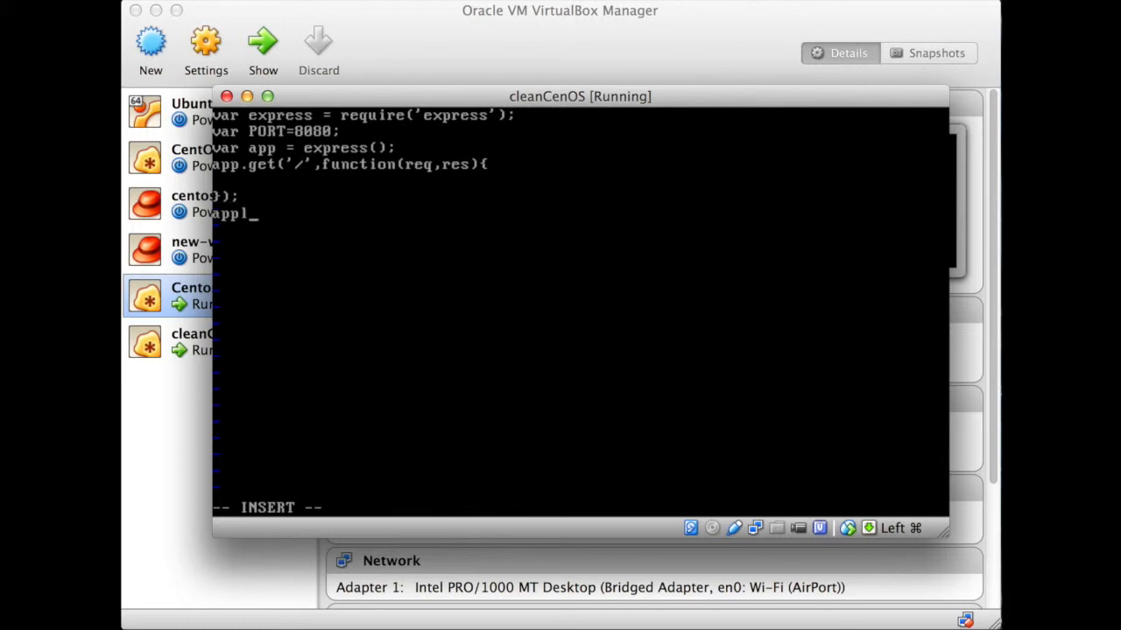
text(.listen)
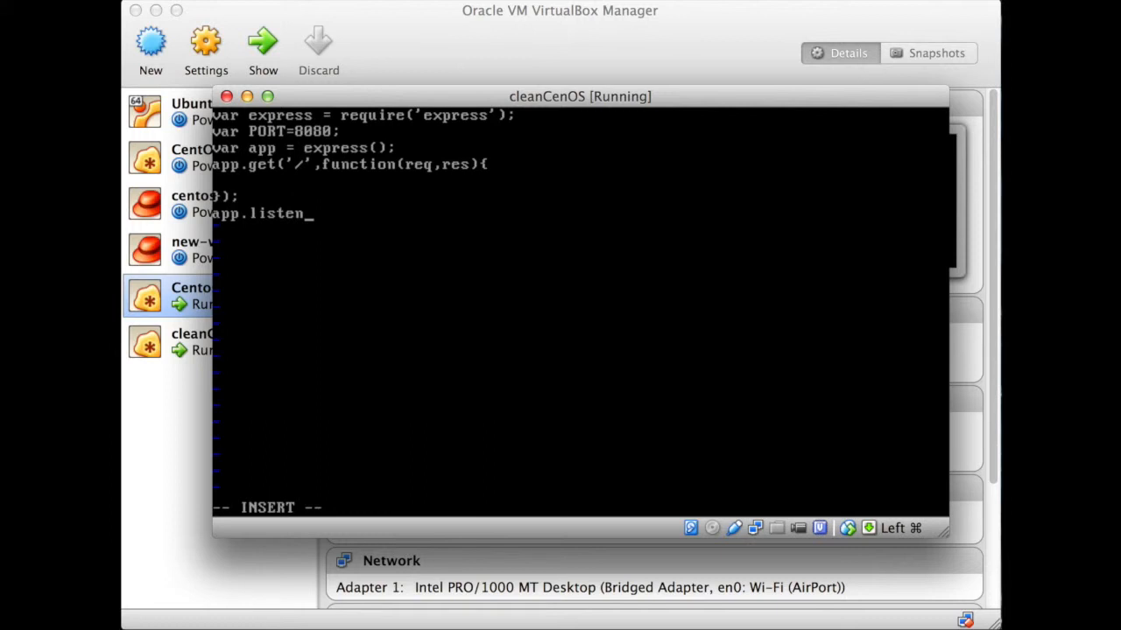
text(()
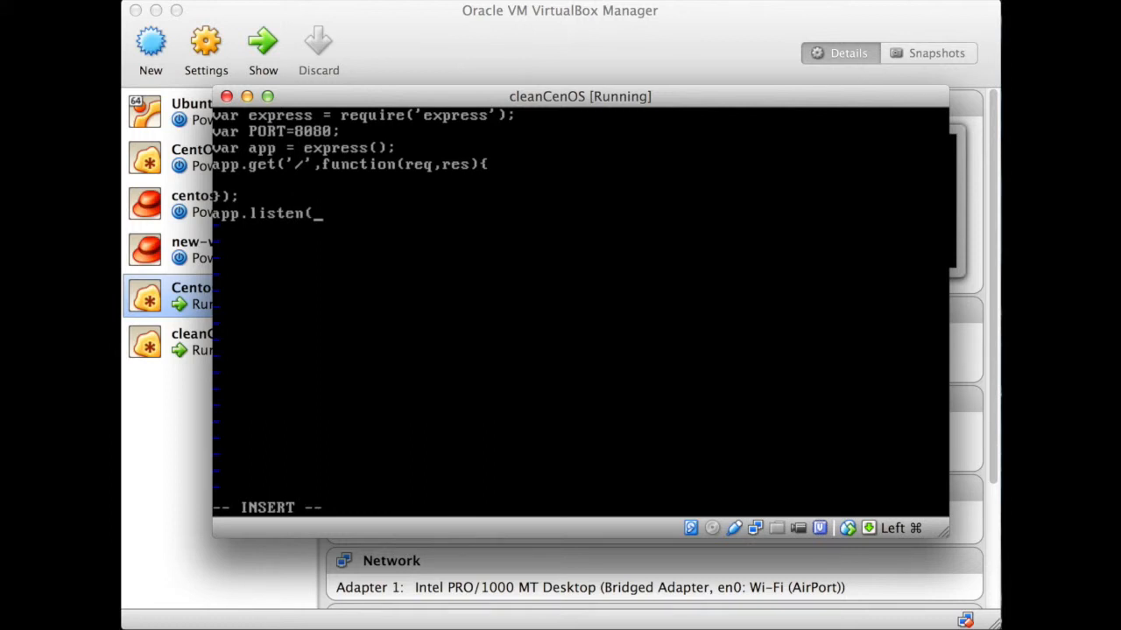
text(PORT);)
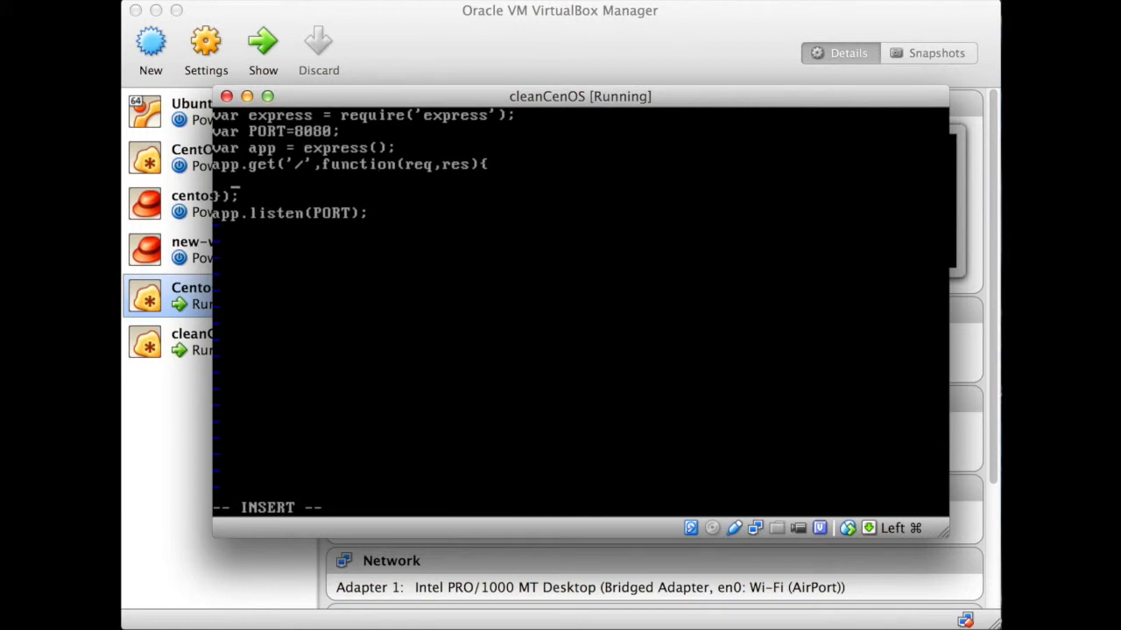
Make the route send the 'Hey there SoftLayers!!!' greeting, then write the file with :w
text(r)
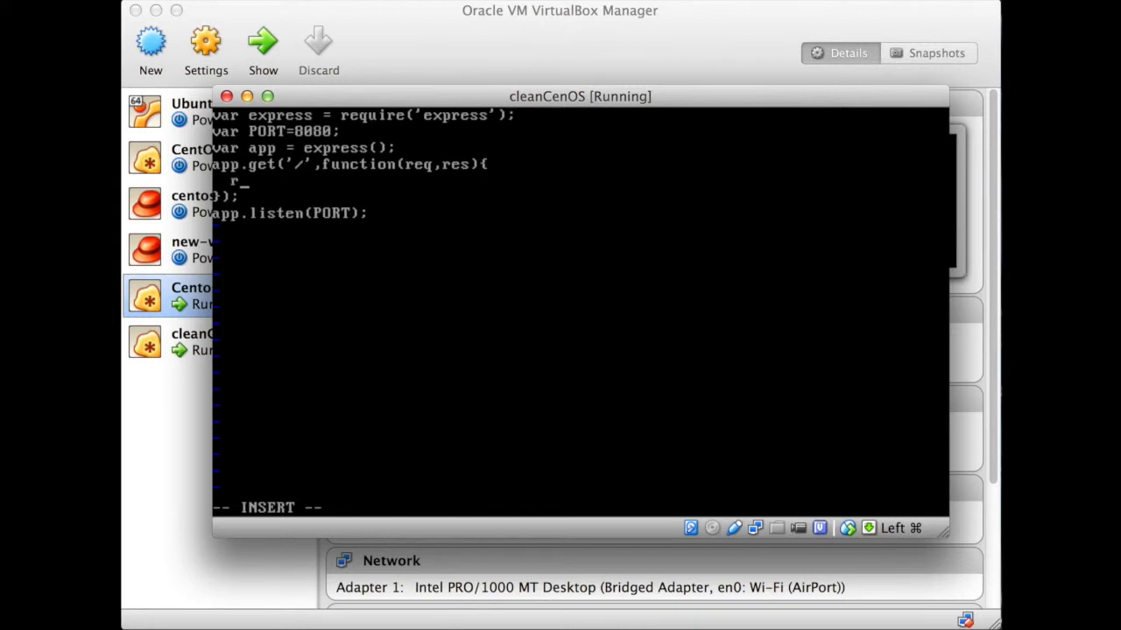
text(es.send)
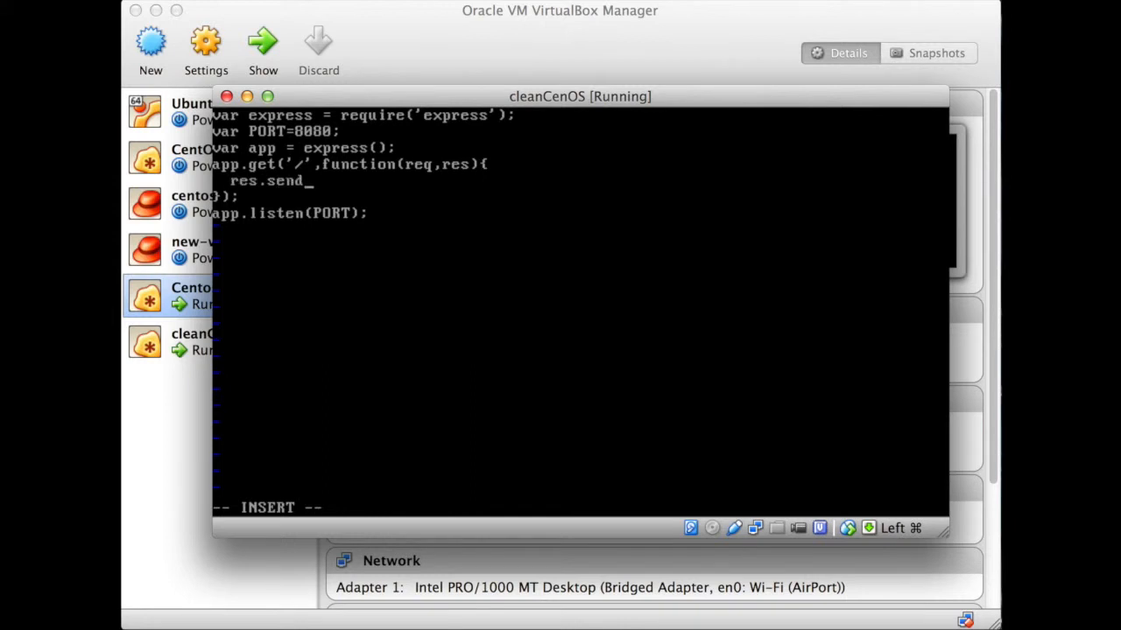
text(()
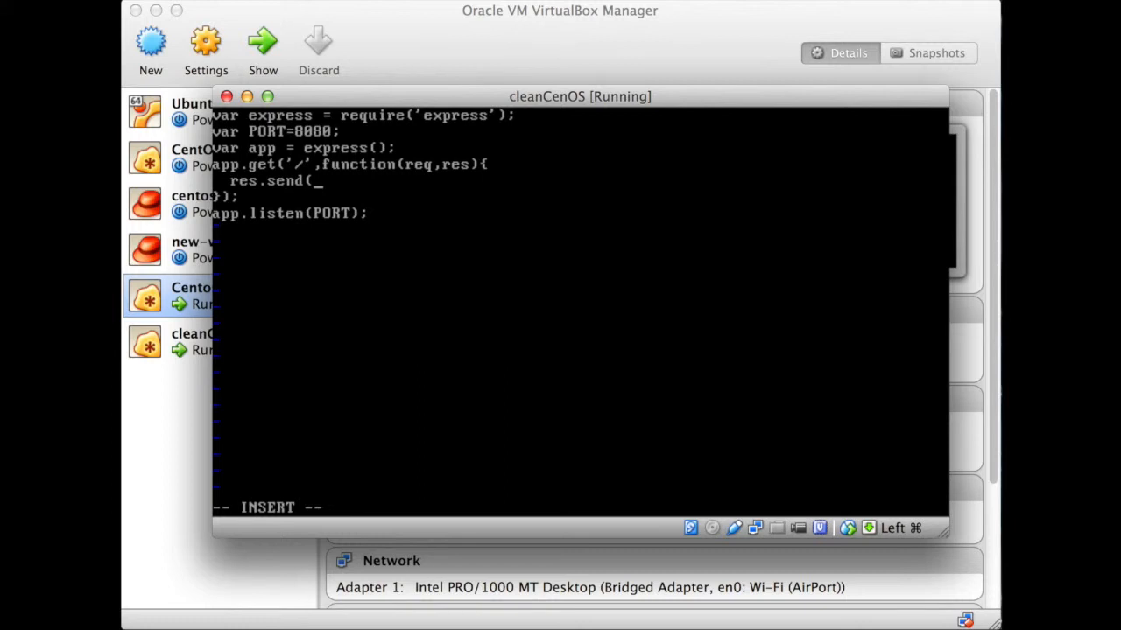
text("Hey there Soft)
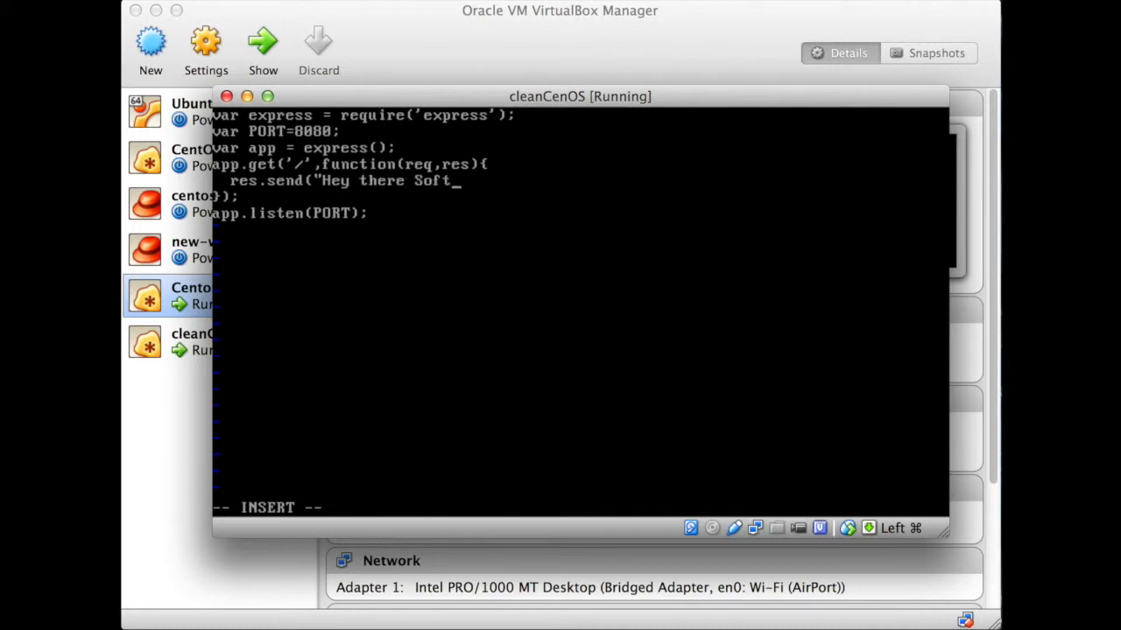
text(Layers!!!!)
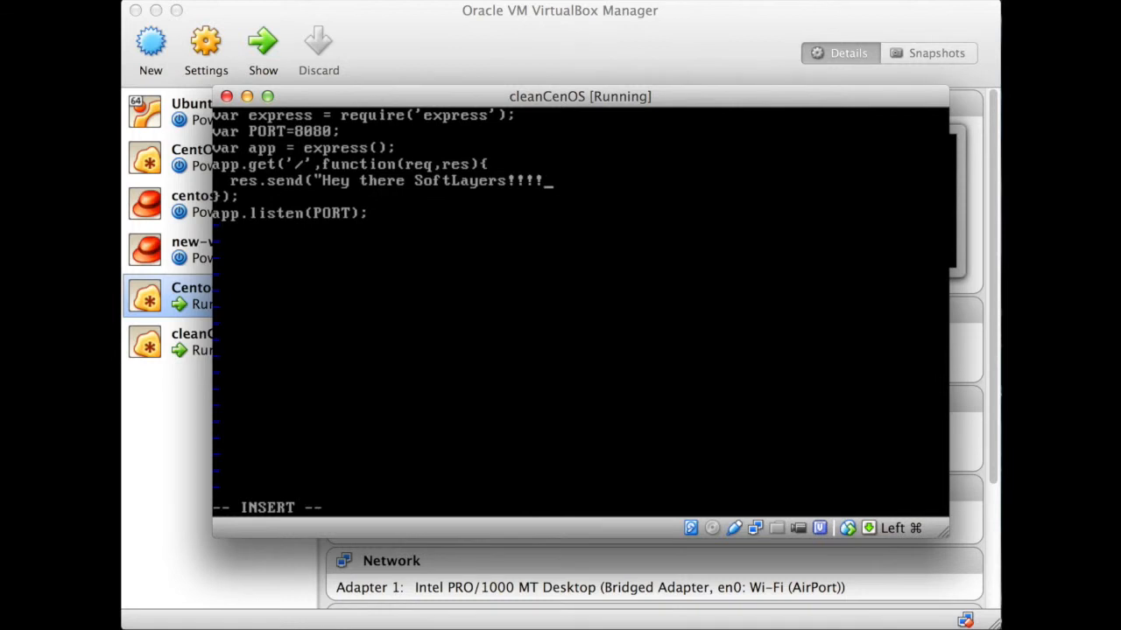
text(\)
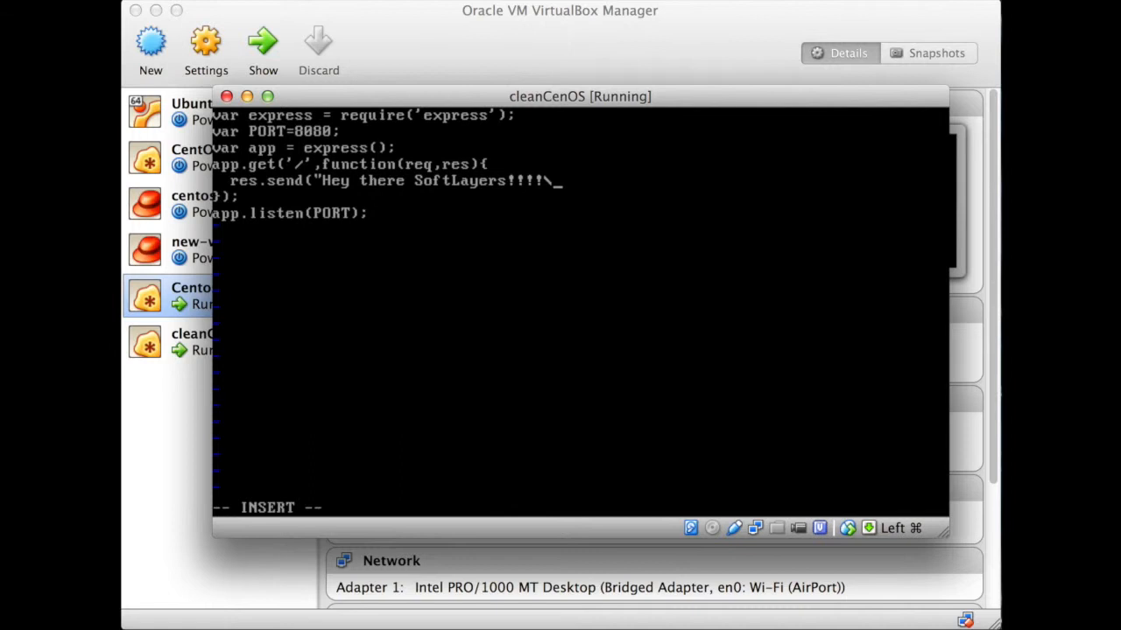
text(n)
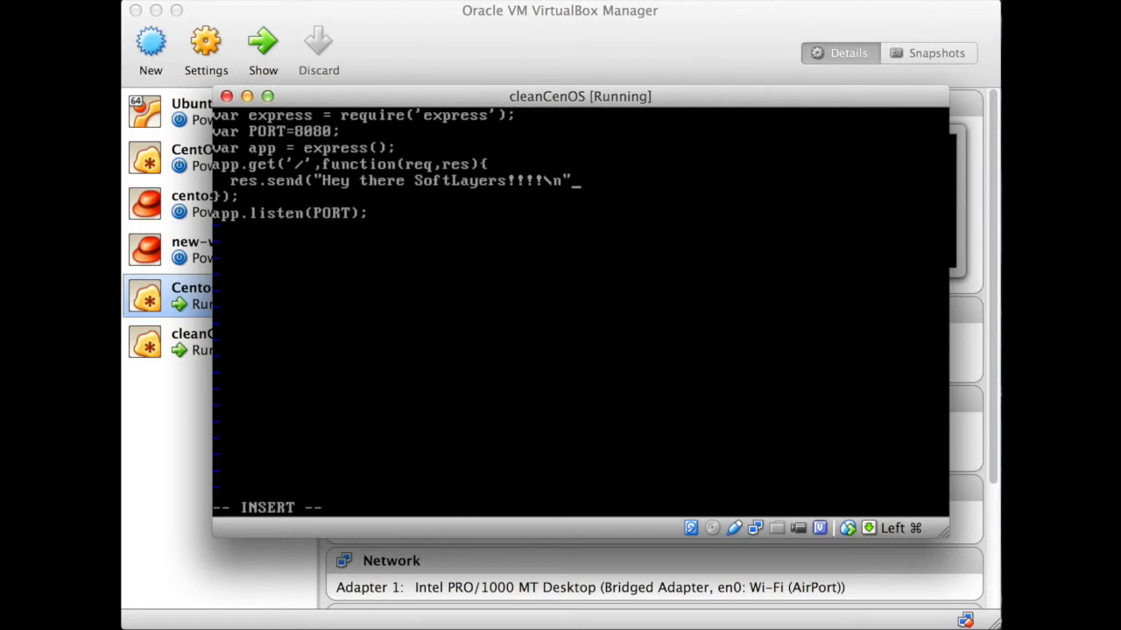
text();)
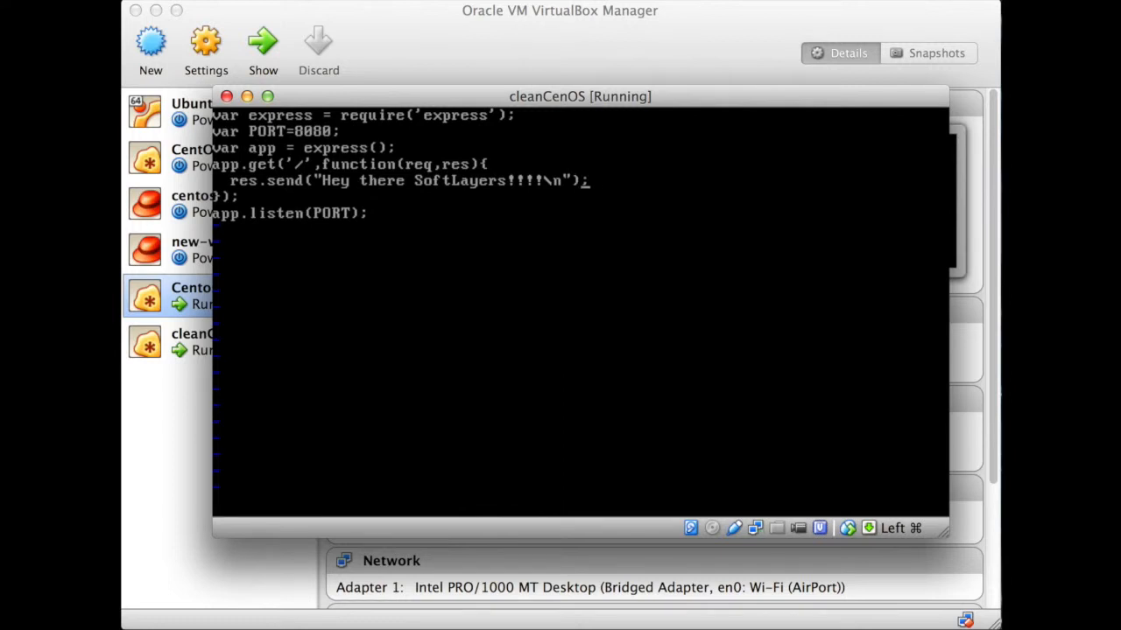
text(:w)
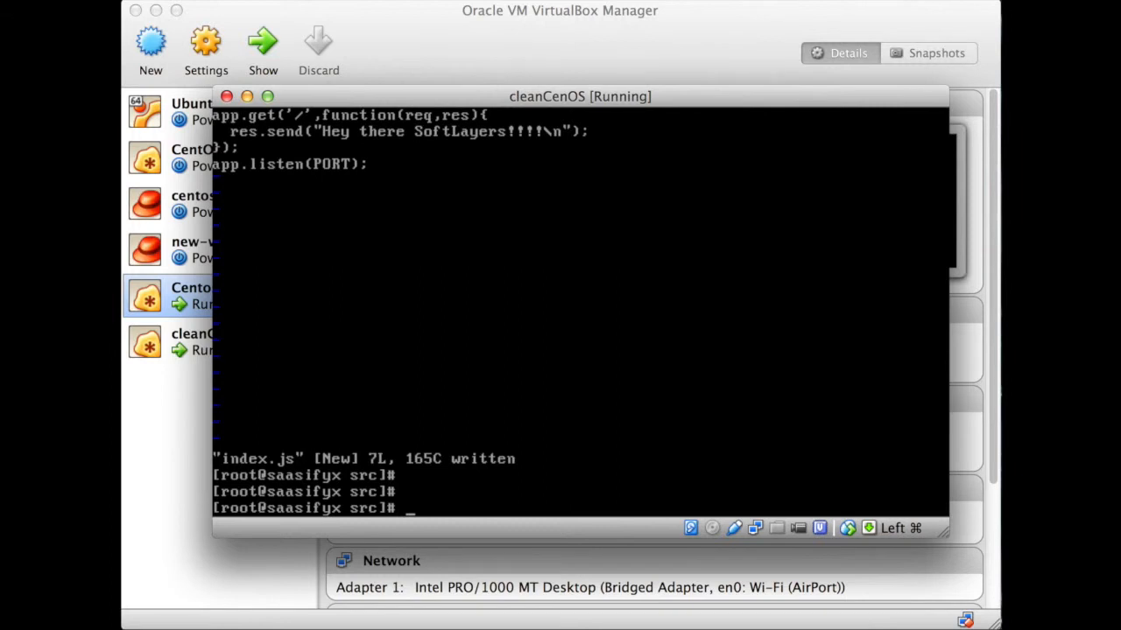
Run vi package.json to create and open a new package.json file
text(vi)
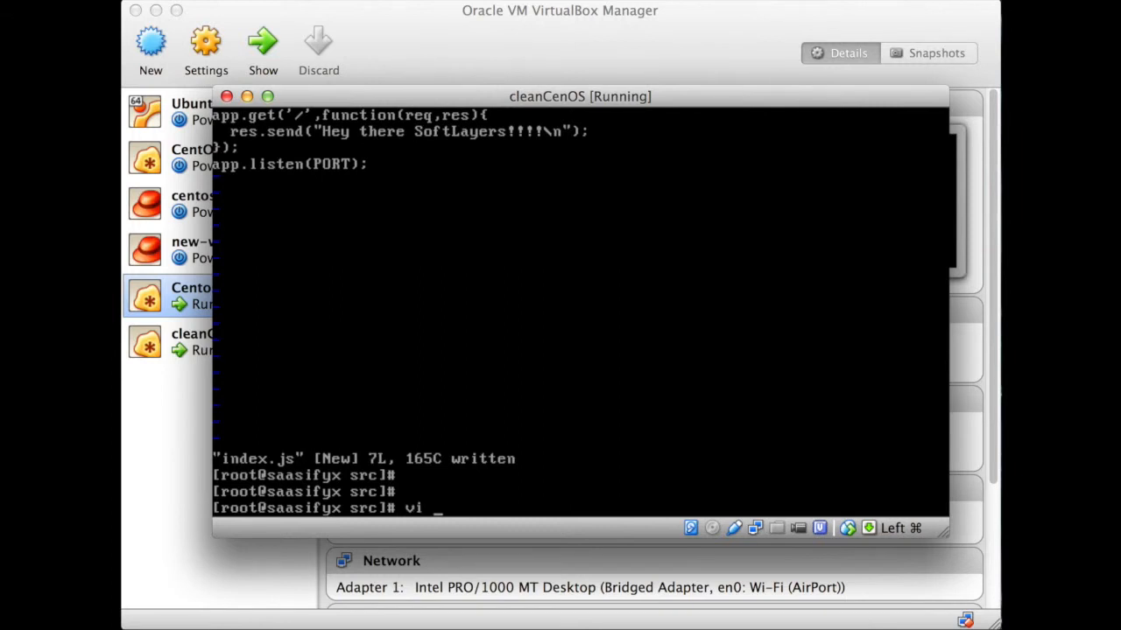
text(pack)
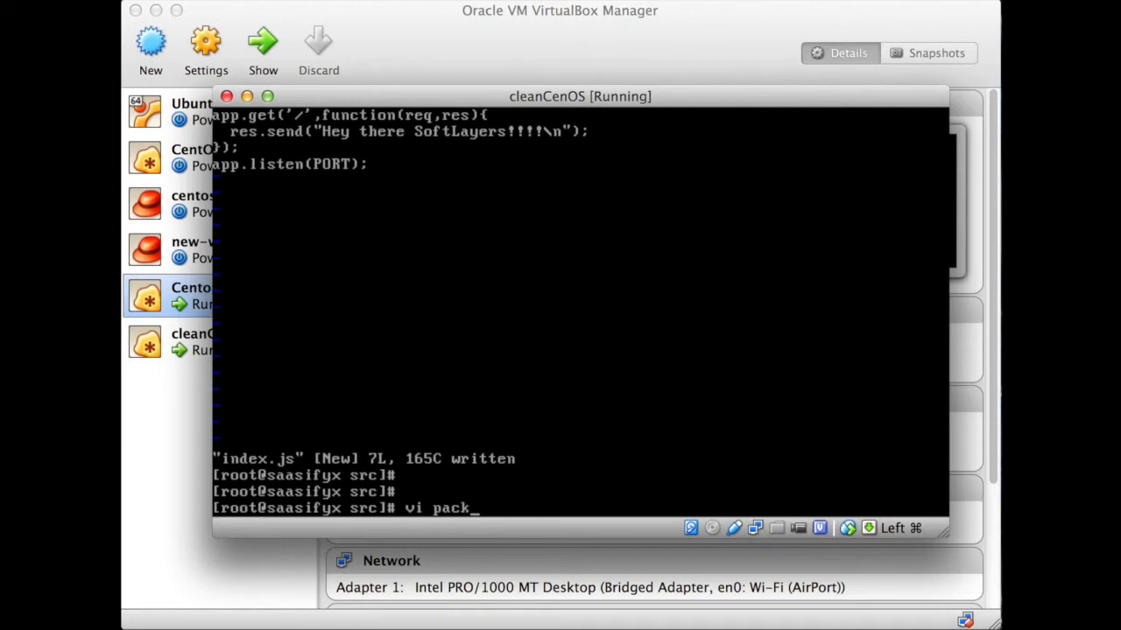
text(e)
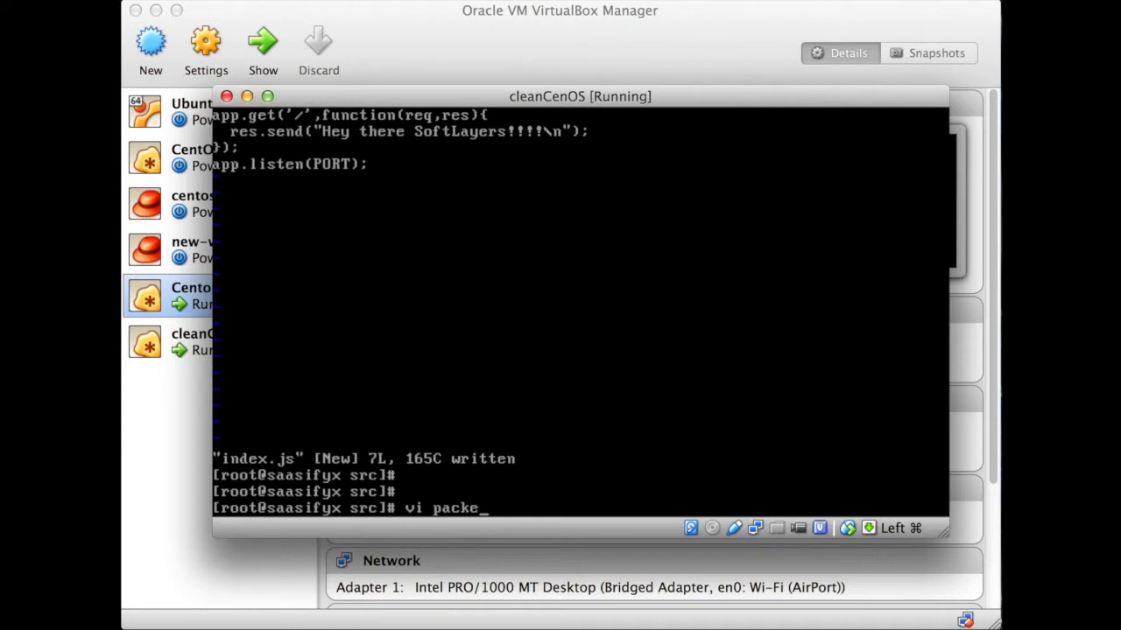
text(age.j)
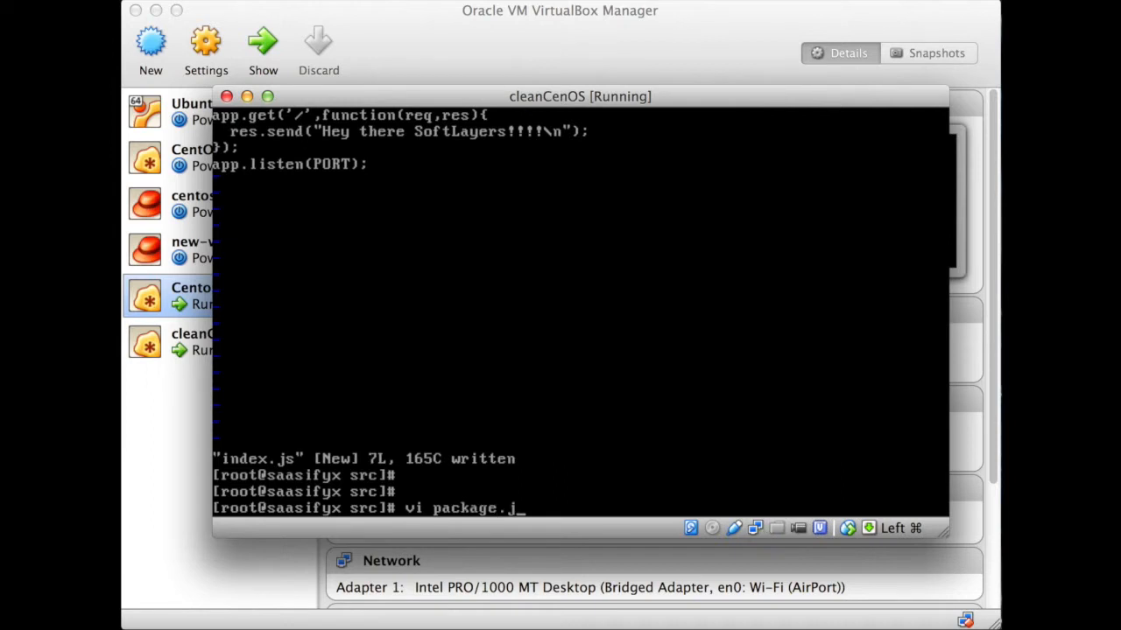
text(son)
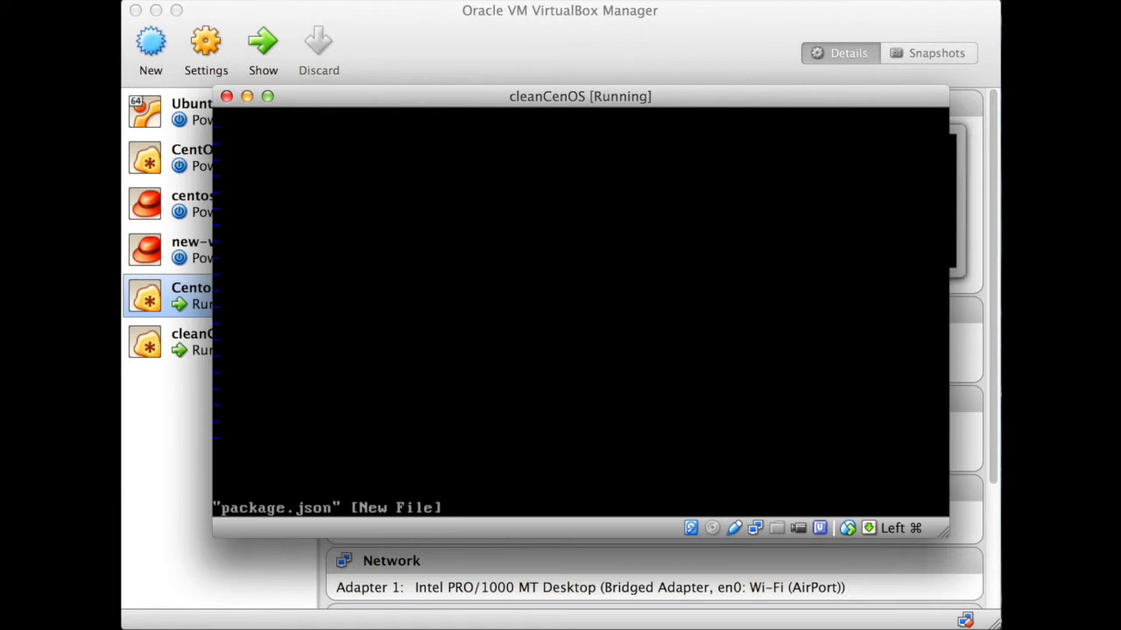
Enter name "saasify", a true flag and description "A quick app in node"
key(i)
text({)
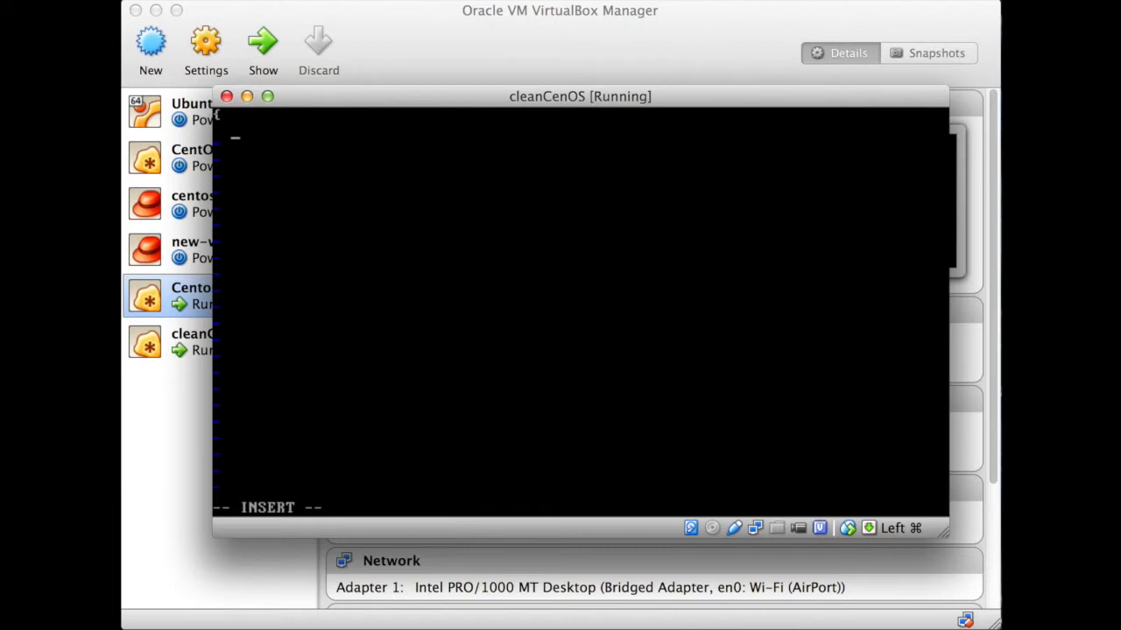
text(")
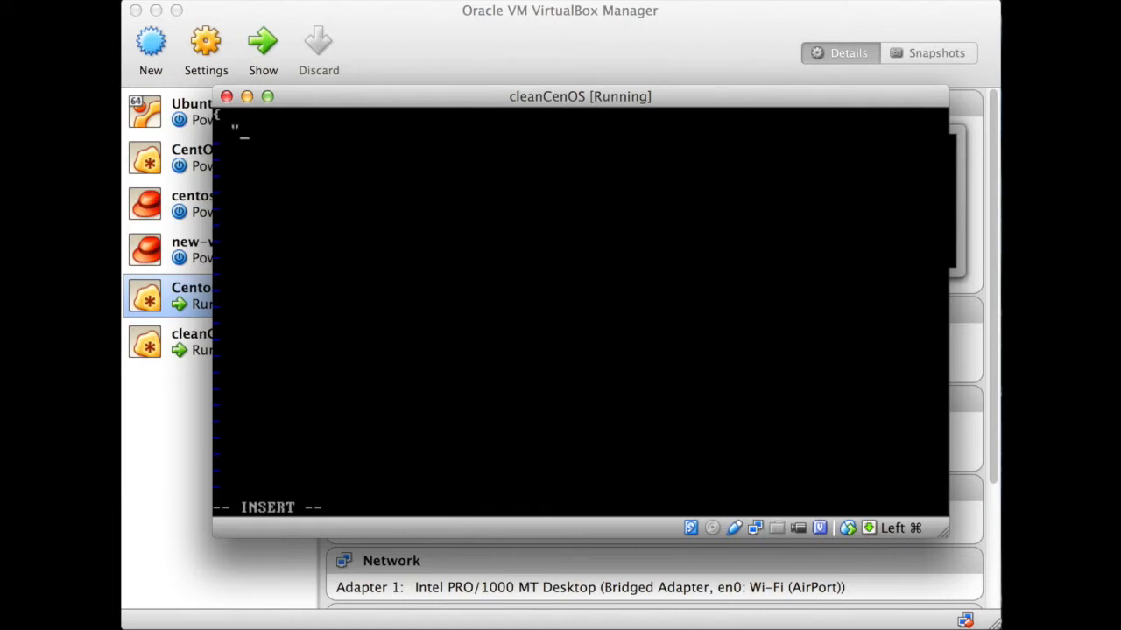
text(name)
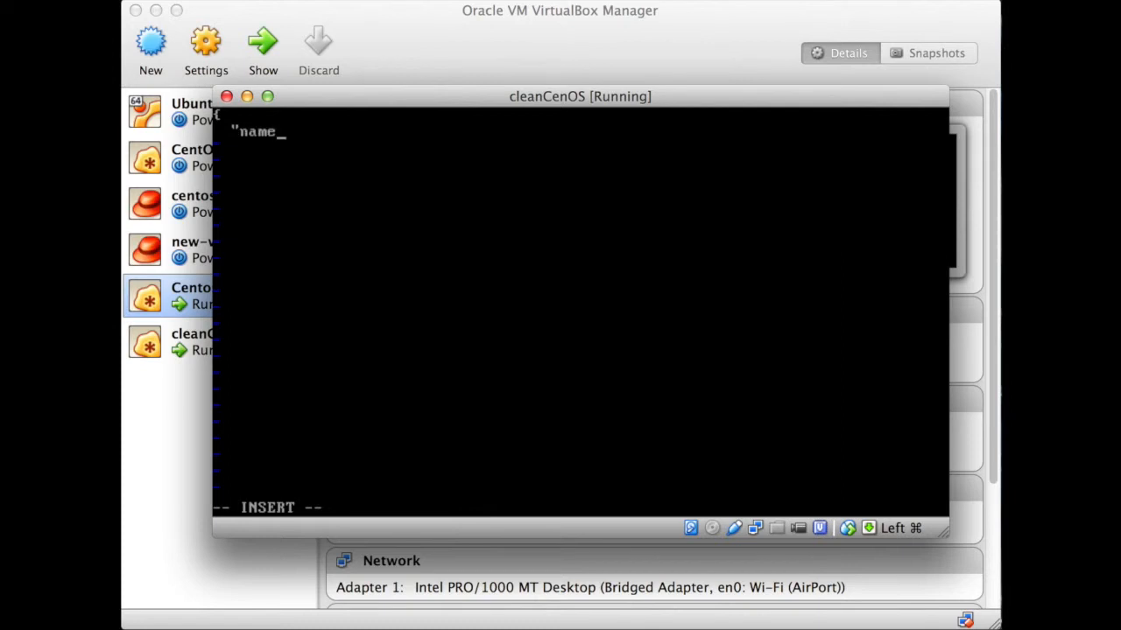
text(":)
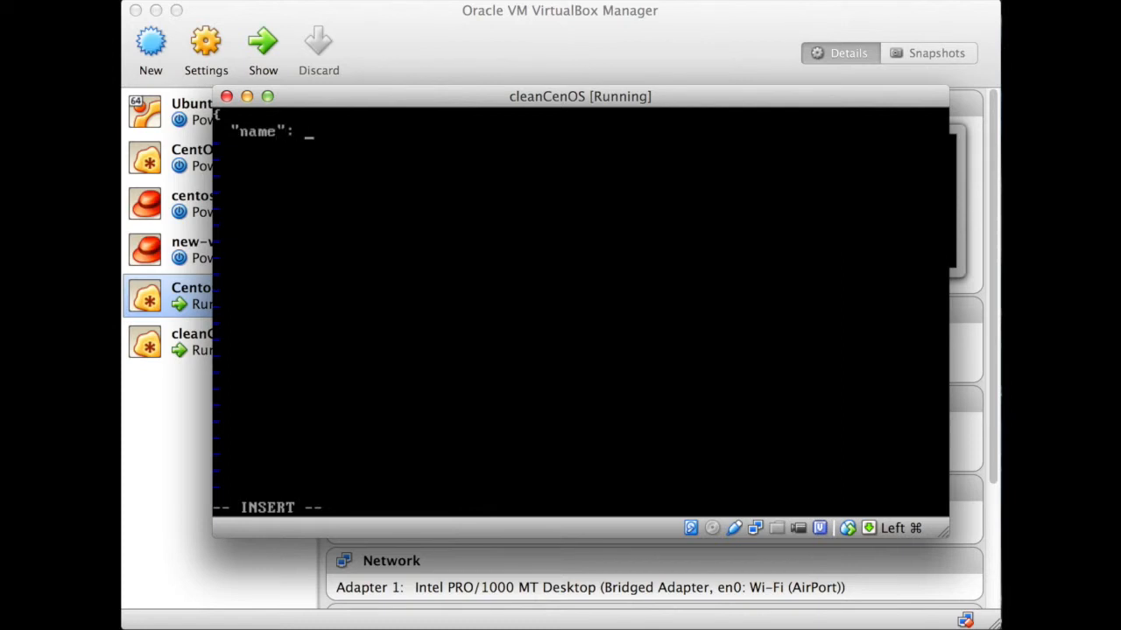
text("saas)
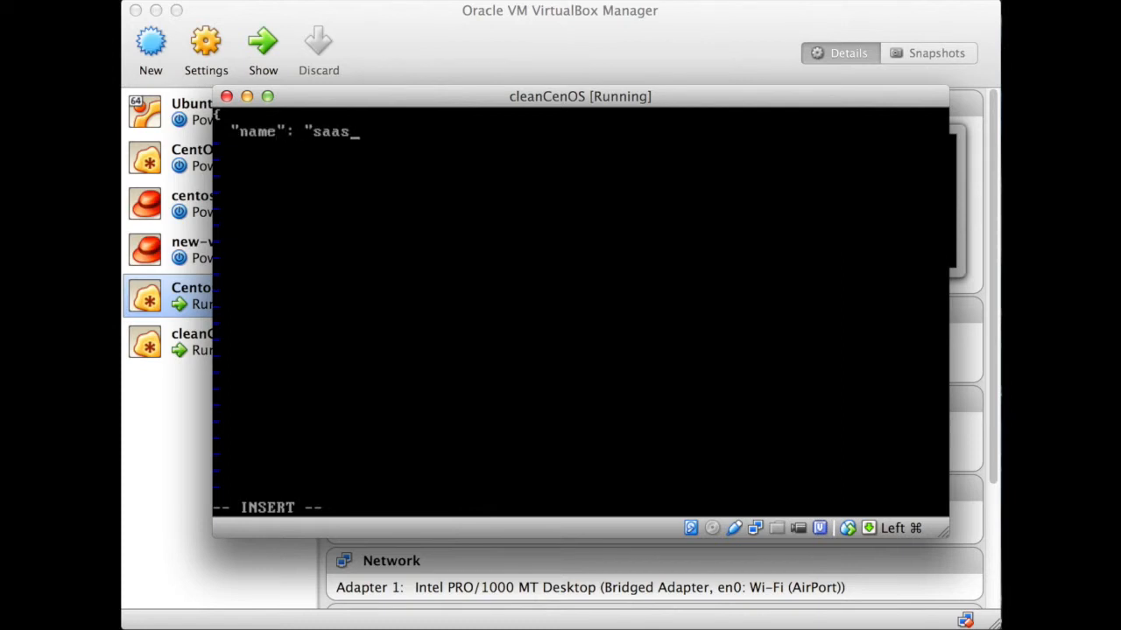
text(ify")
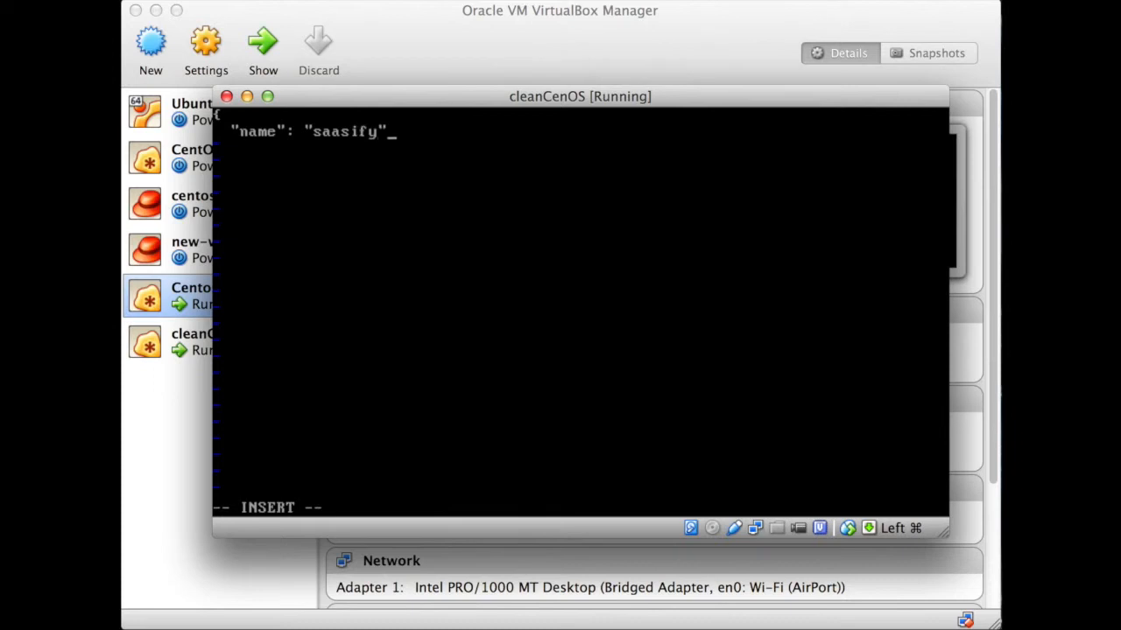
text(,)
text("private)
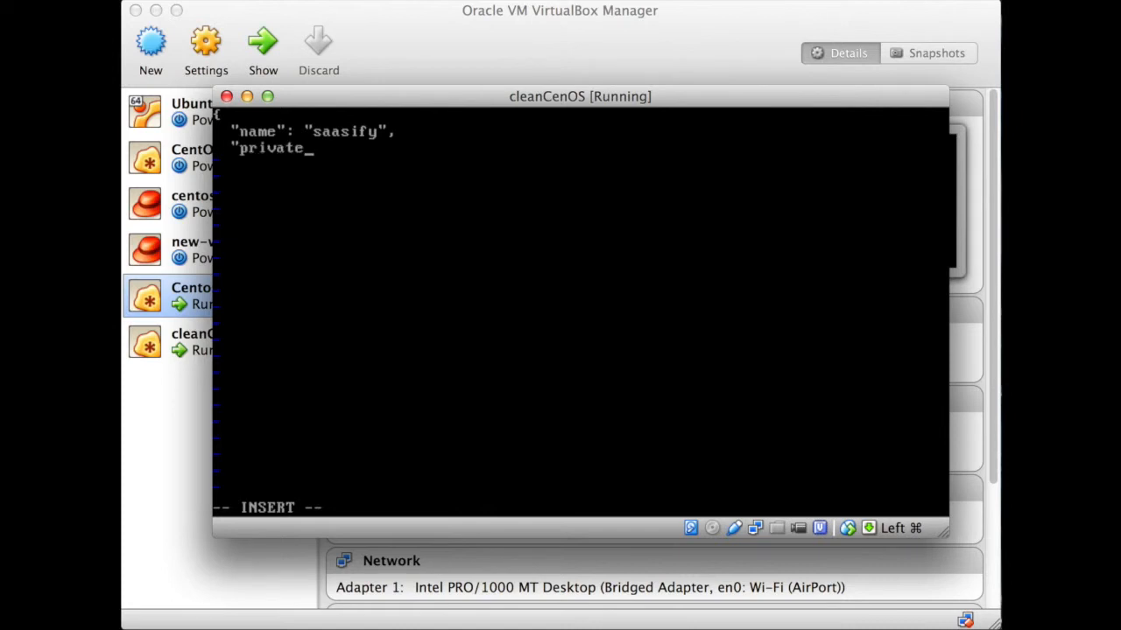
text(":")
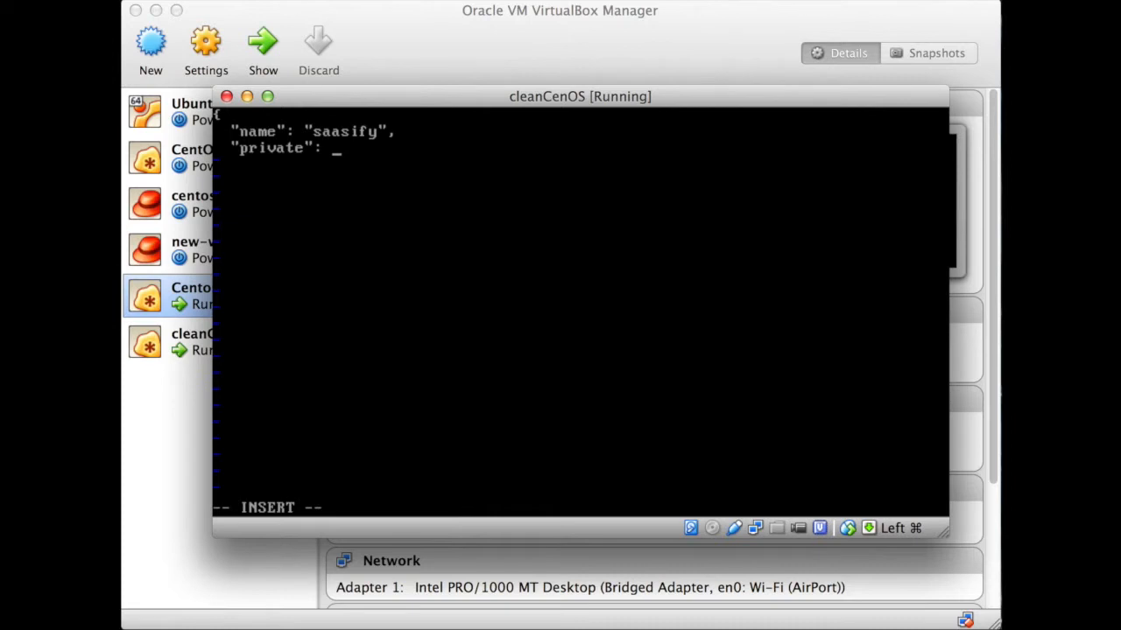
text(true,)
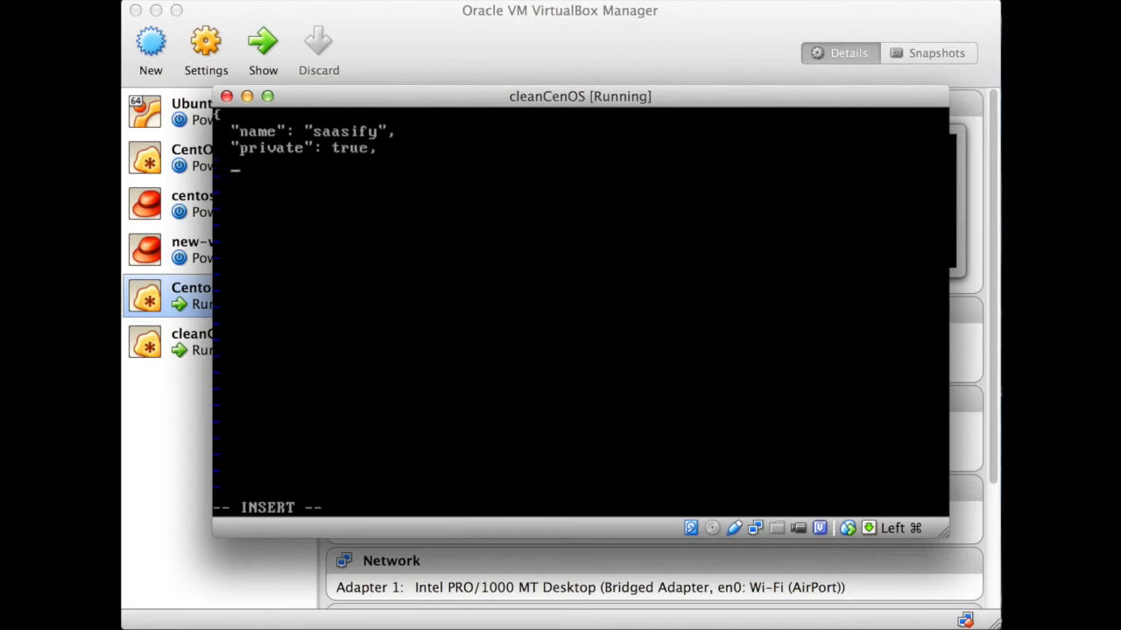
text(")
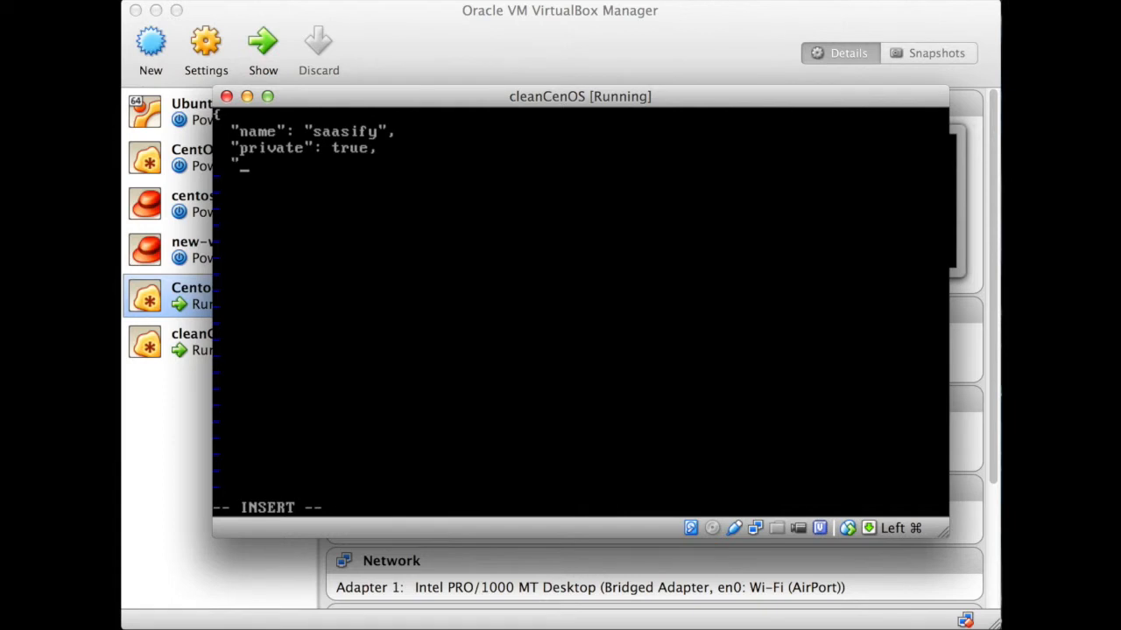
text(des)
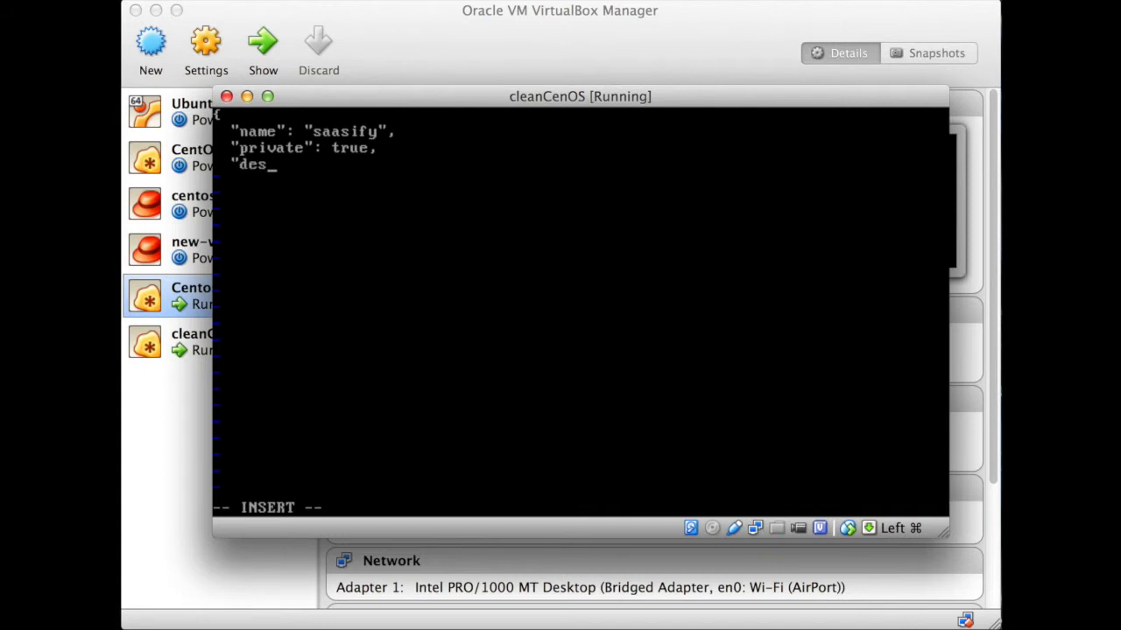
text(cription":)
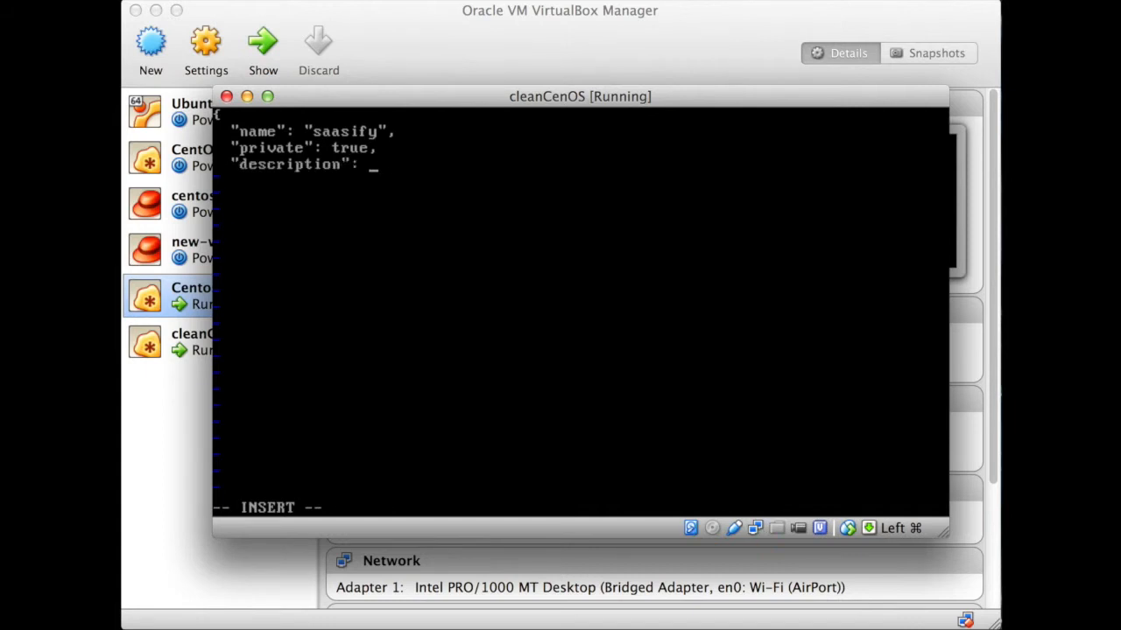
text("A quick)
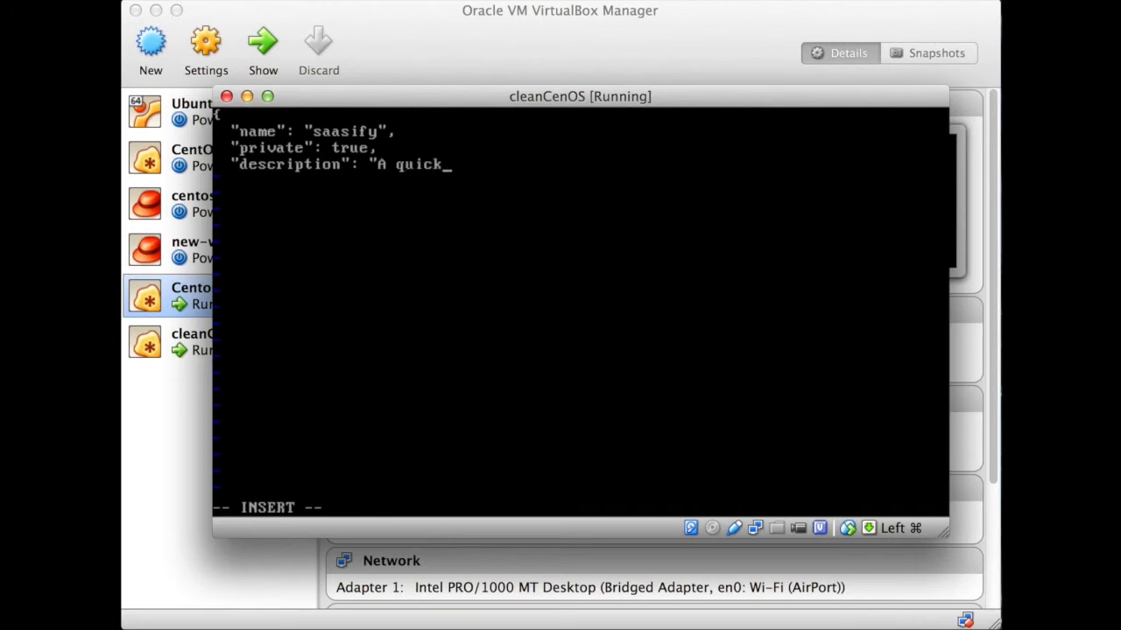
text(app in)
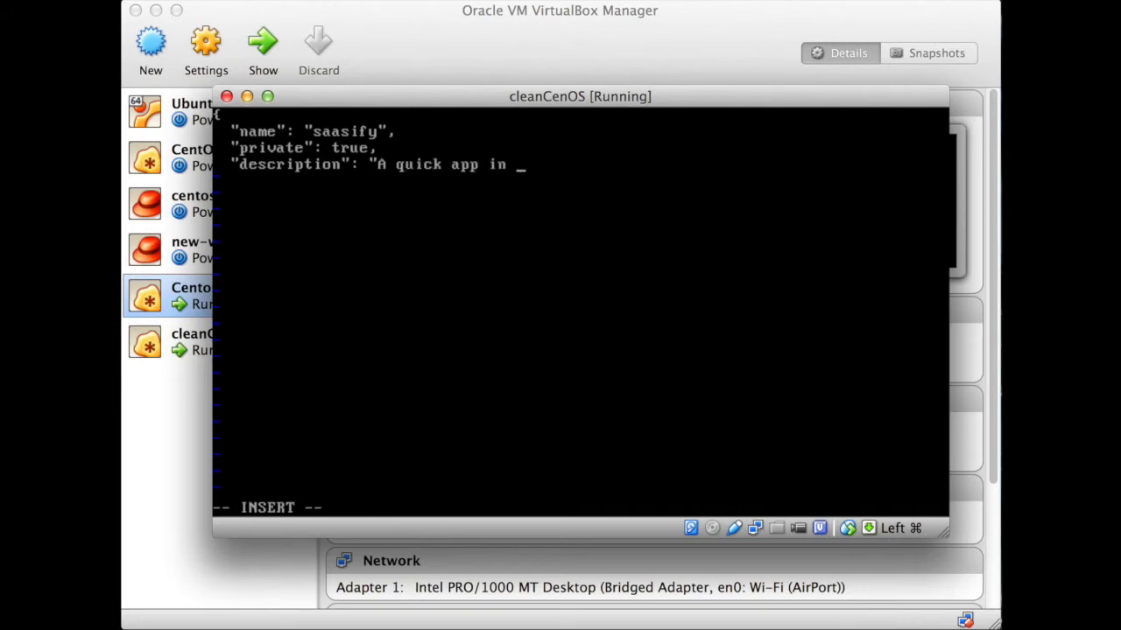
text(node",)
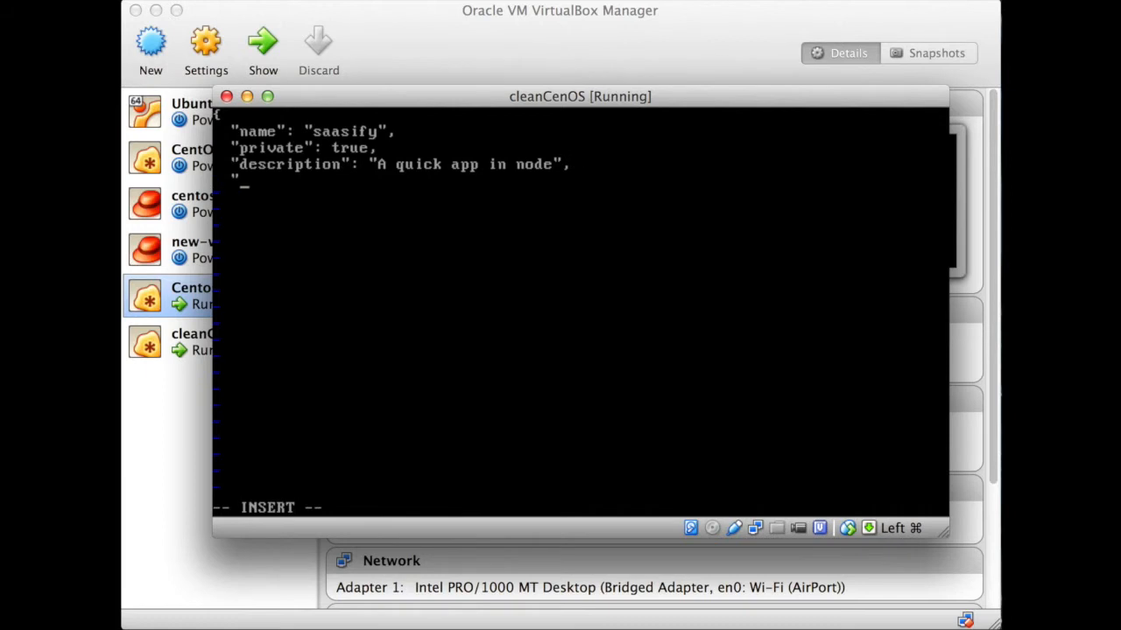
Add author "ejk" and open a "dependencies" block
text(a)
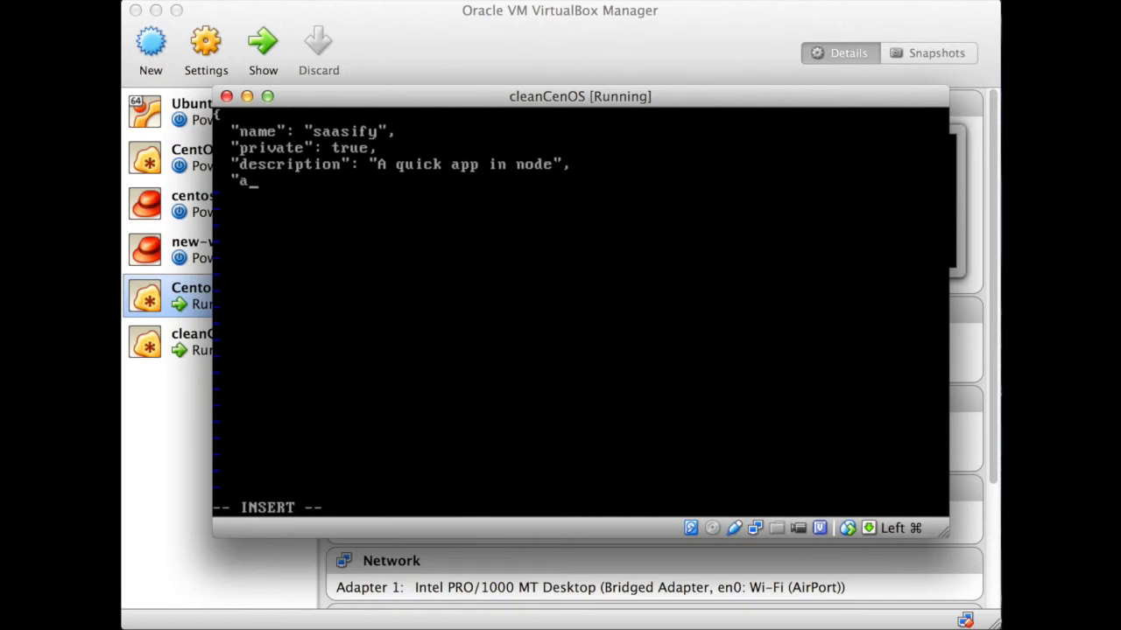
text(uthor":)
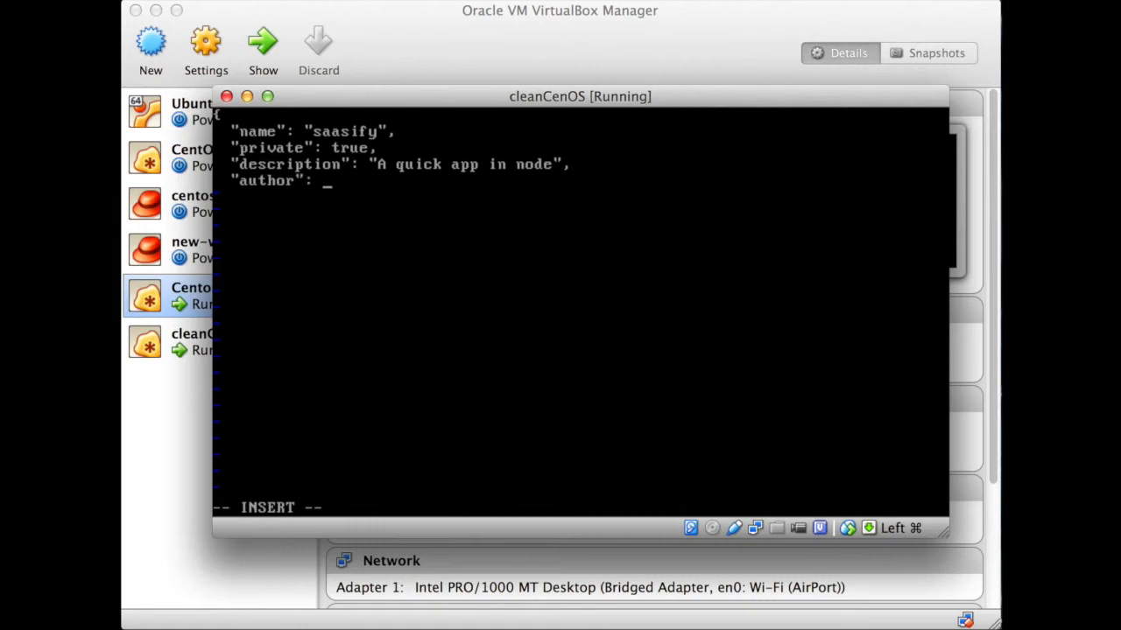
text("ejk",)
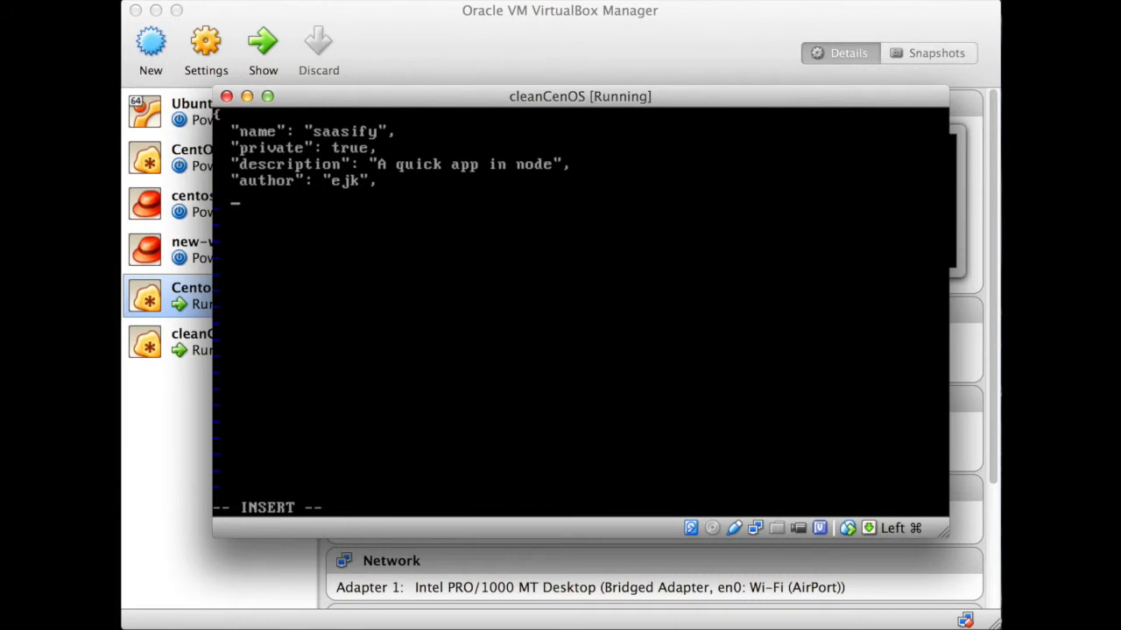
text("depen)
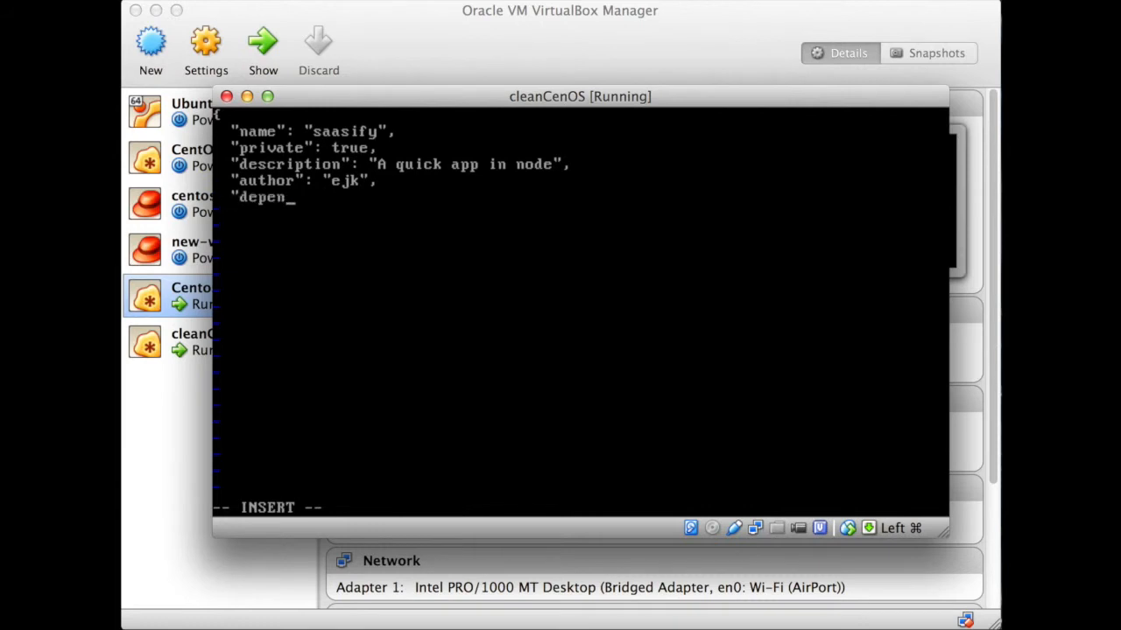
text(d)
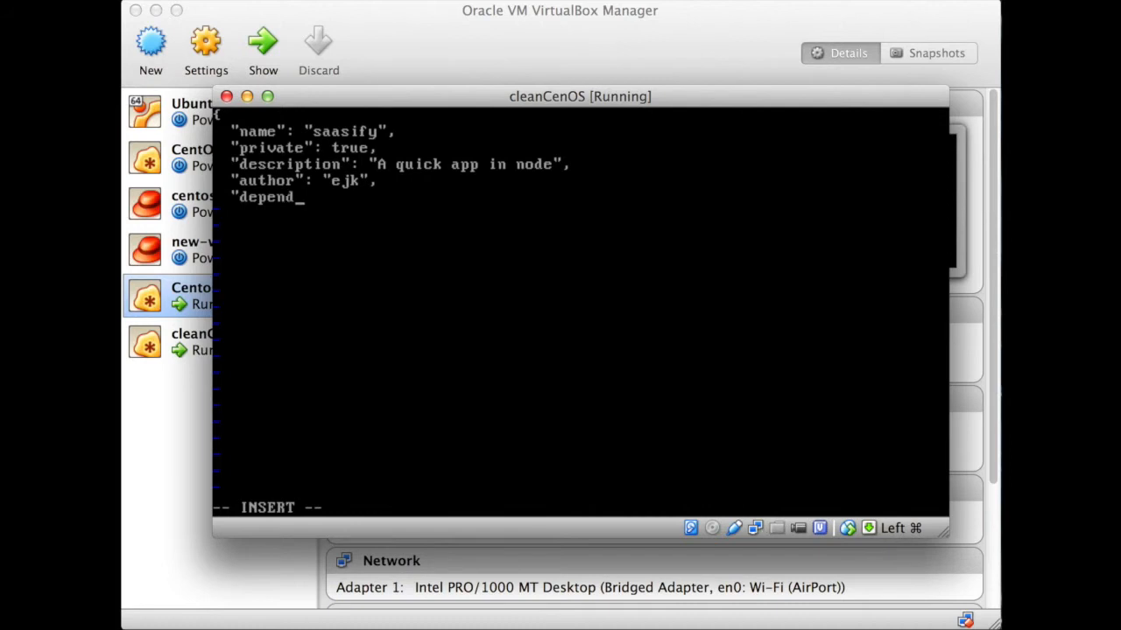
text(encies)
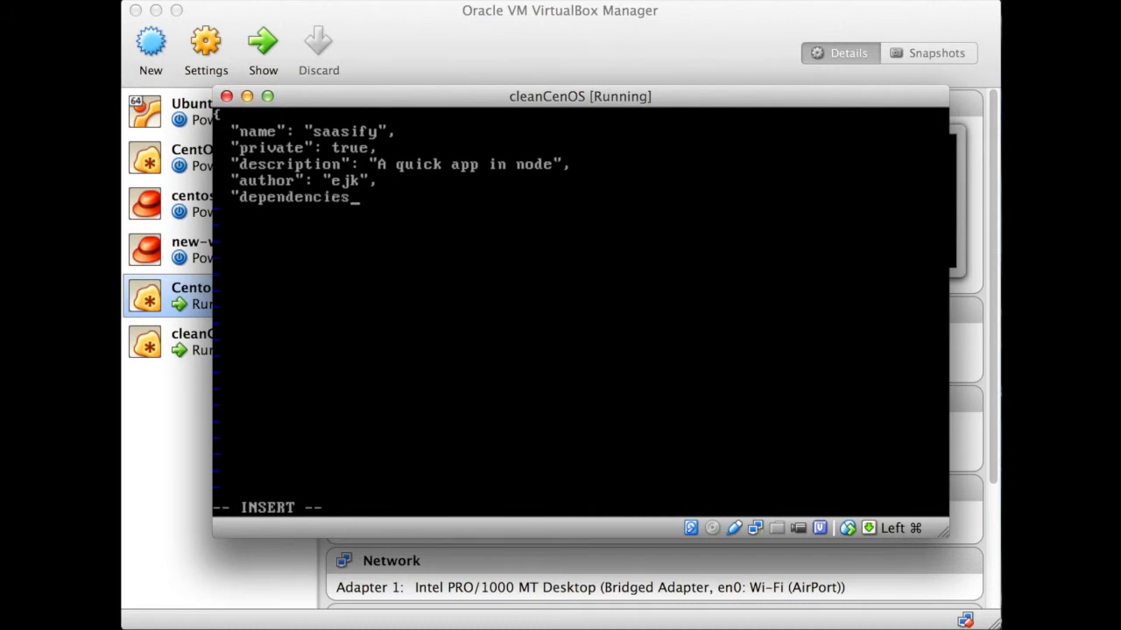
text(": {)
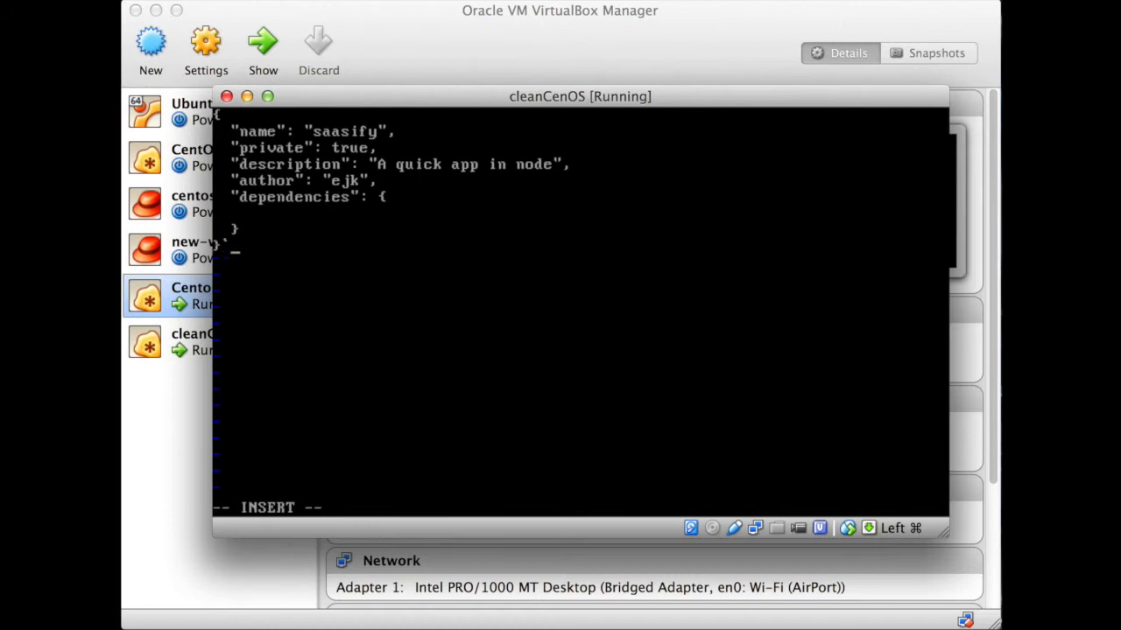
Add the dependency "express": ">3.0.0" inside the dependencies block
key(Escape)
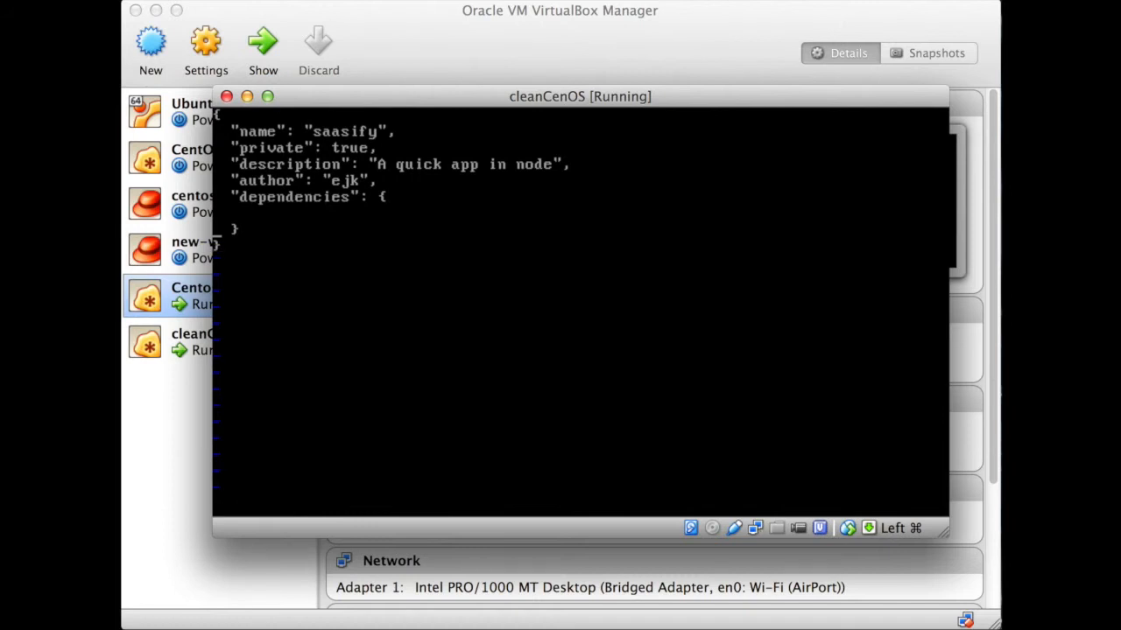
key(i)
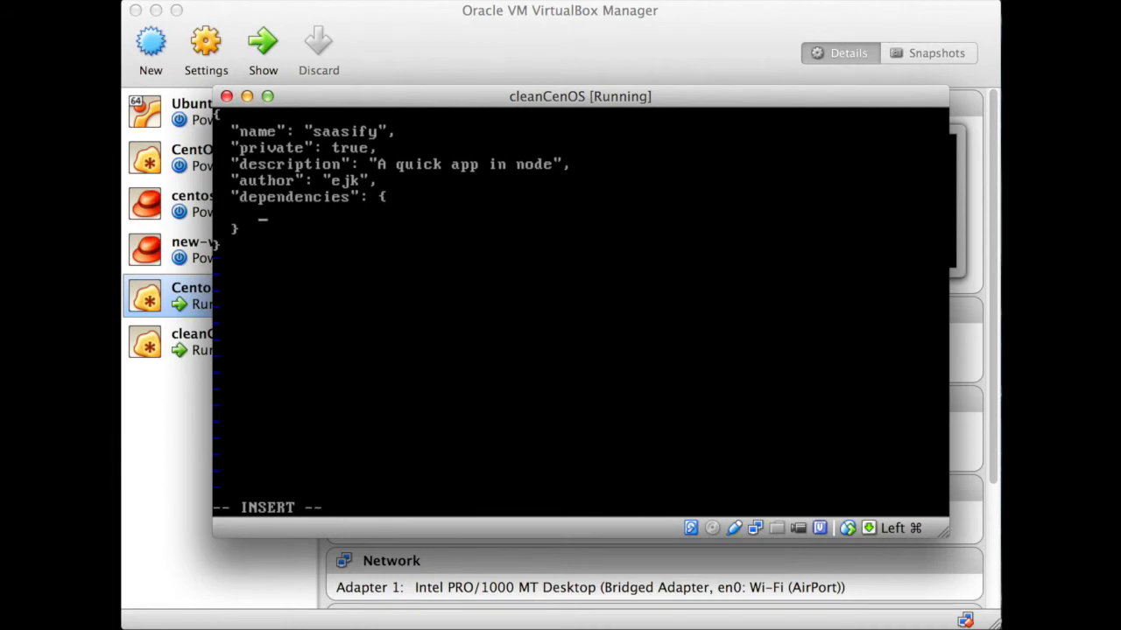
text("express")
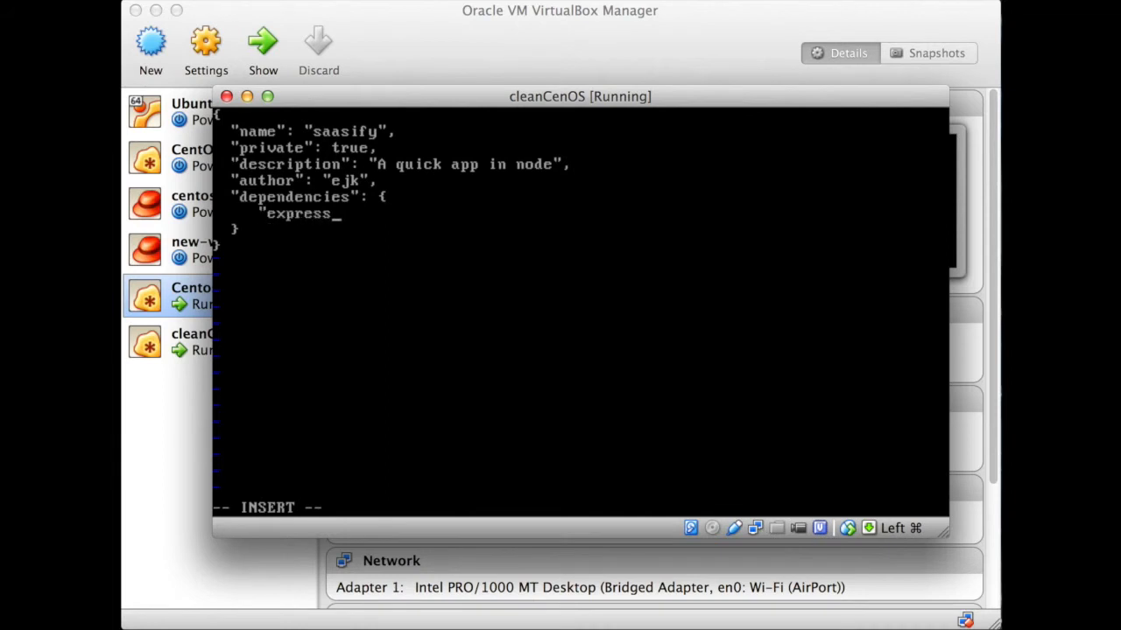
text(":)
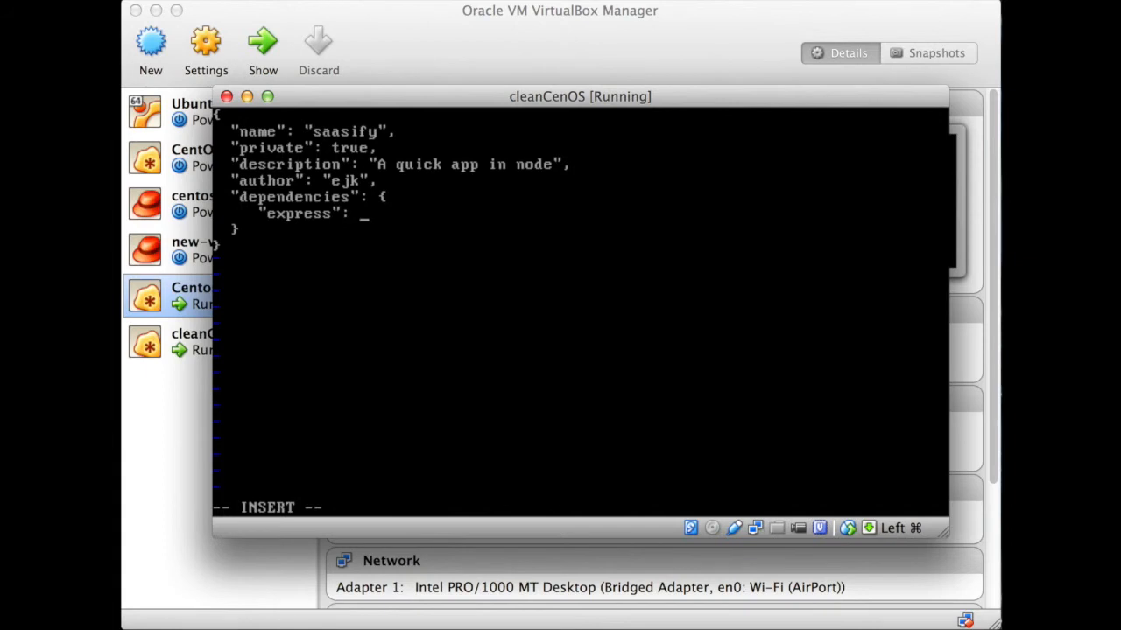
text(">)
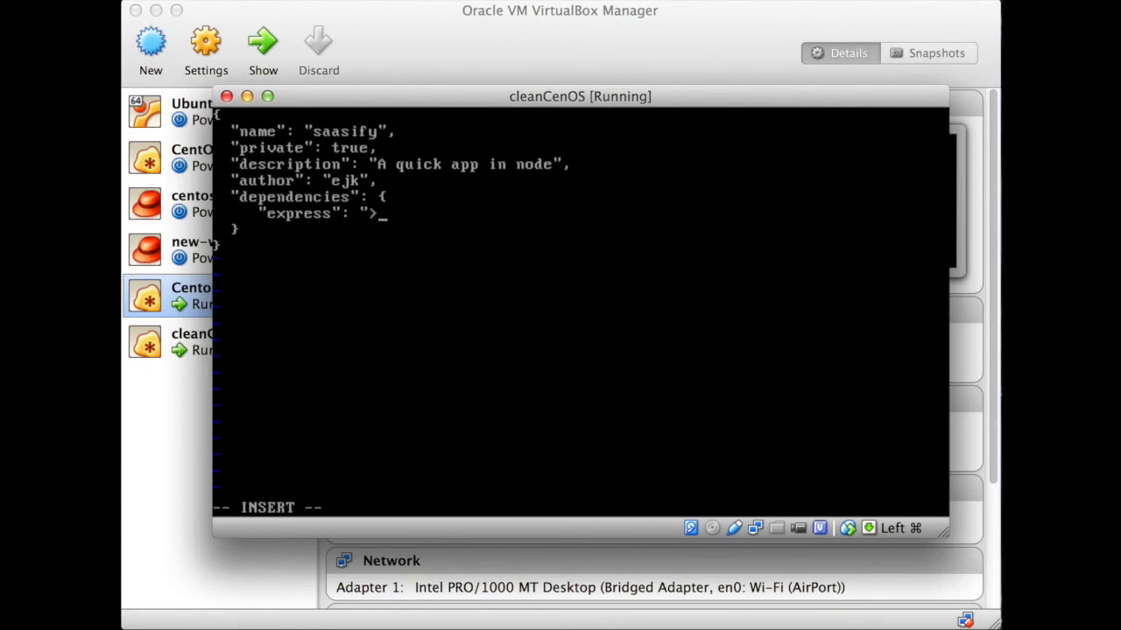
text(3.0.0)
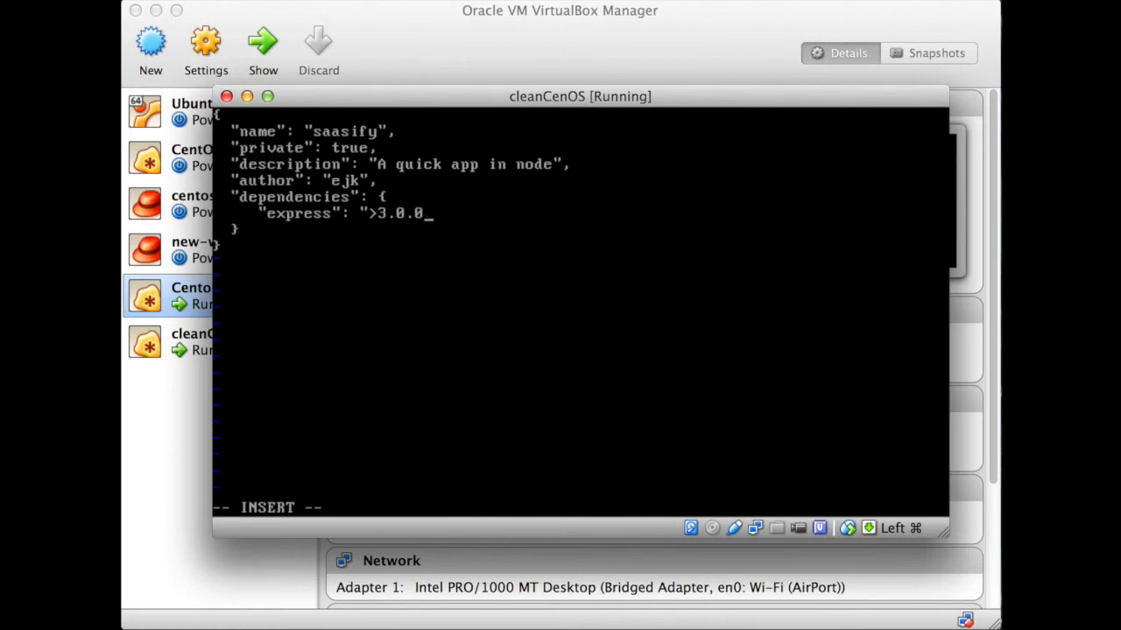
text(")
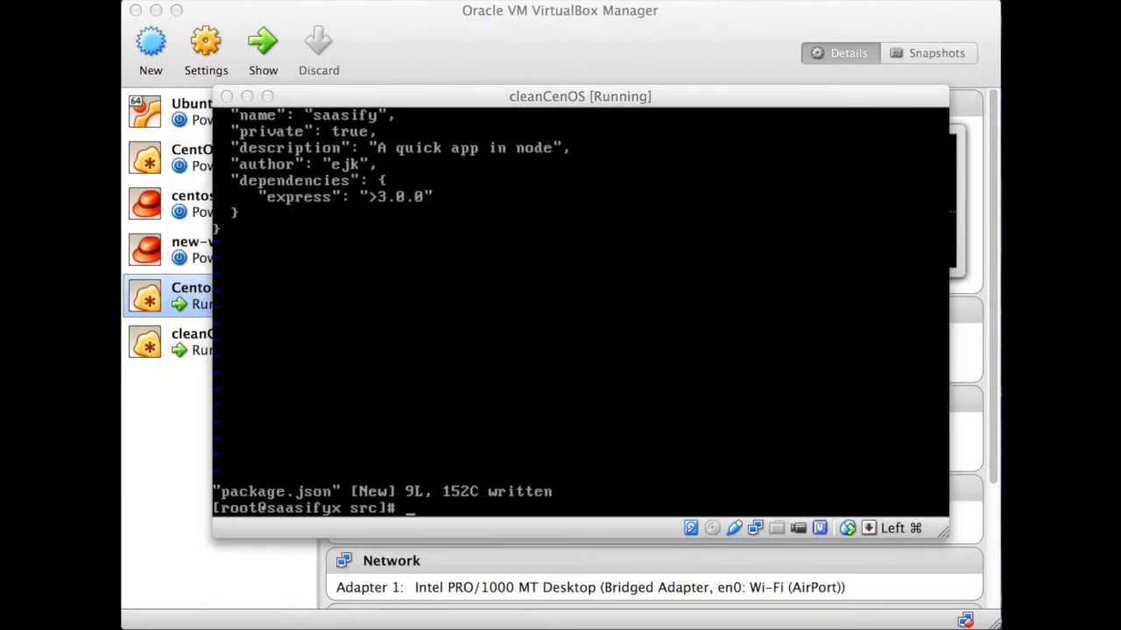
mouse_move(663, 278)
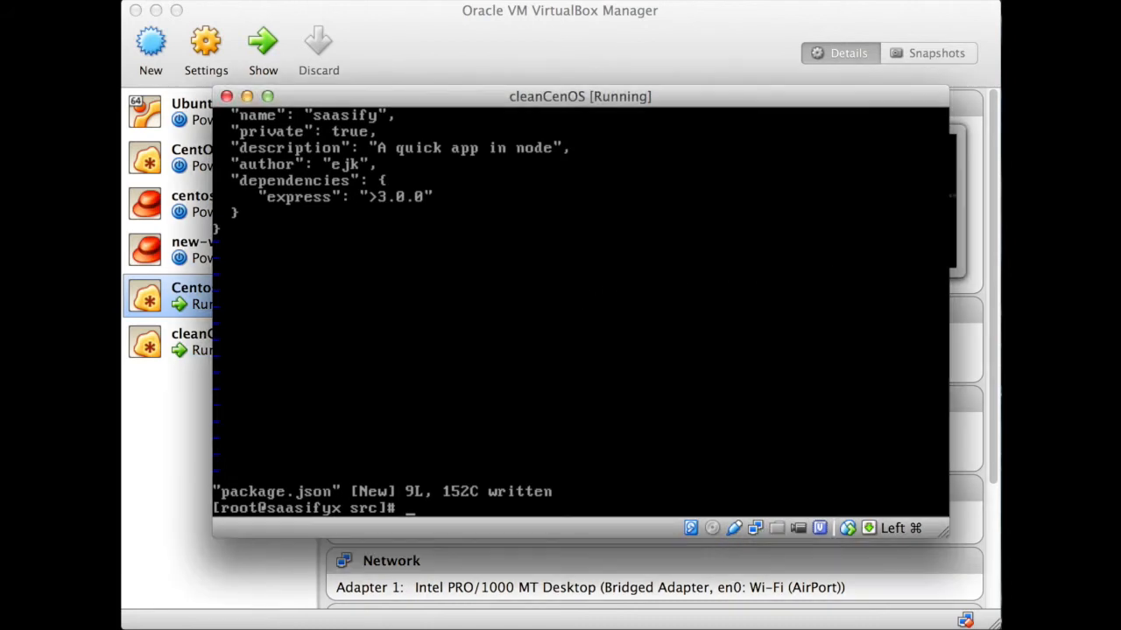
Run npm install to download express and its dependencies
text(npm i)
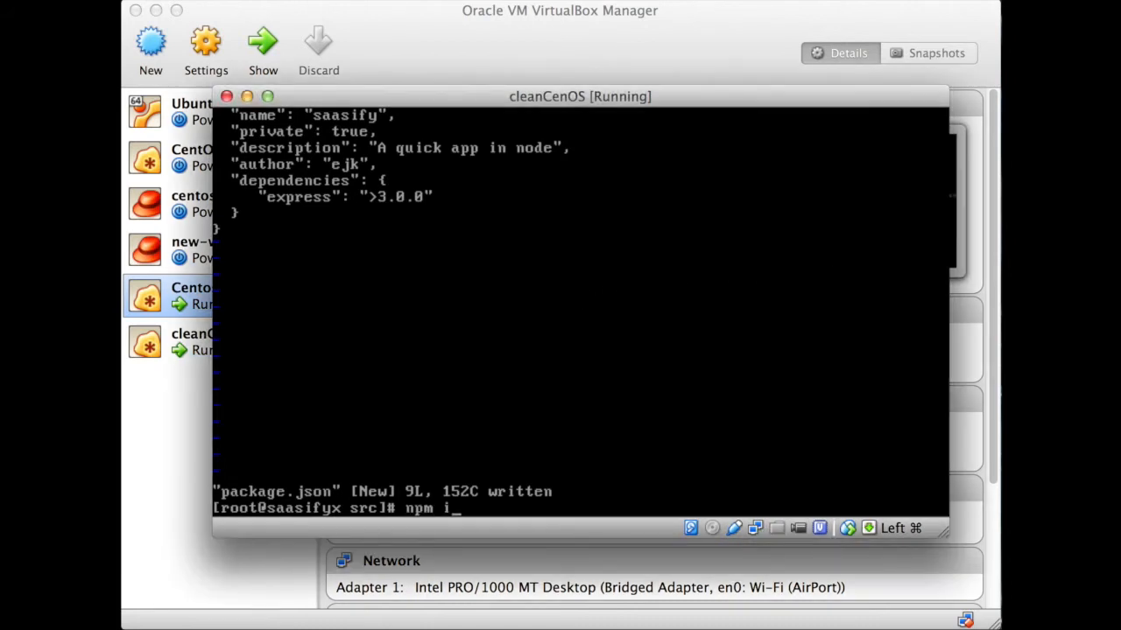
text(nstall)
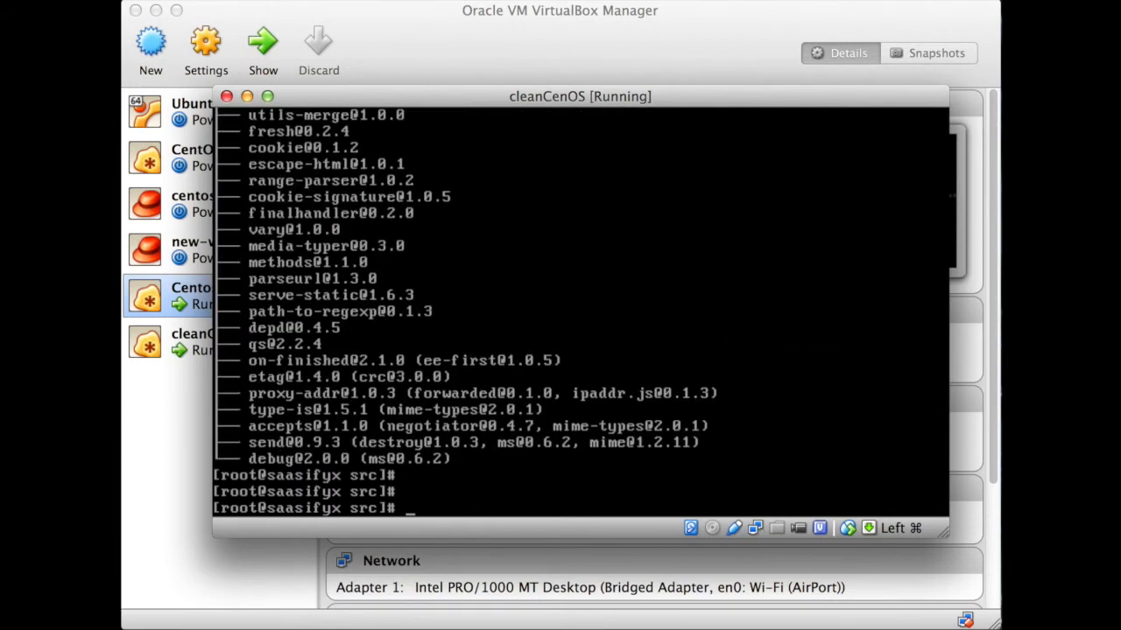
Launch node index.js as a background job
text(node)
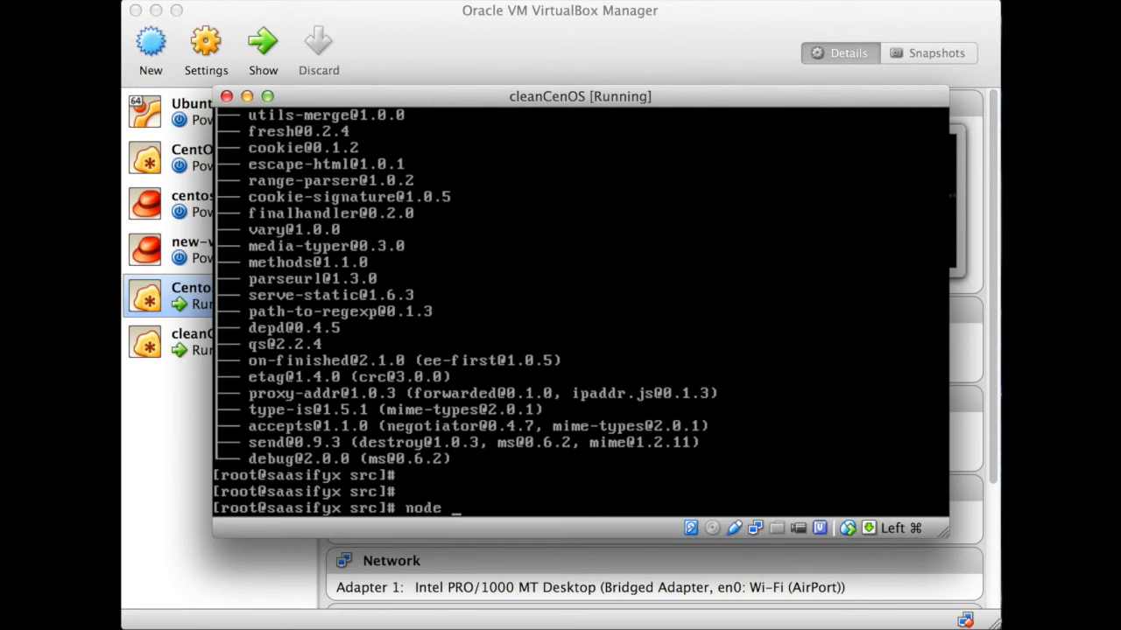
text(index.js &)
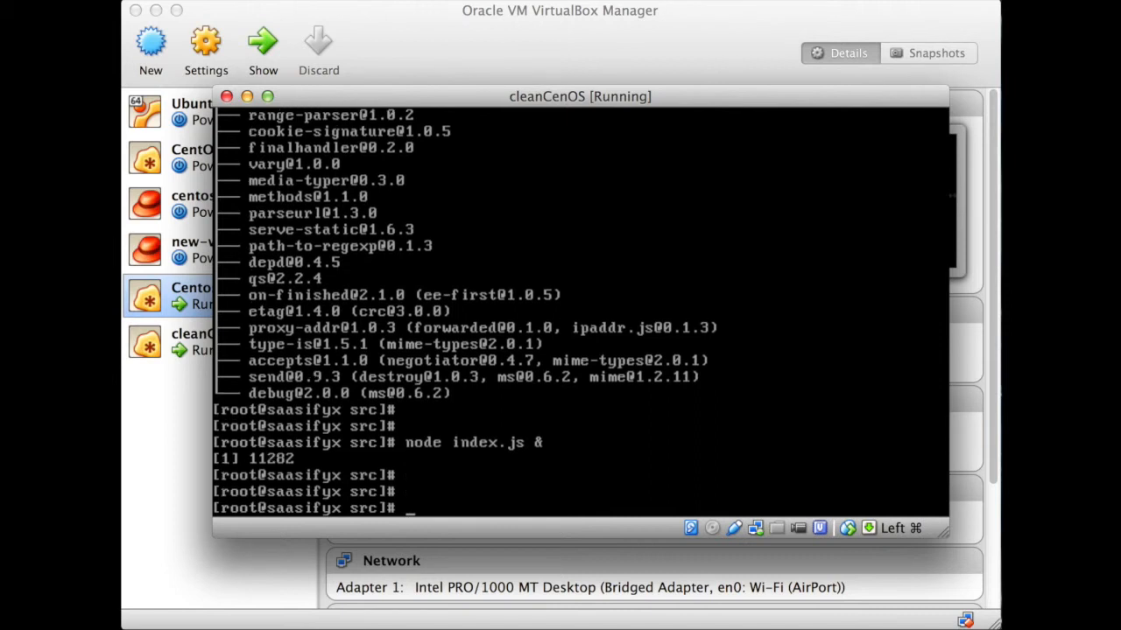
text(curl h)
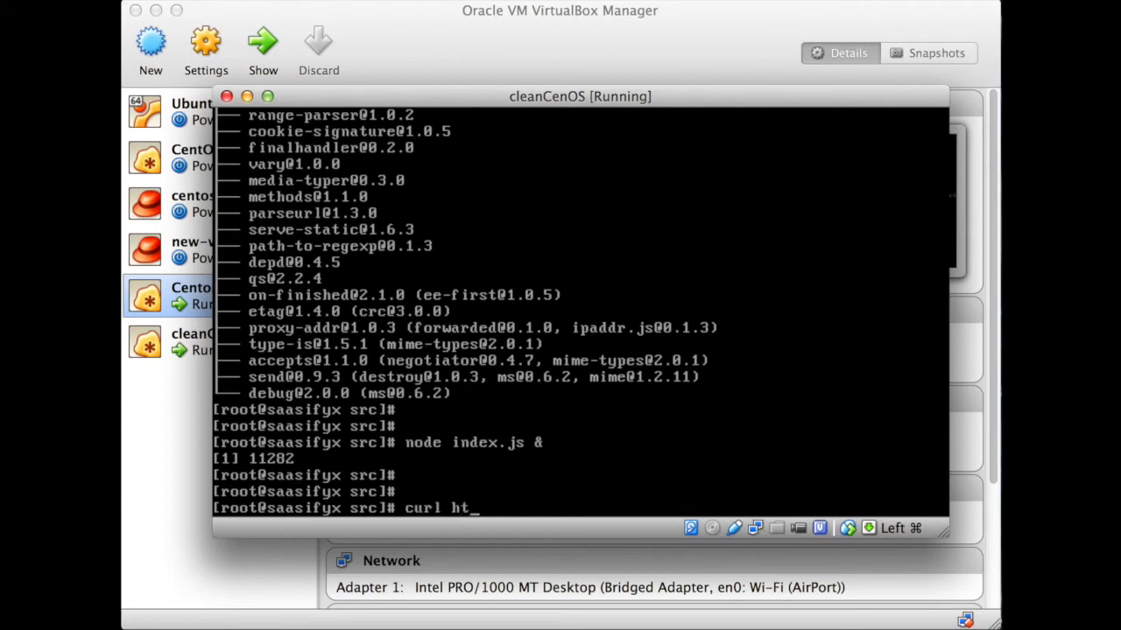
text(tp://)
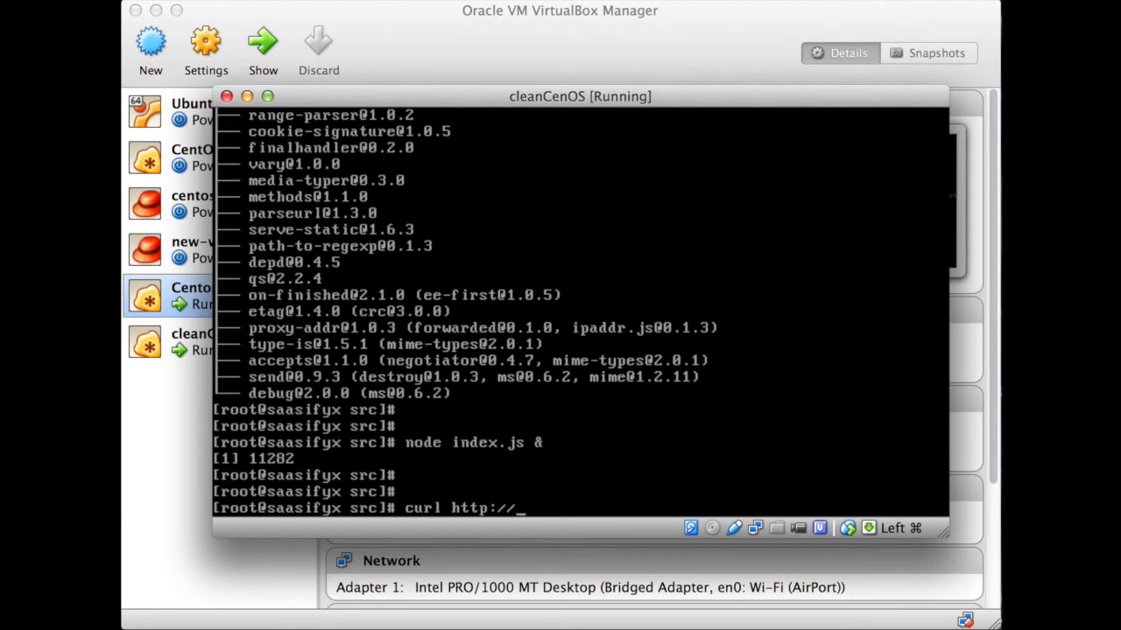
text(127.0.)
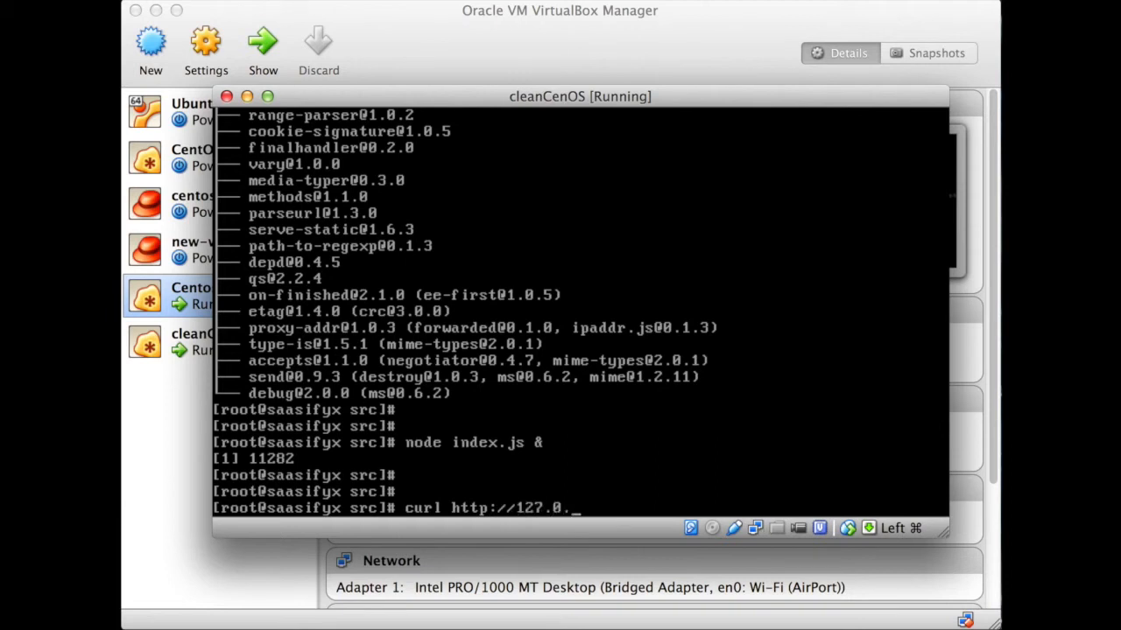
text(0.1)
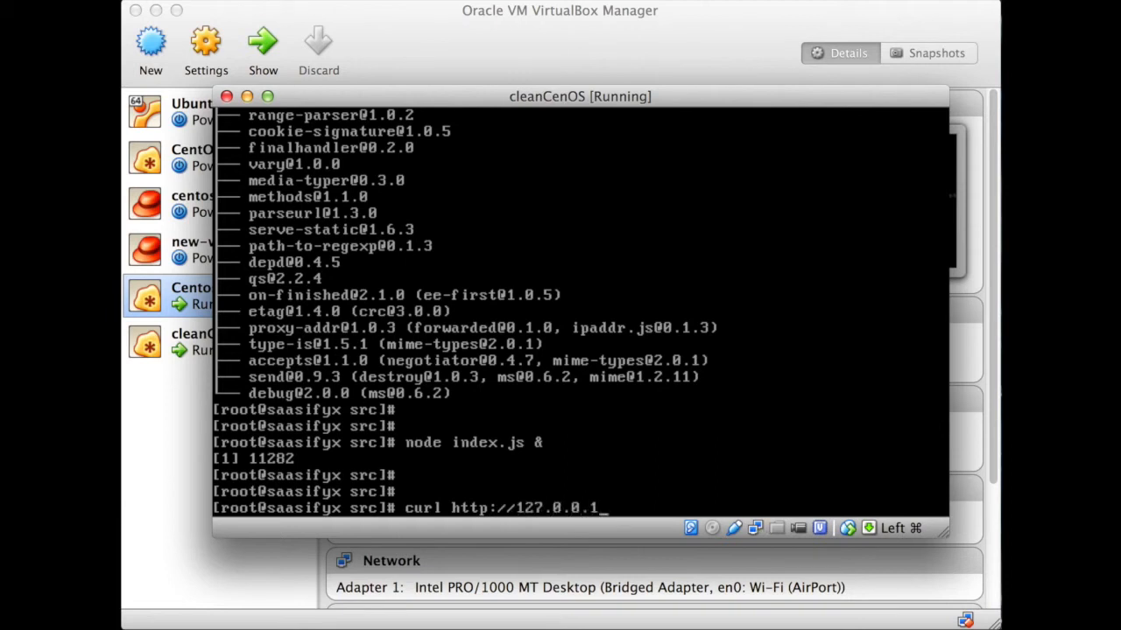
key(Return)
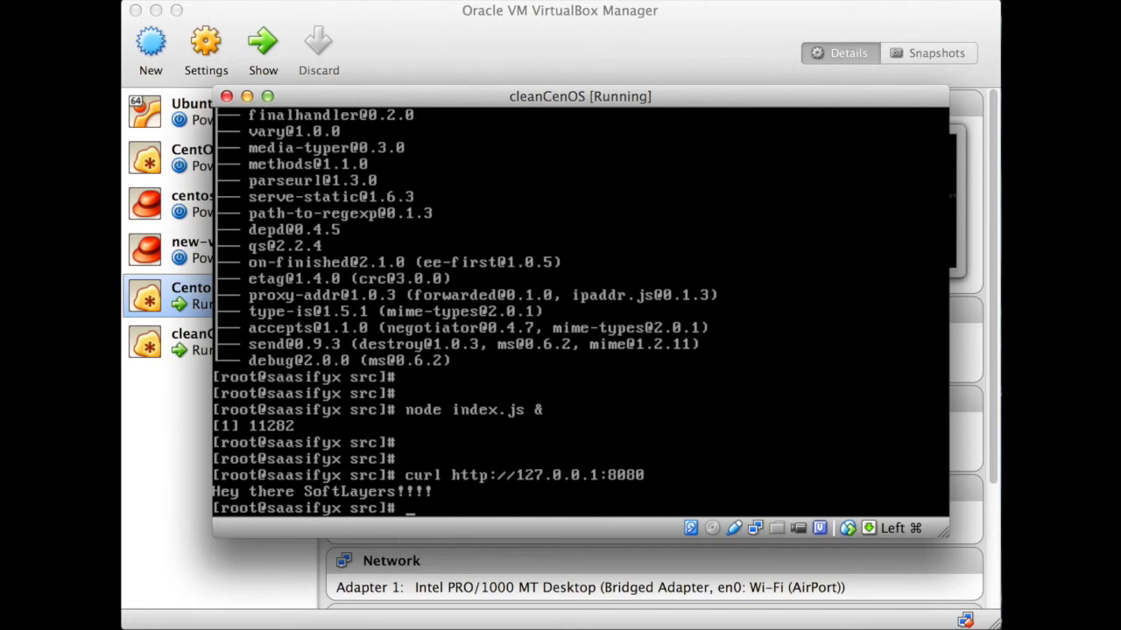
Find the node process with ps -ef | grep node and kill PID 11282
text(ps -ef)
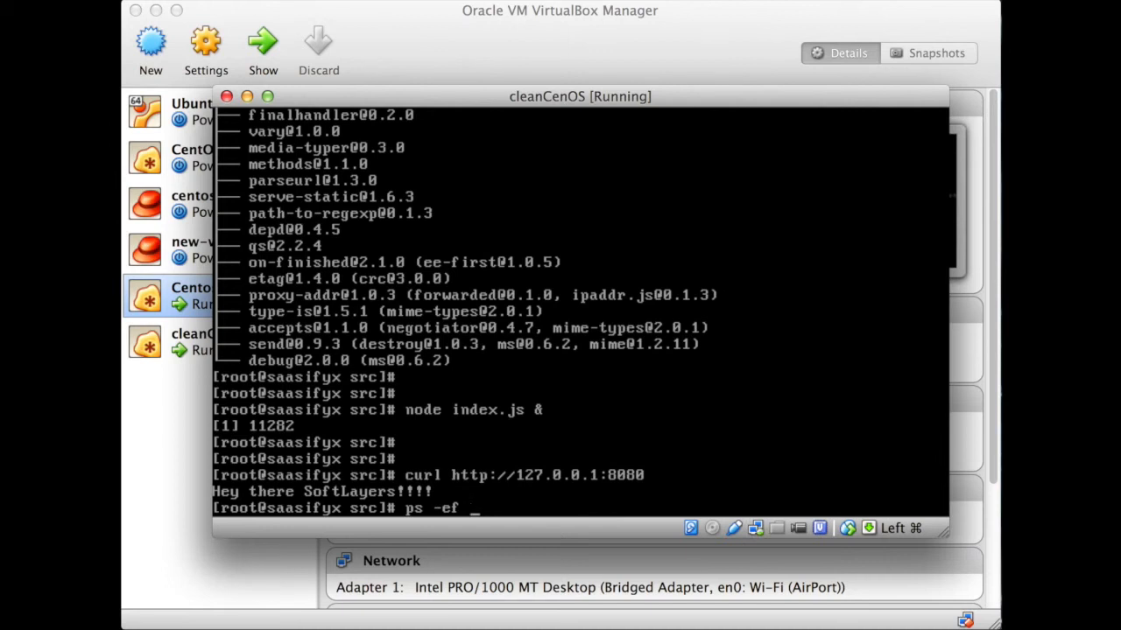
text(| grep node)
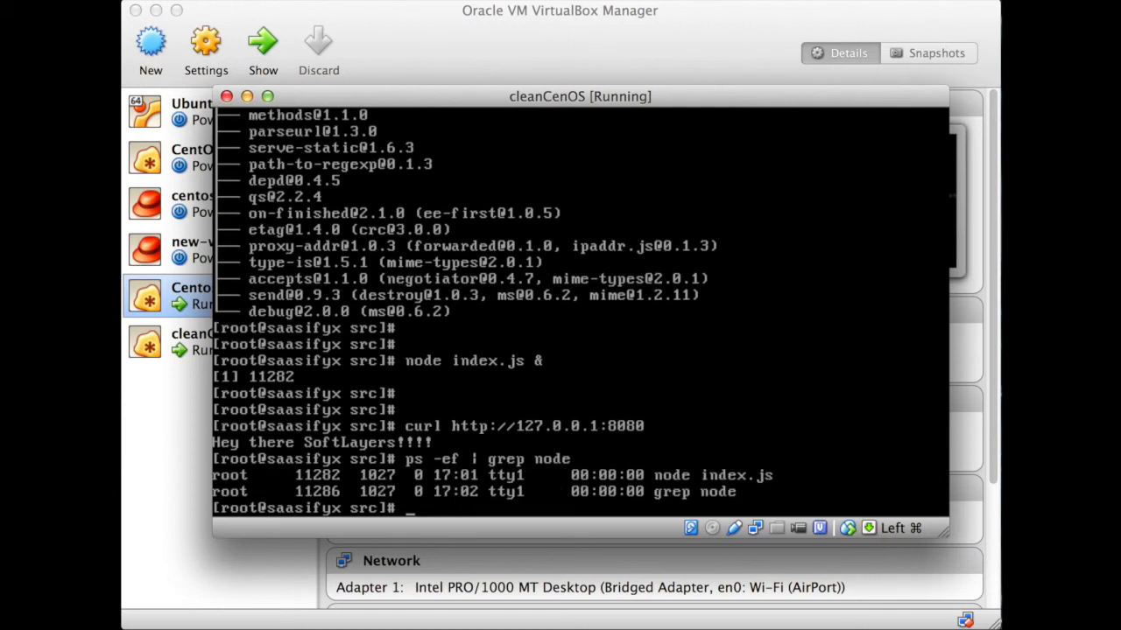
text(kill)
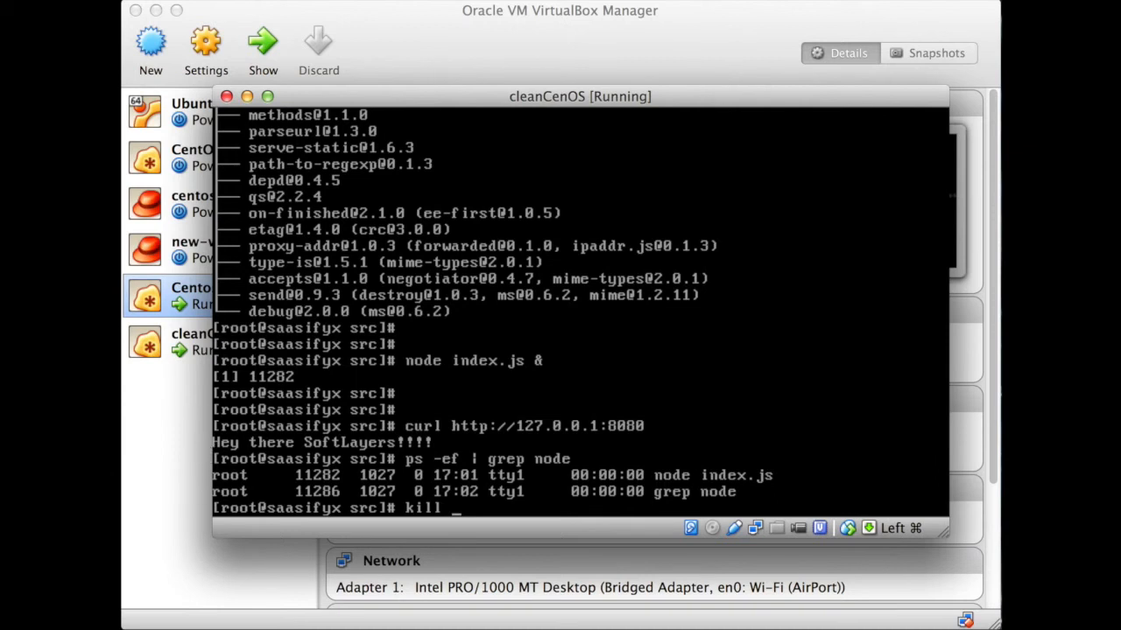
text(11282)
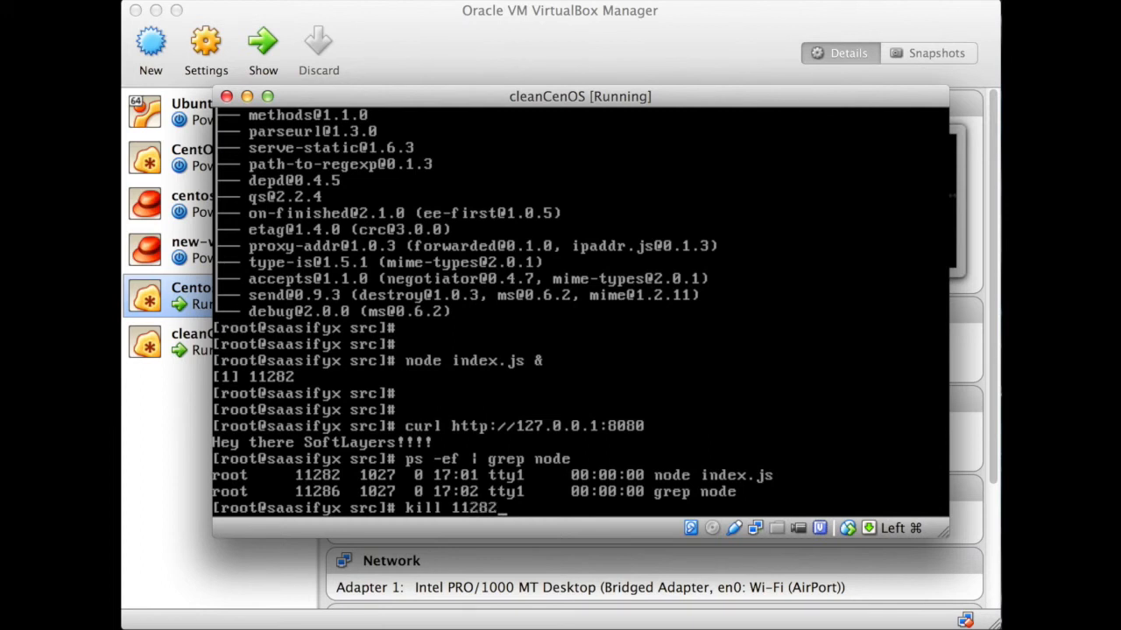
key(Return)
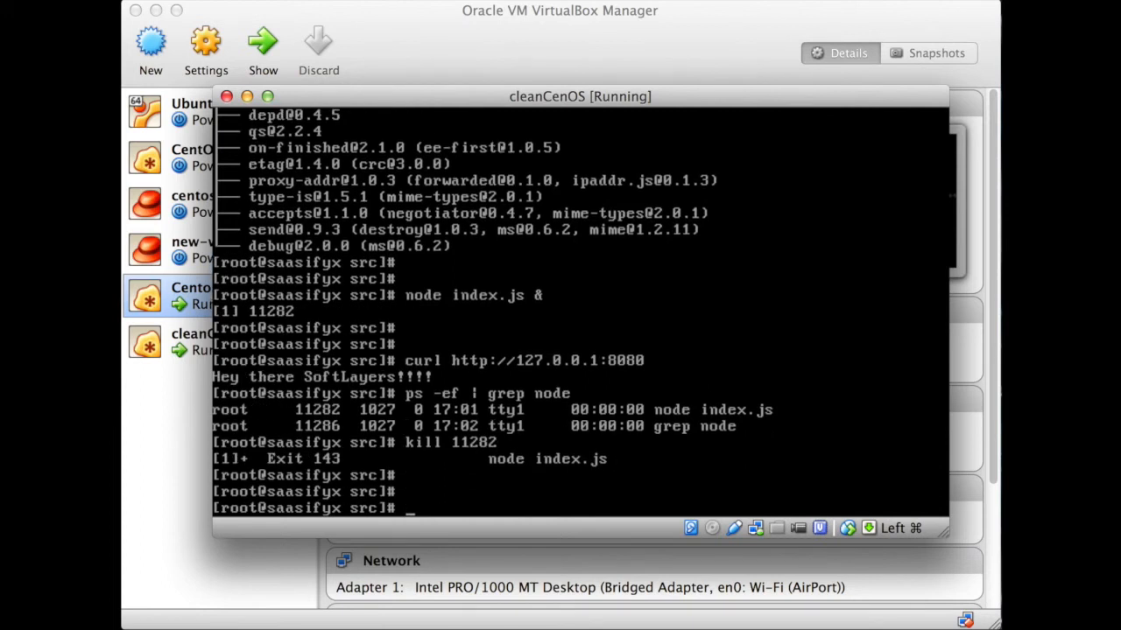